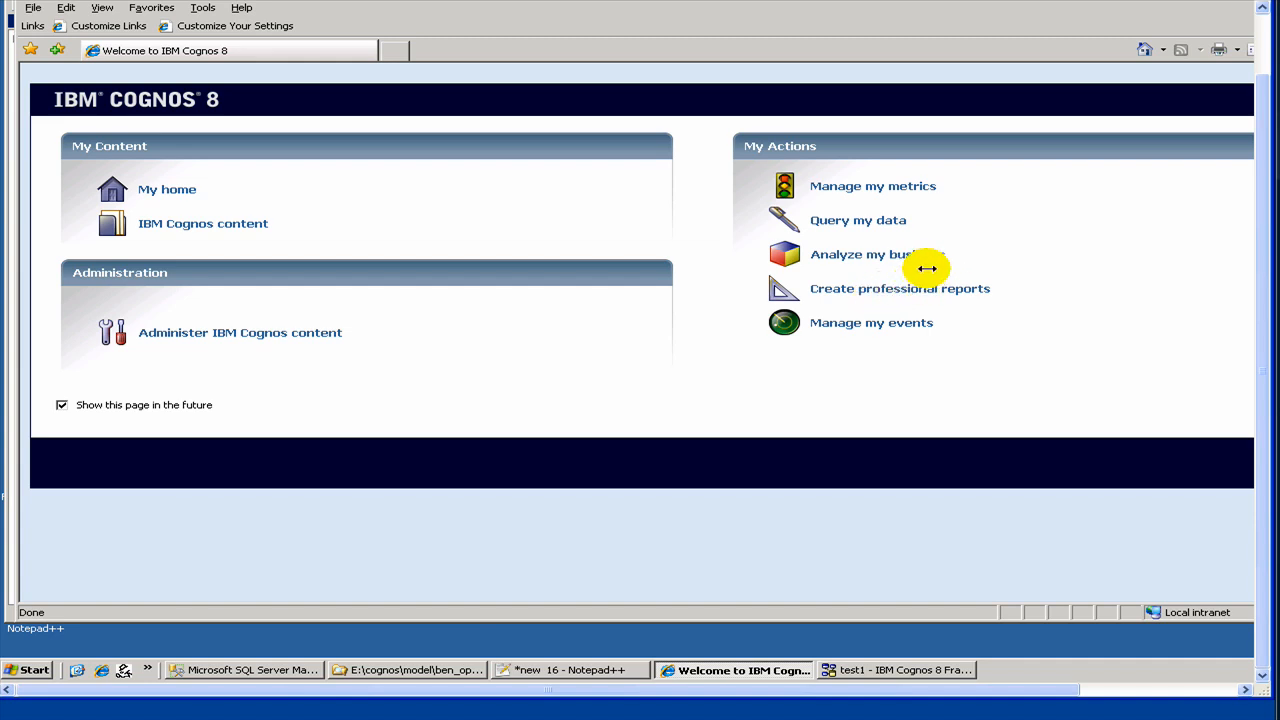
mouse_move(830, 286)
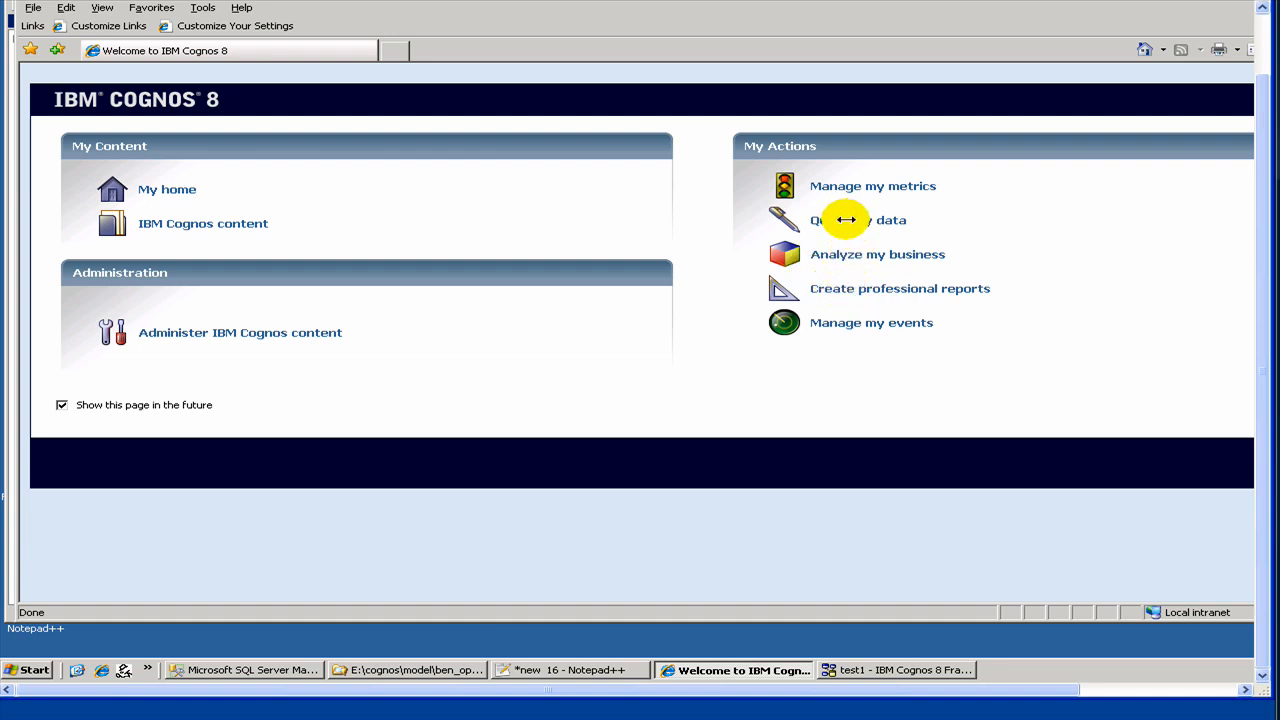
Choose 'Query my data' on the Cognos 8 welcome page to launch Query Studio
click(848, 220)
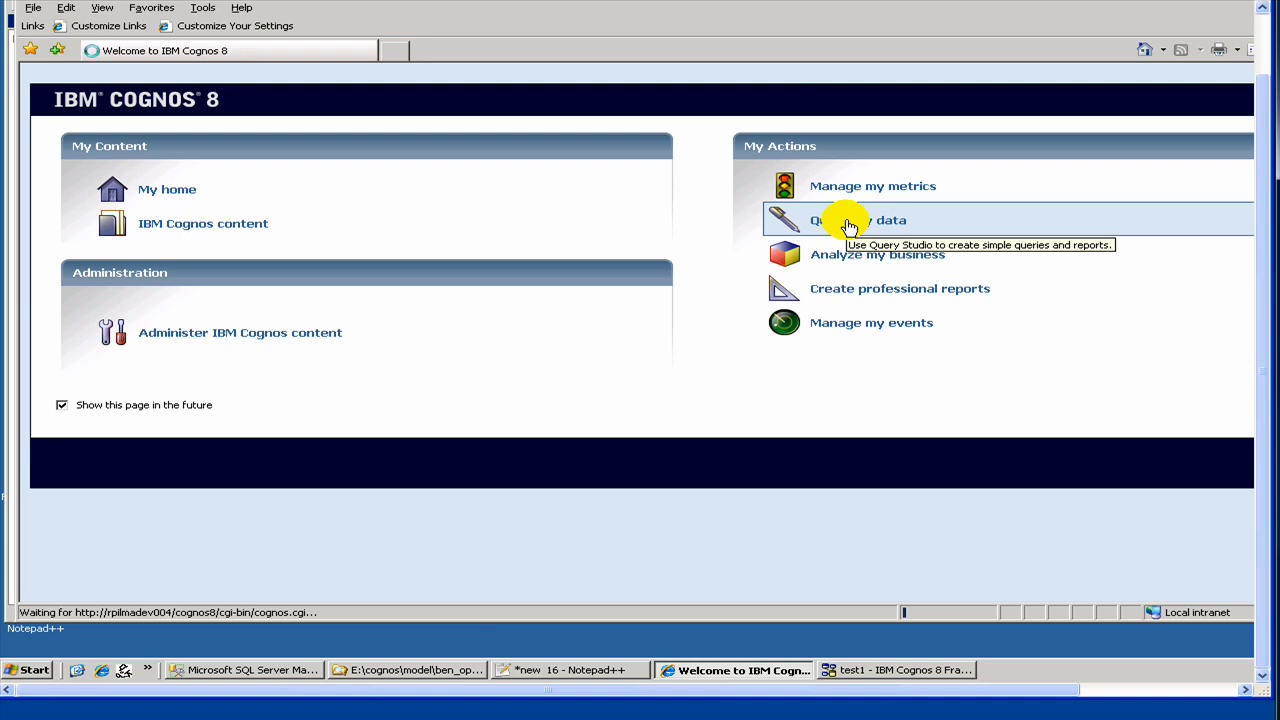
Start a new query on Test1, then expand and collapse the sales table in the tree
click(856, 220)
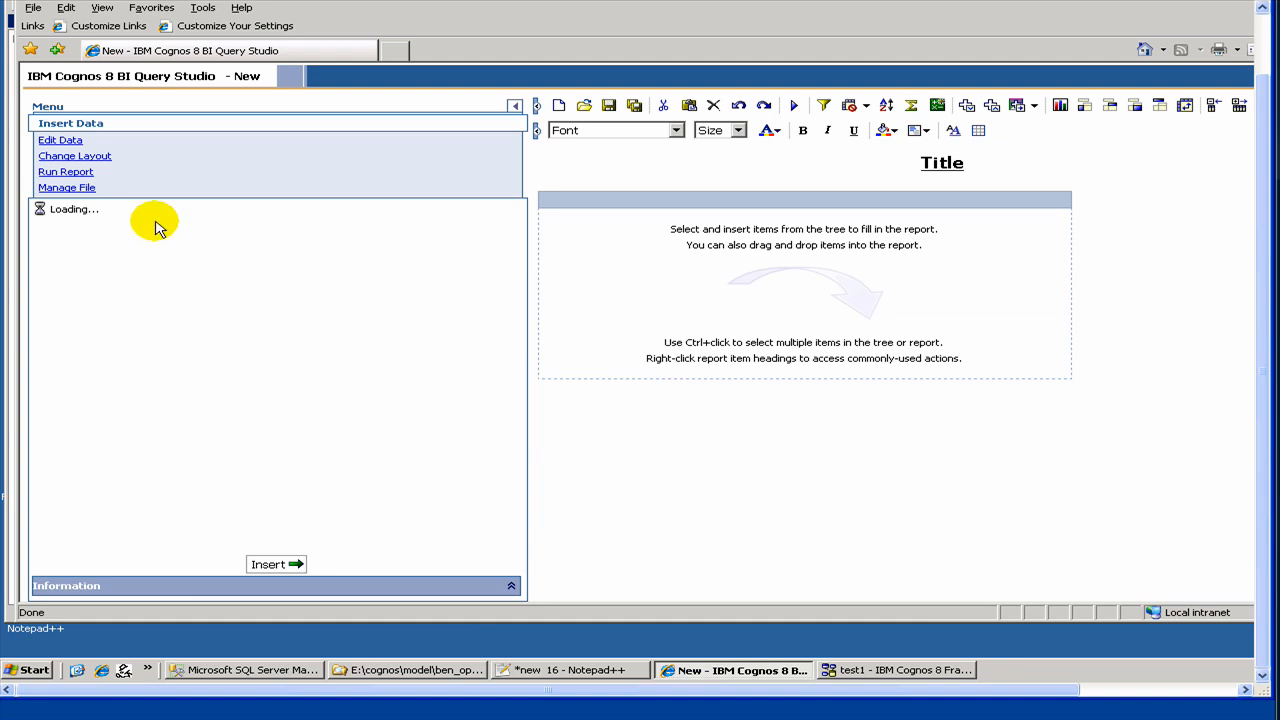
mouse_move(530, 240)
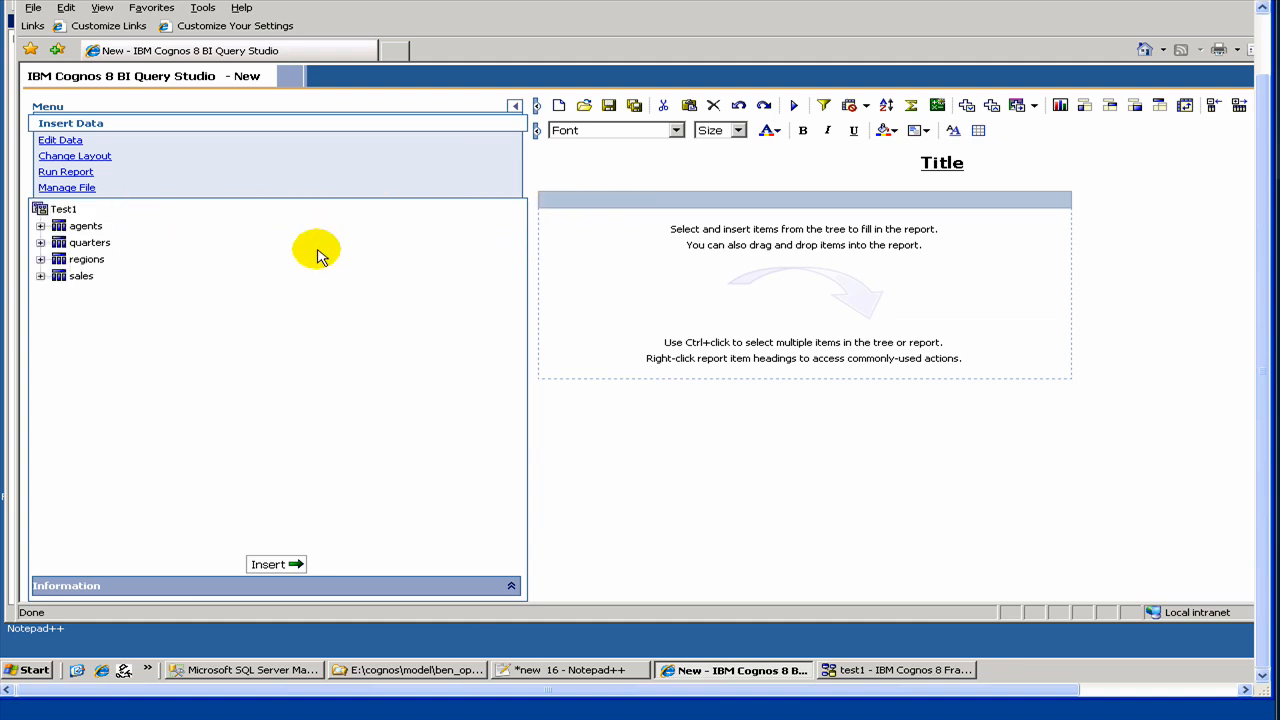
mouse_move(120, 350)
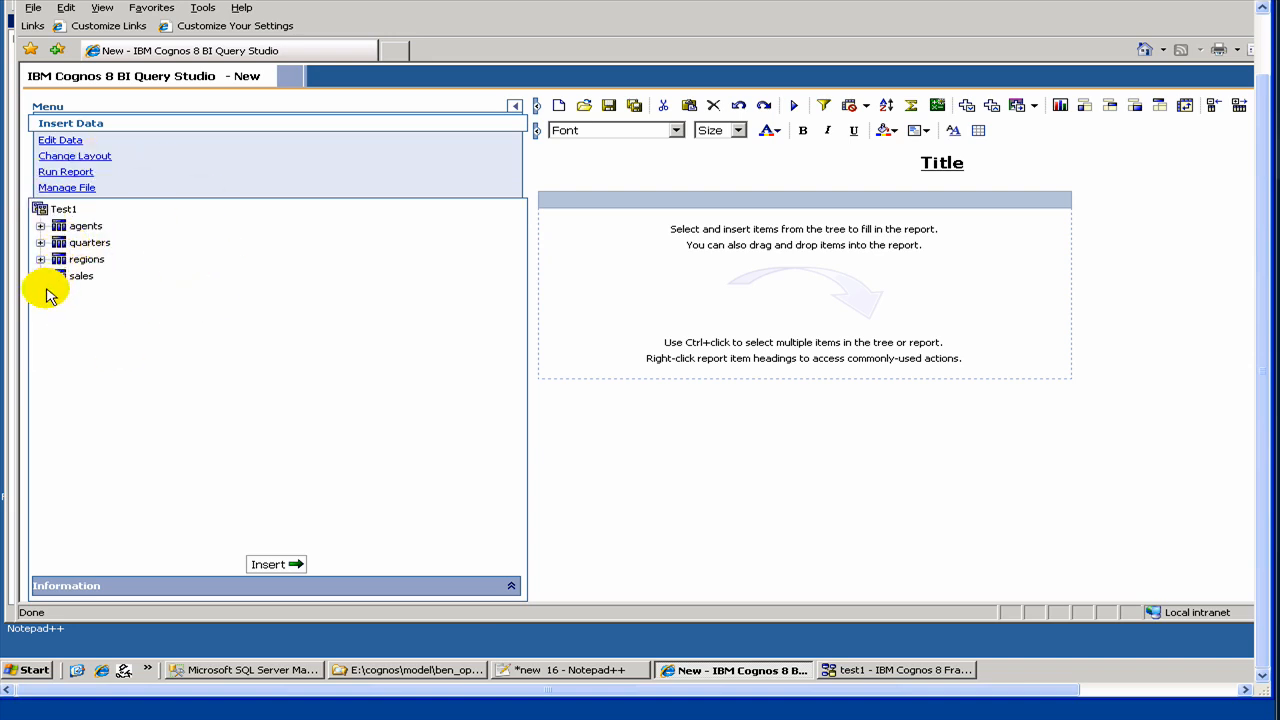
mouse_move(45, 270)
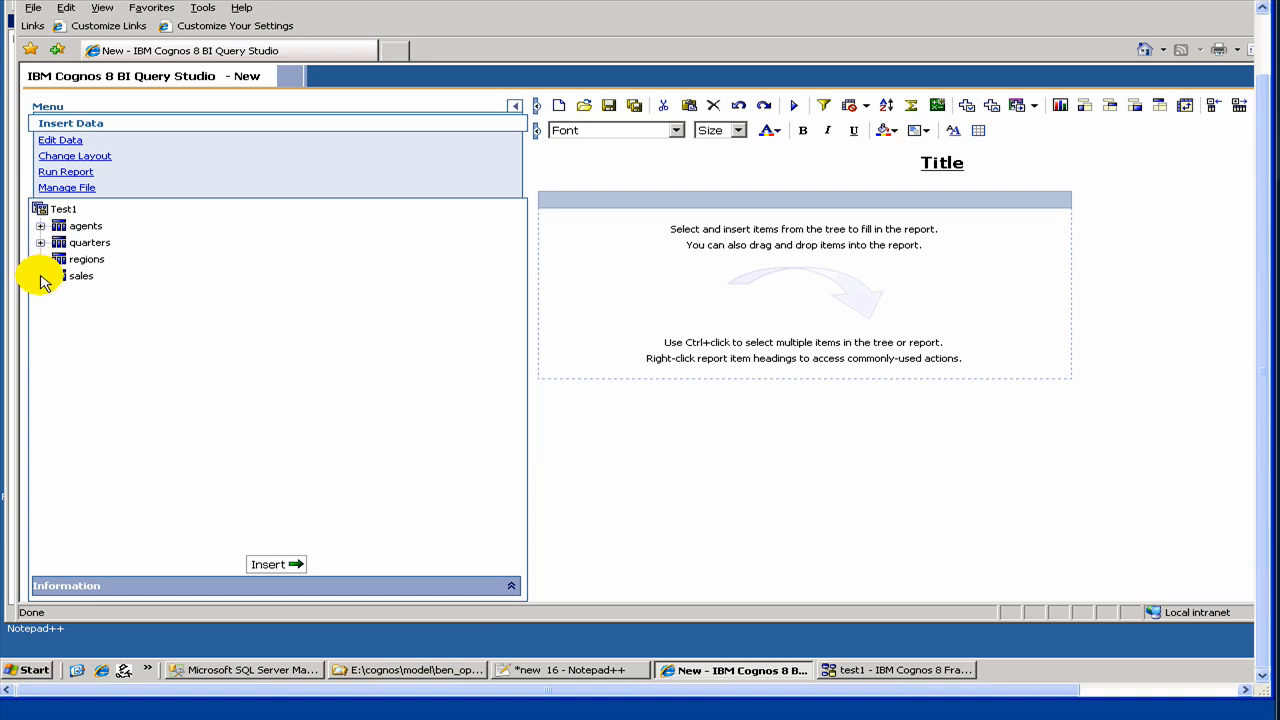
click(41, 276)
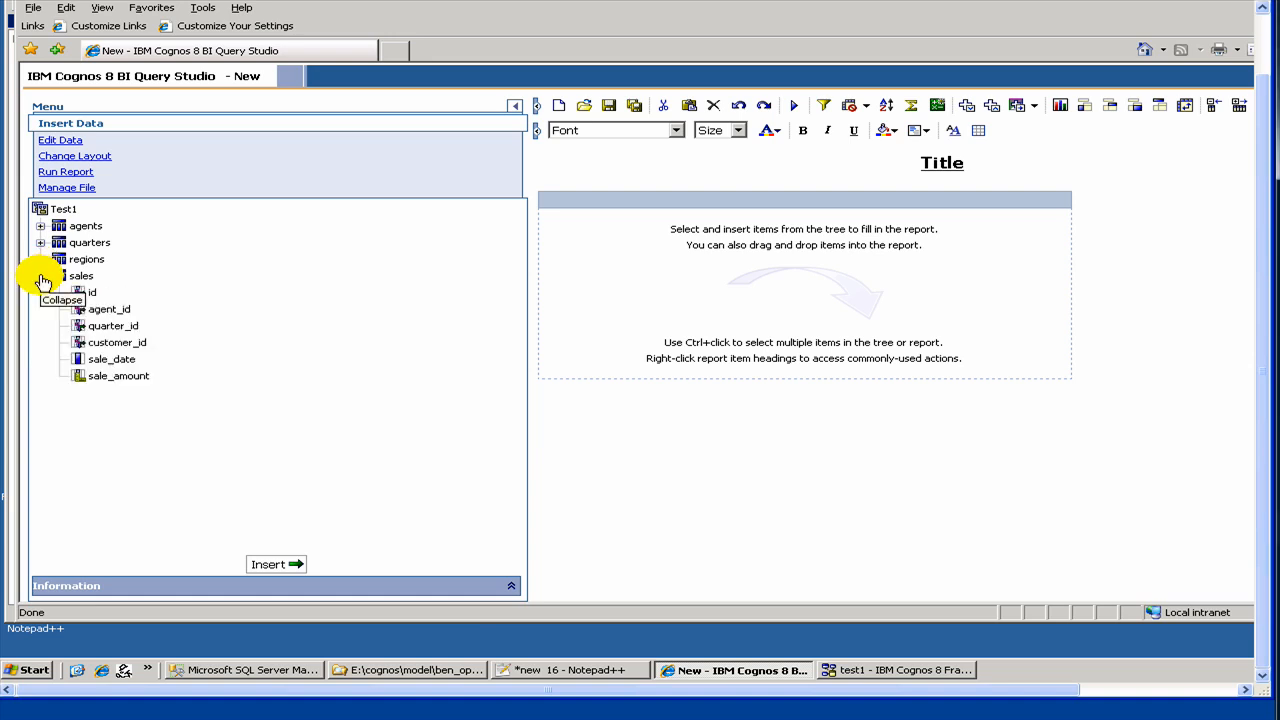
click(42, 276)
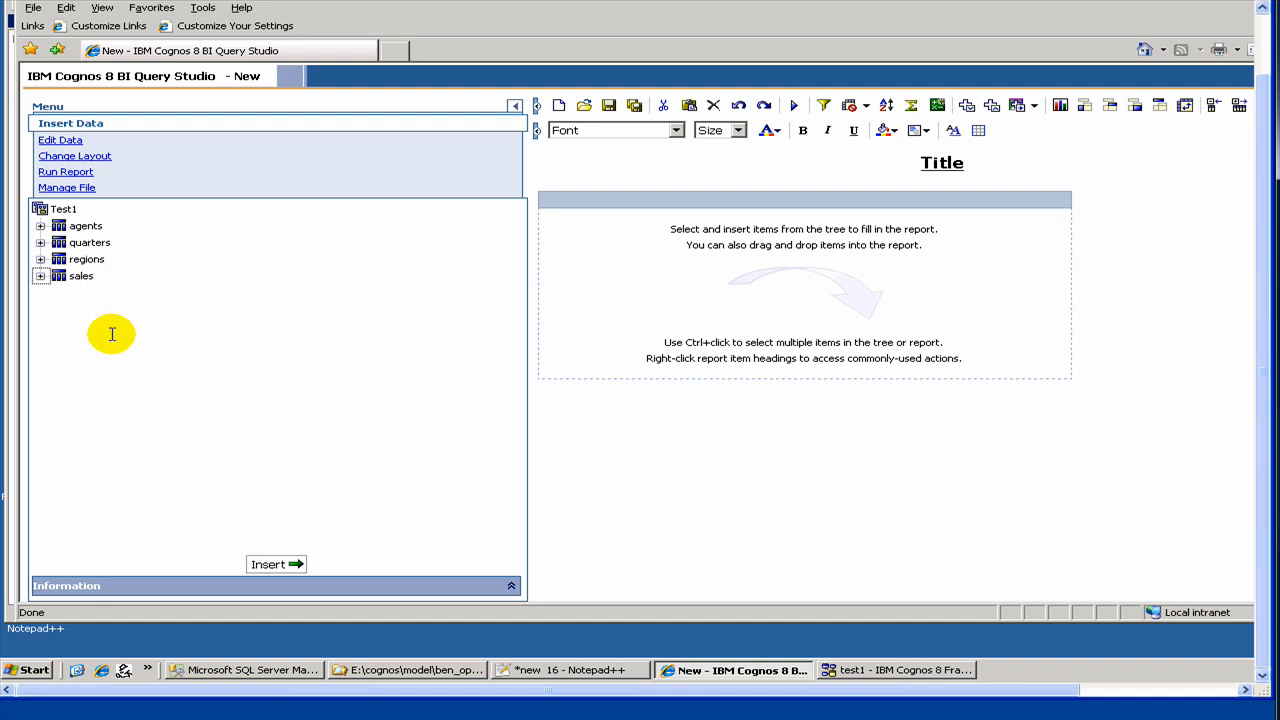
mouse_move(455, 689)
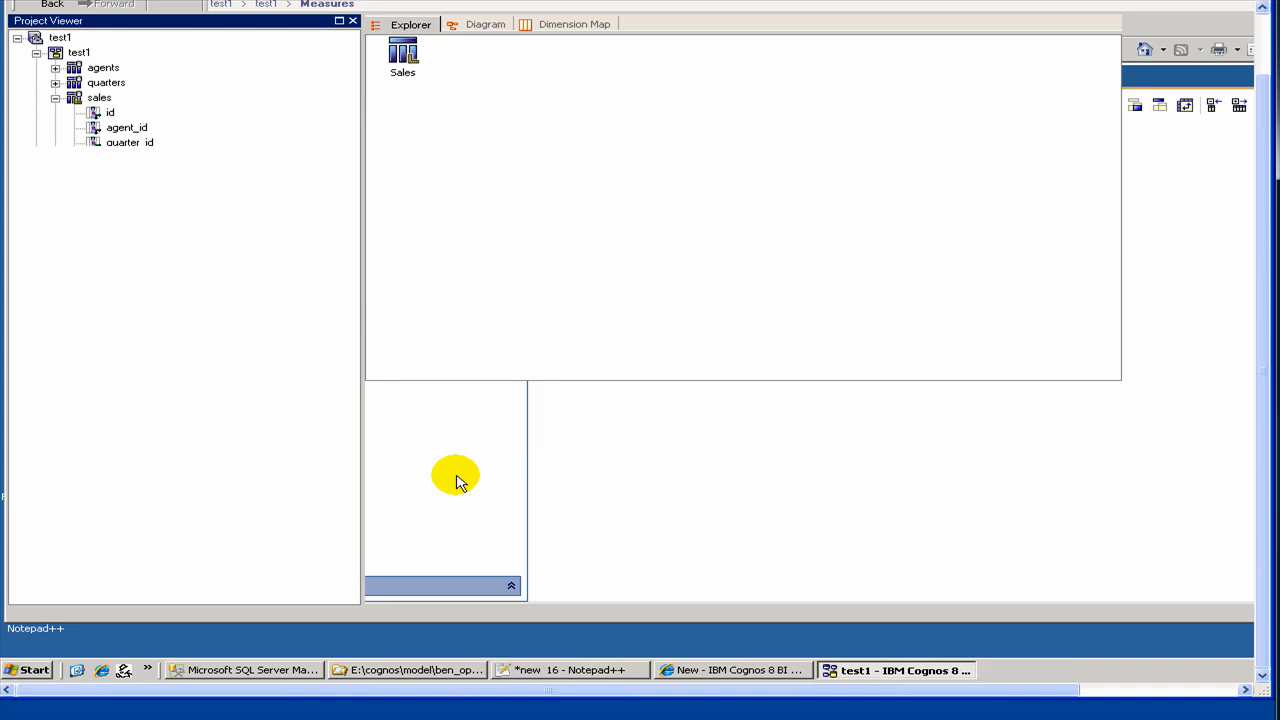
In Framework Manager, start the Publish Packages wizard for the Test1 package
click(113, 277)
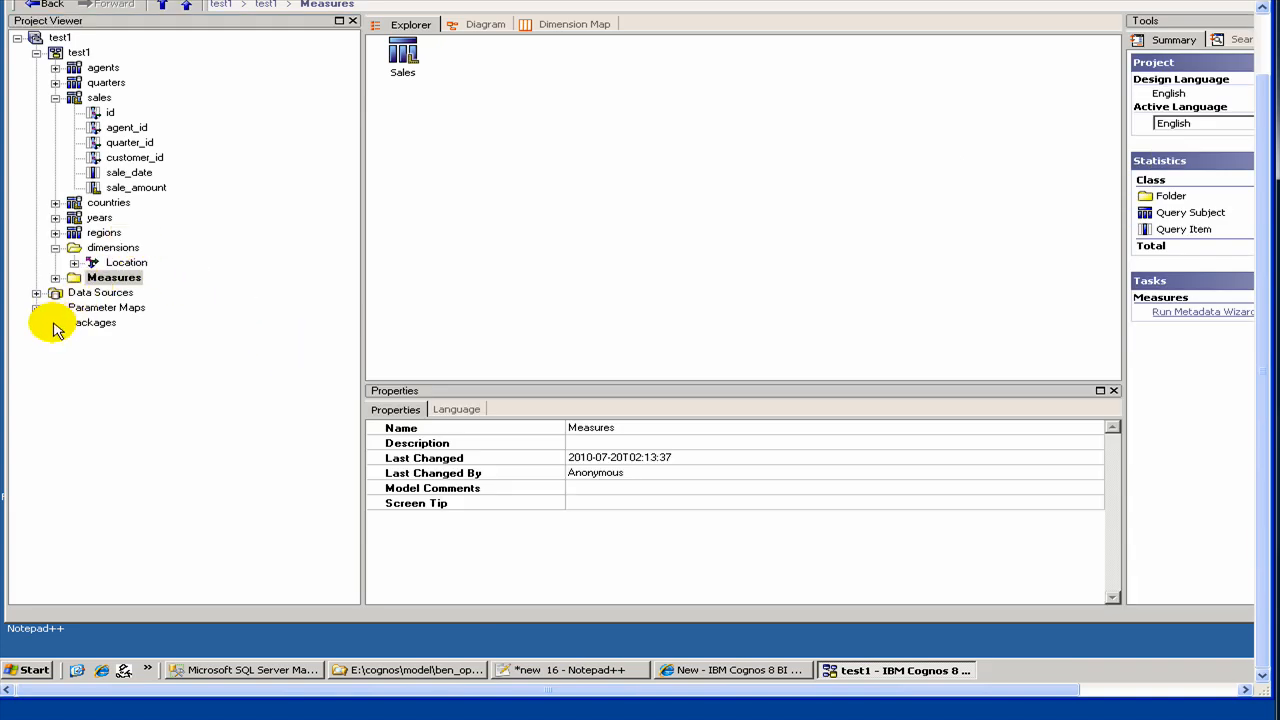
click(36, 322)
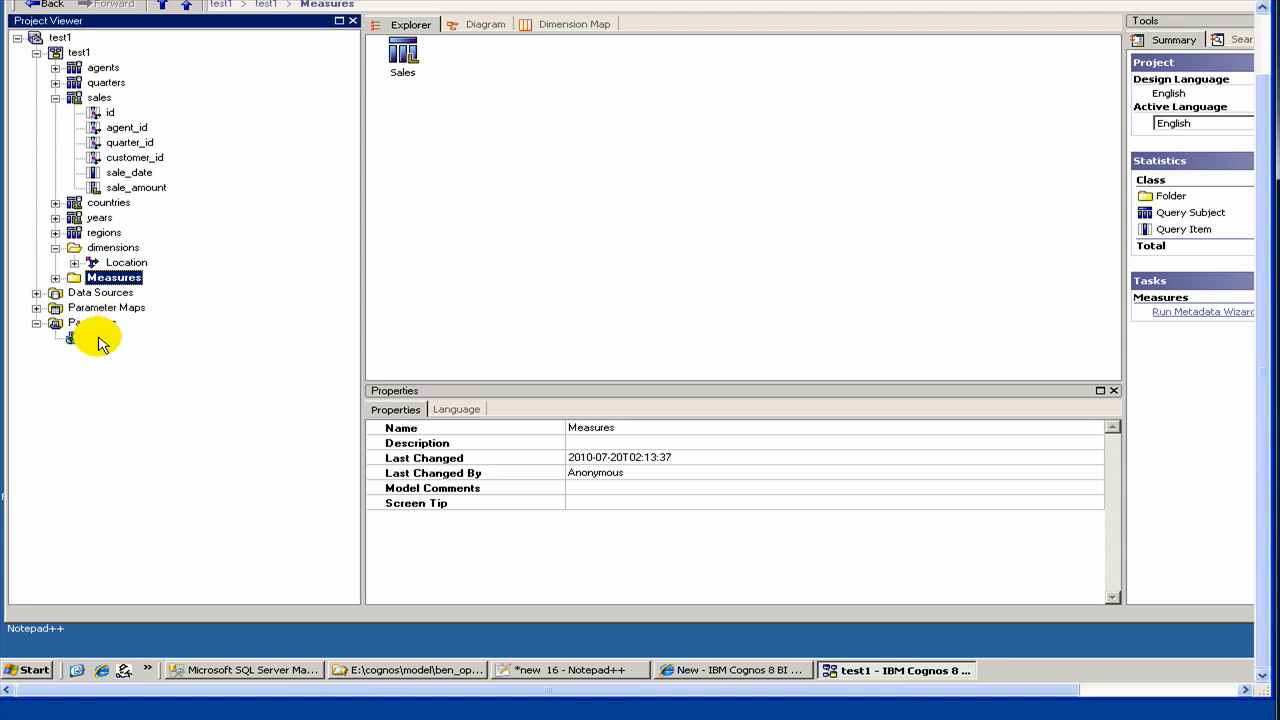
right_click(97, 338)
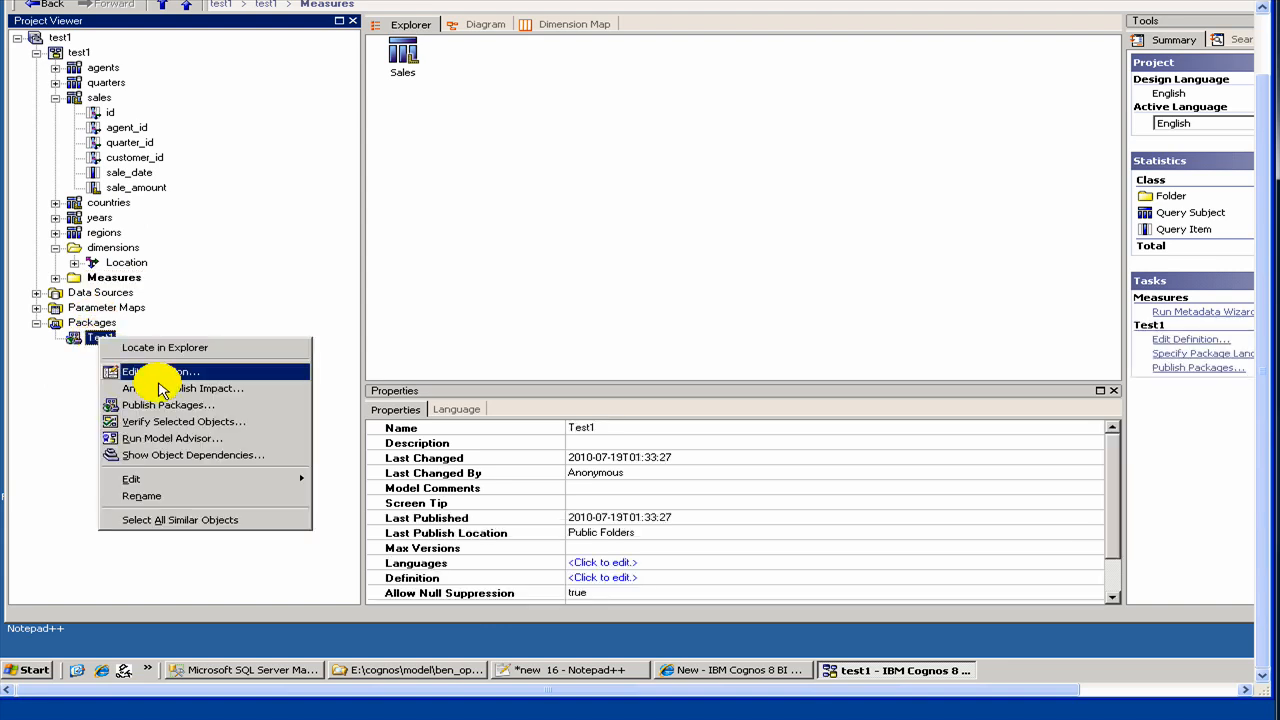
click(167, 404)
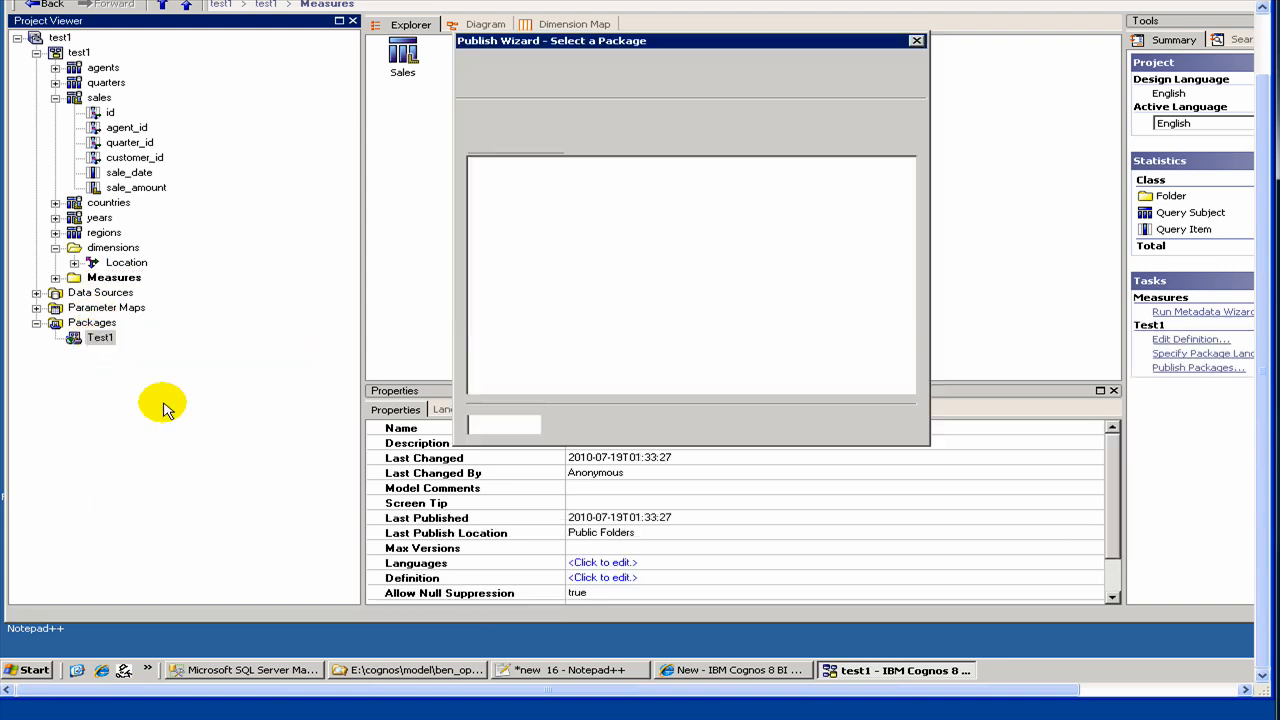
Publish Test1 to Public Folders, confirm overwriting, and close the verification results
click(790, 424)
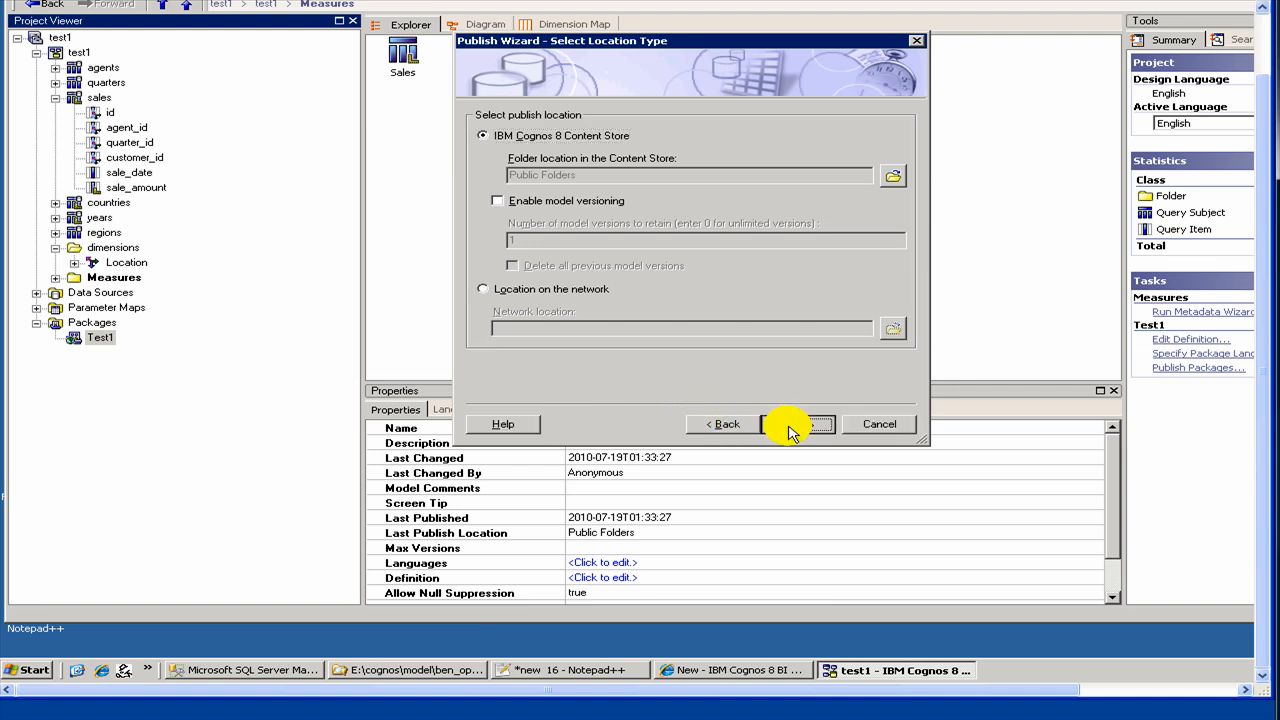
click(795, 424)
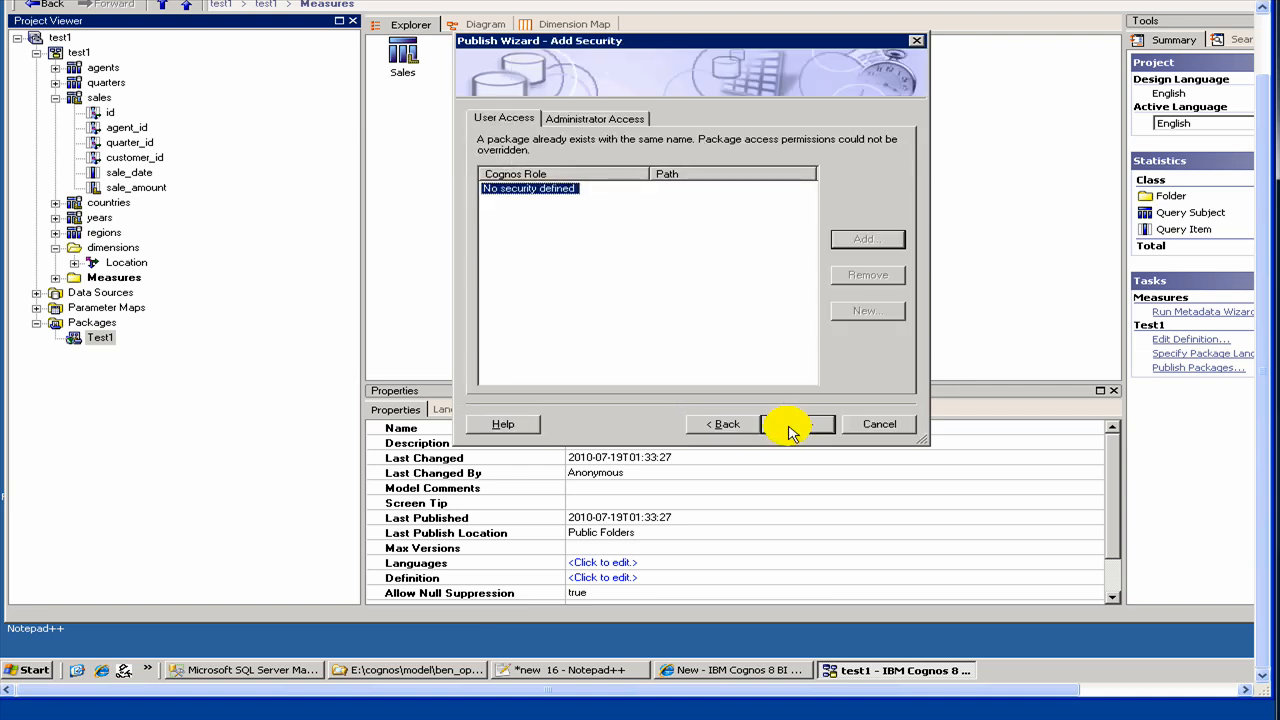
click(793, 424)
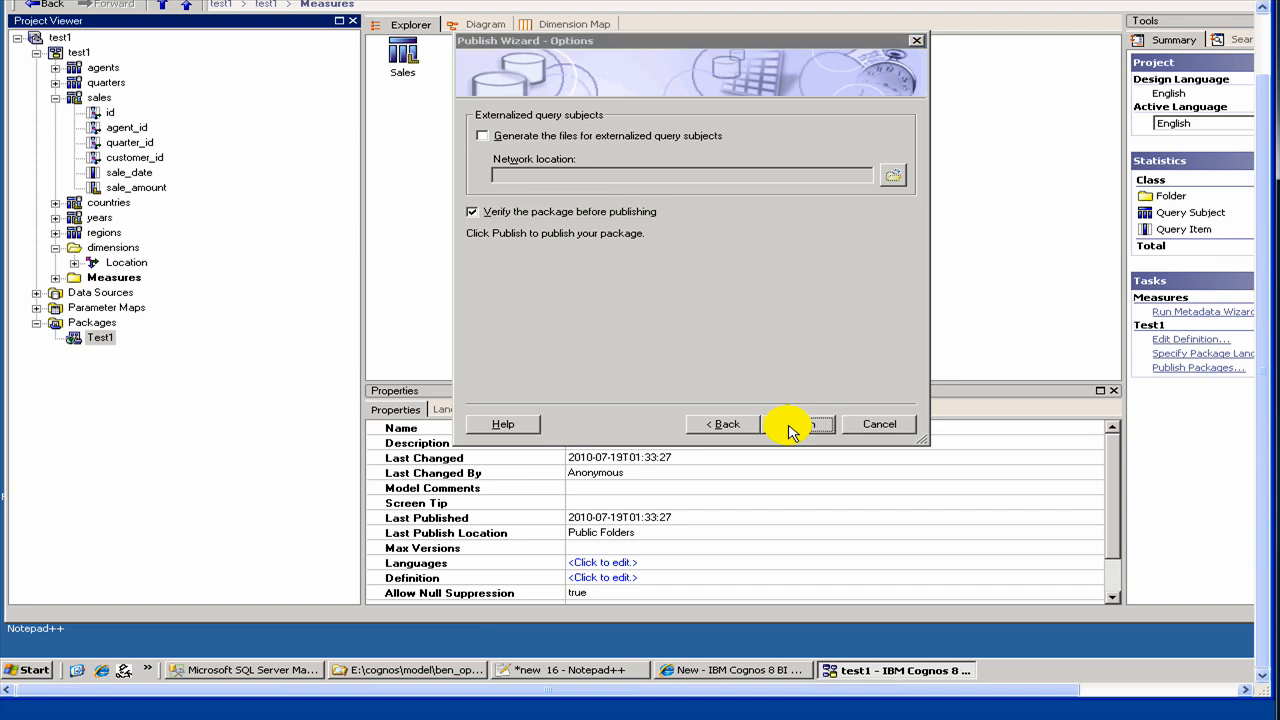
click(797, 424)
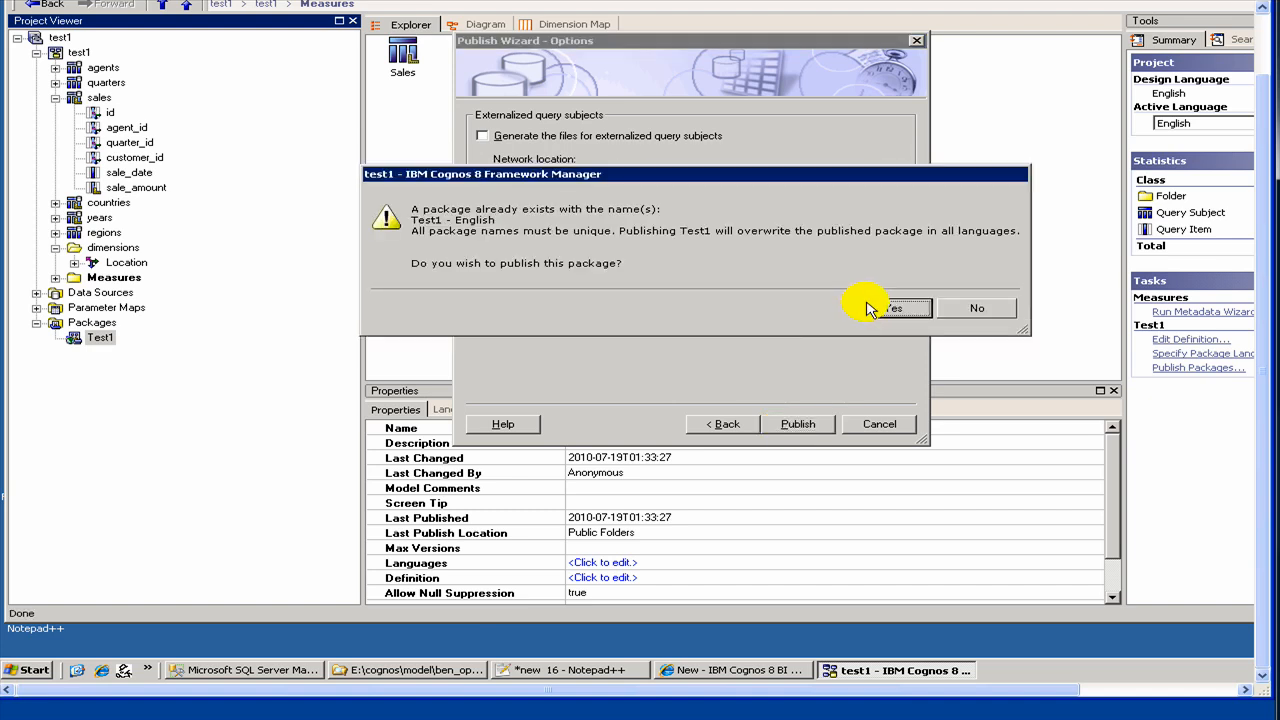
click(889, 307)
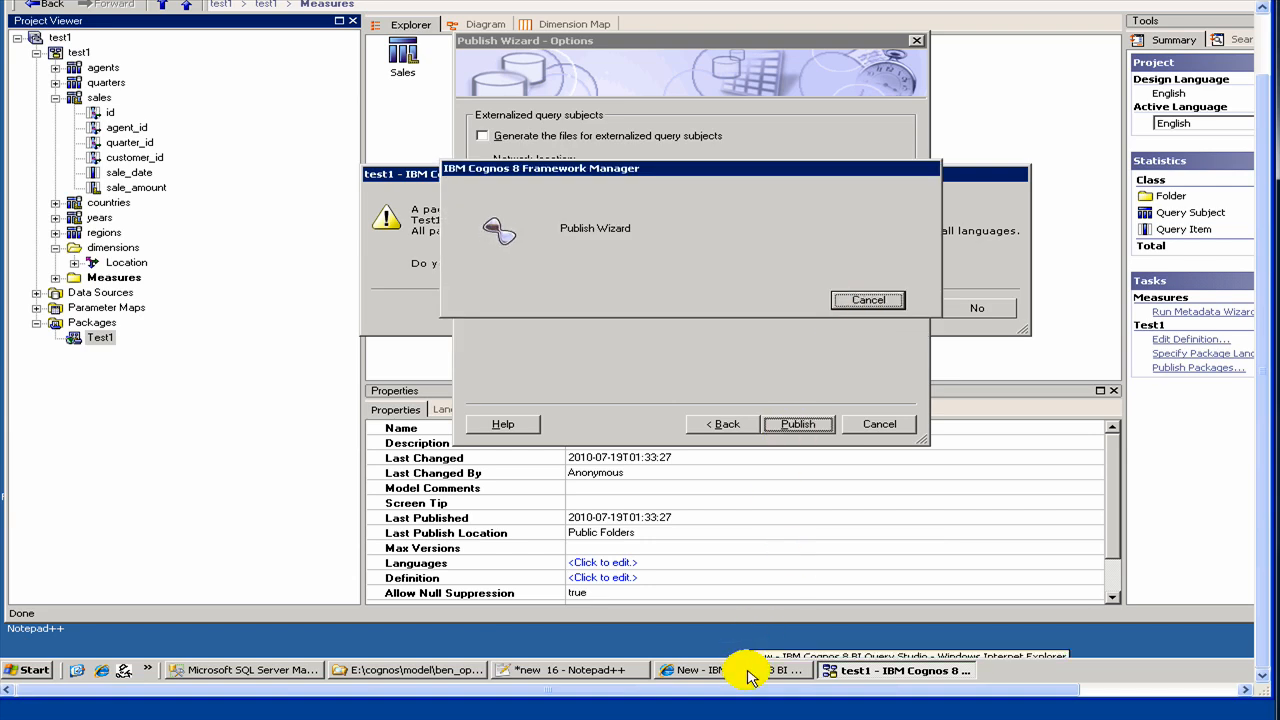
click(798, 424)
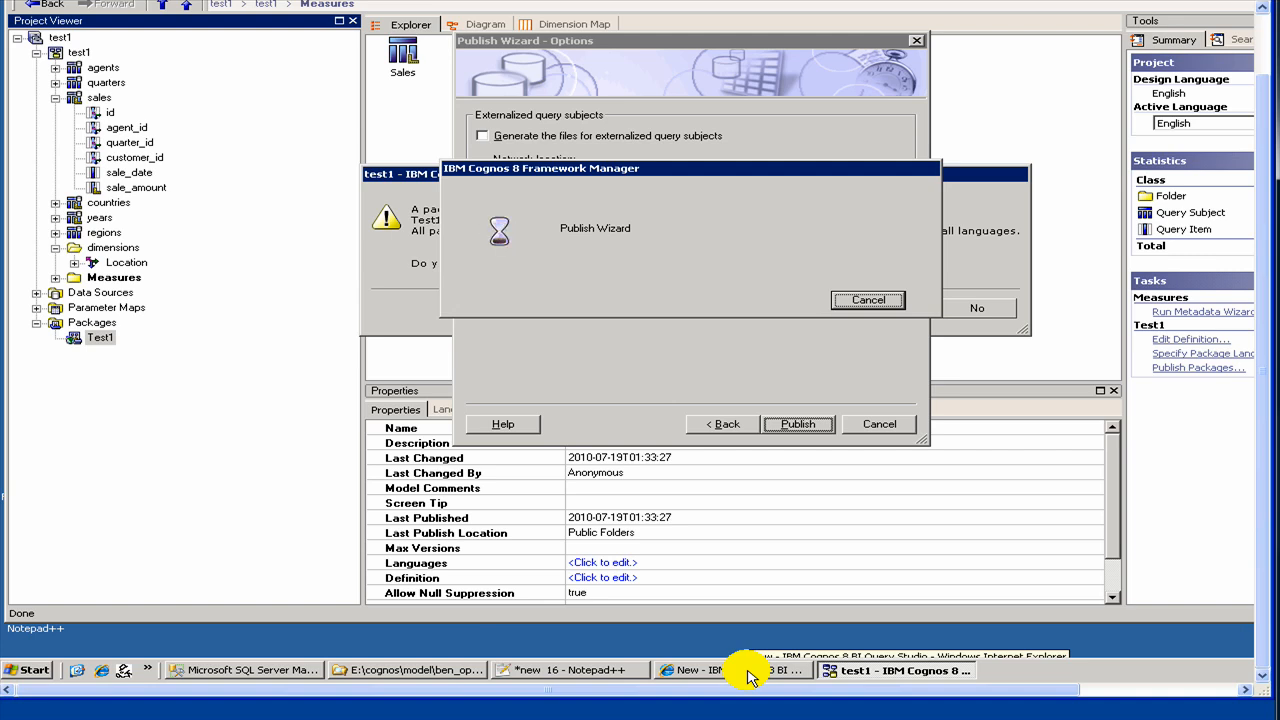
click(798, 424)
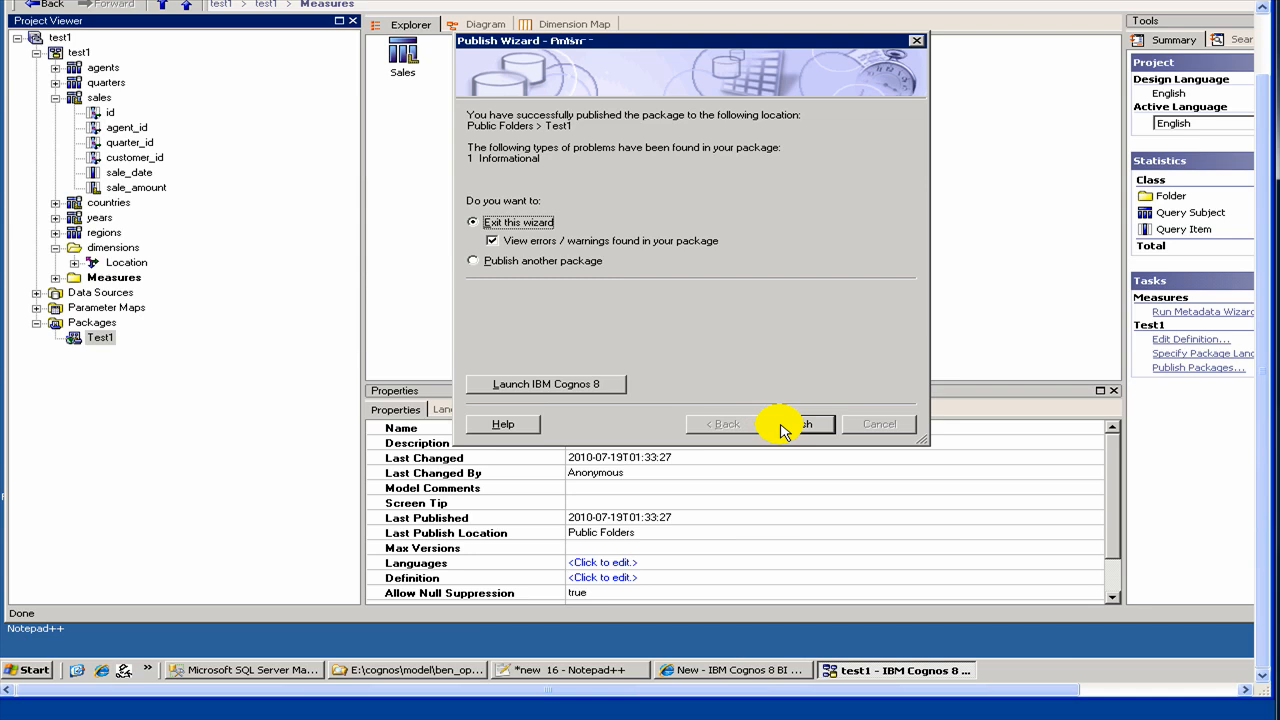
click(795, 423)
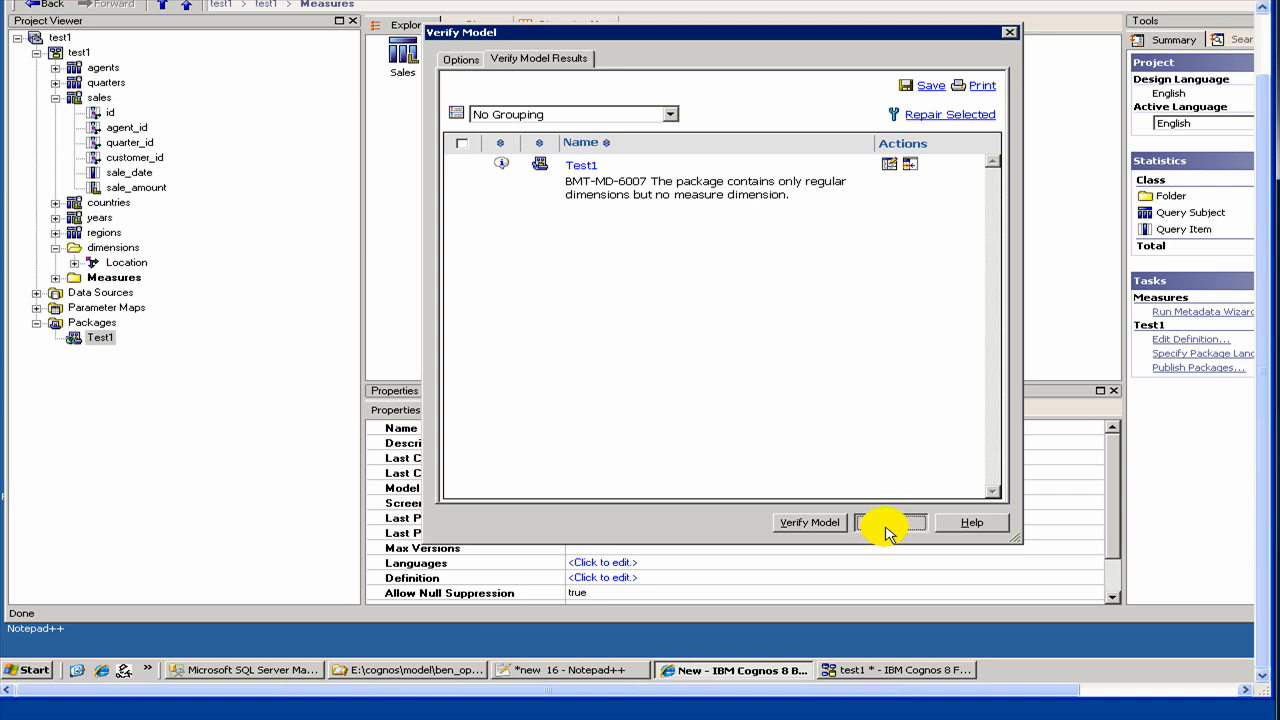
click(885, 522)
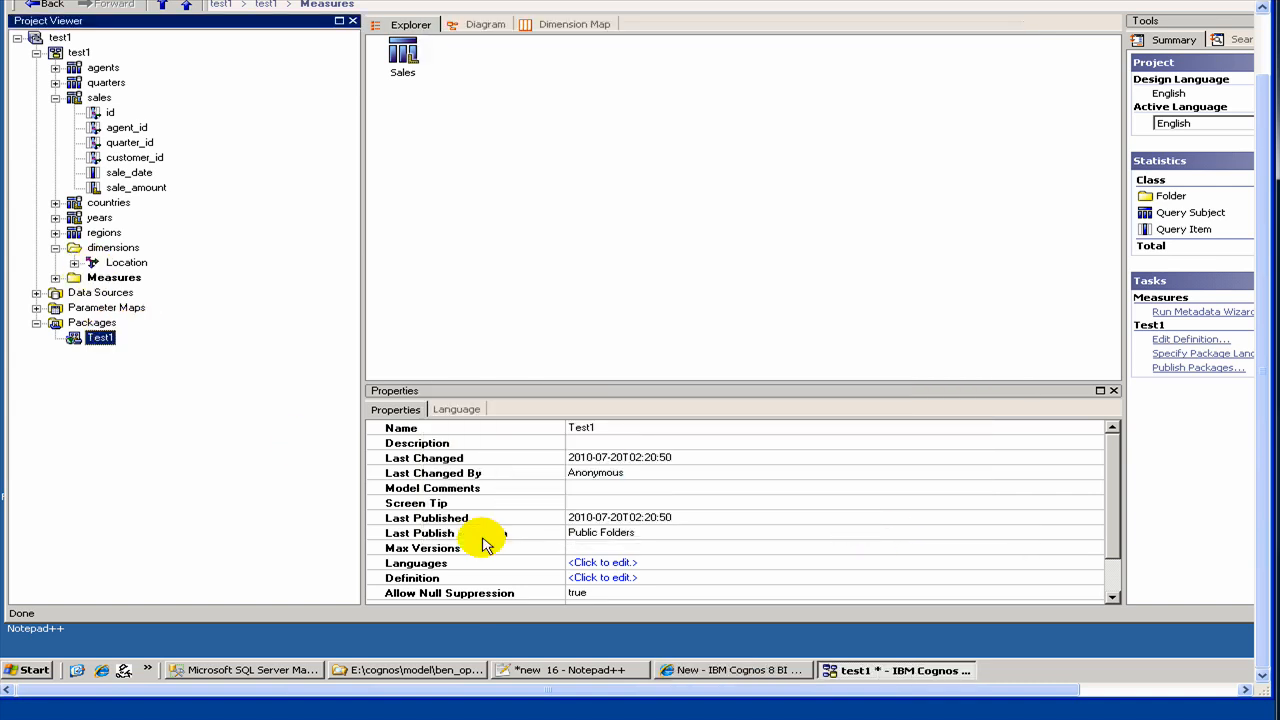
Return to the Query Studio report and bring up actions on the Test1 data tree
click(725, 670)
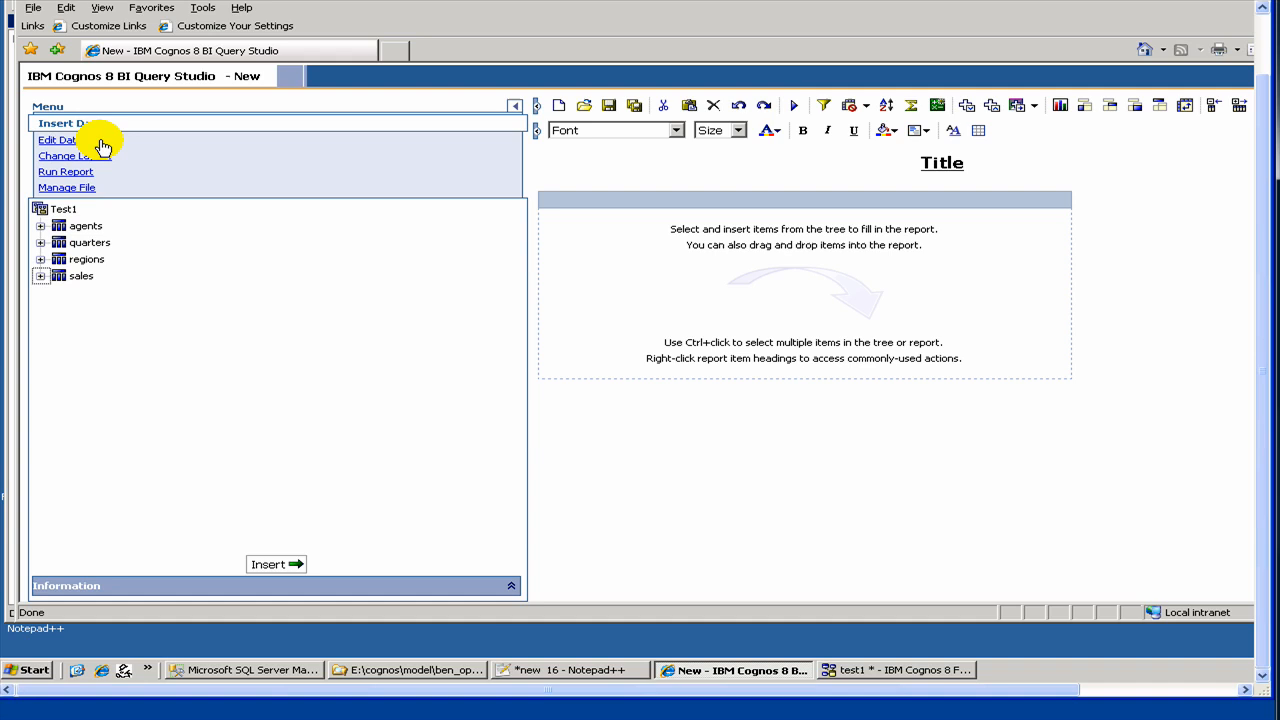
mouse_move(160, 200)
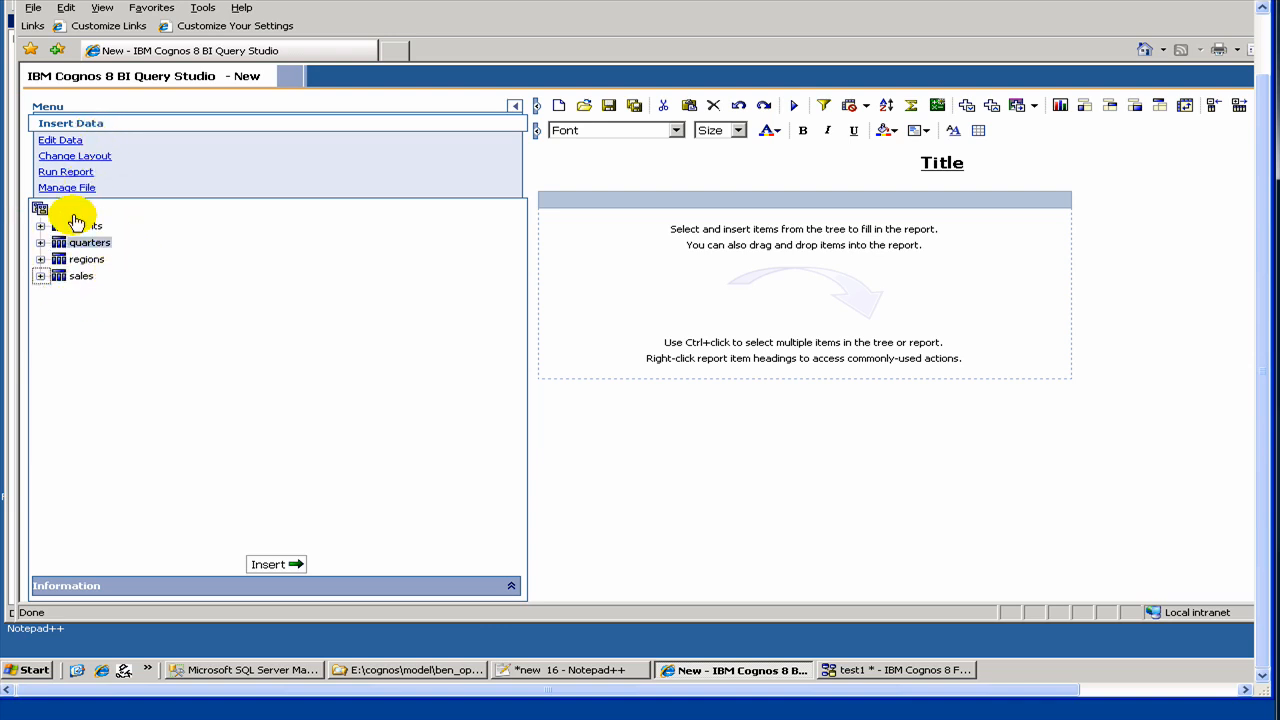
right_click(72, 213)
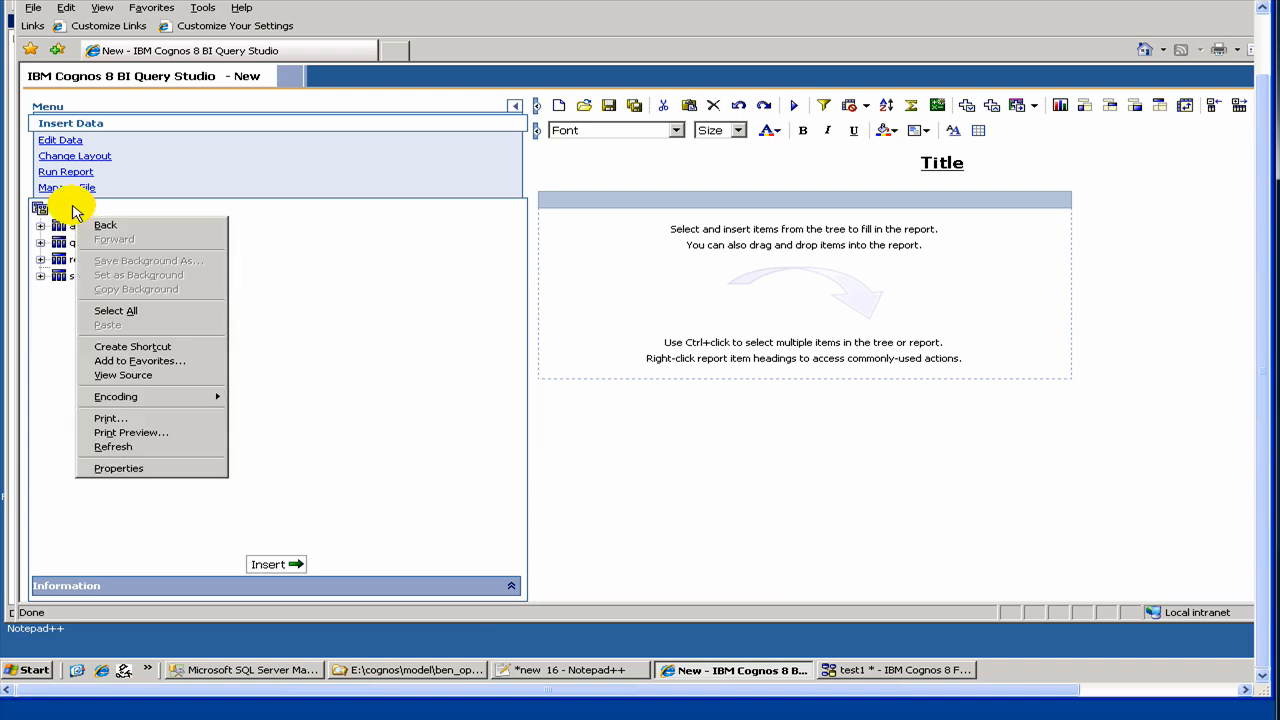
right_click(62, 209)
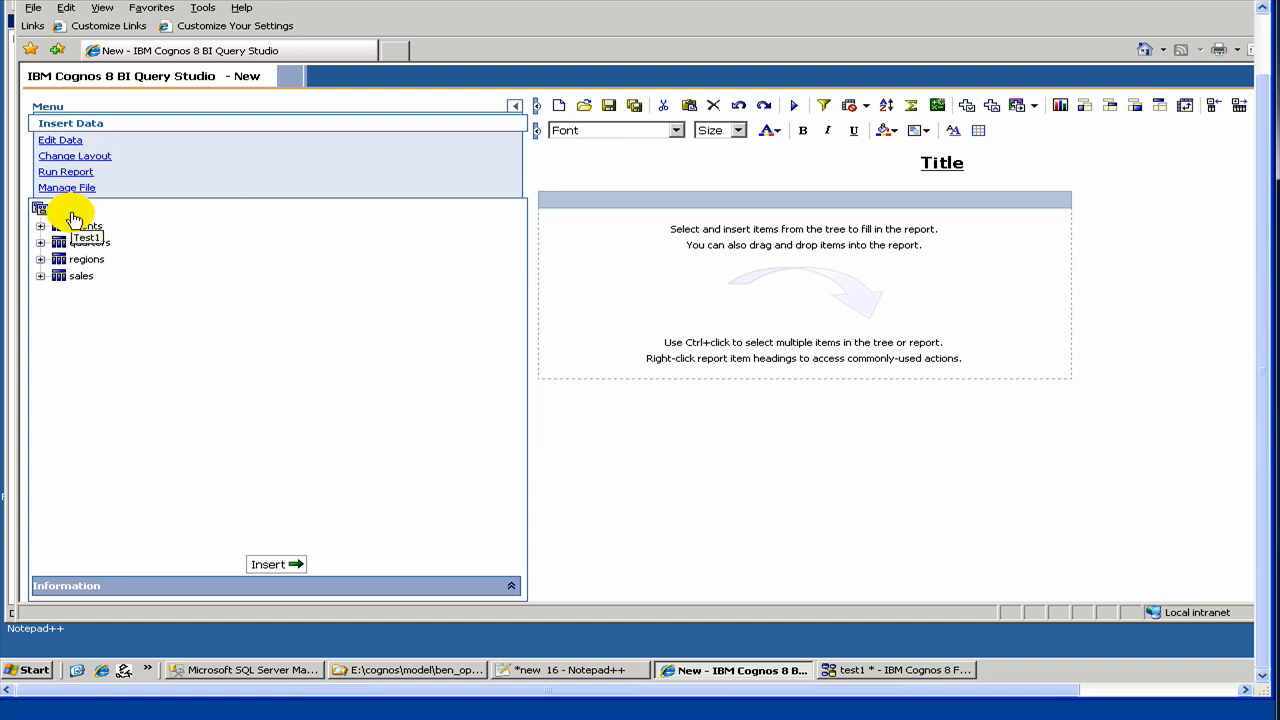
right_click(65, 209)
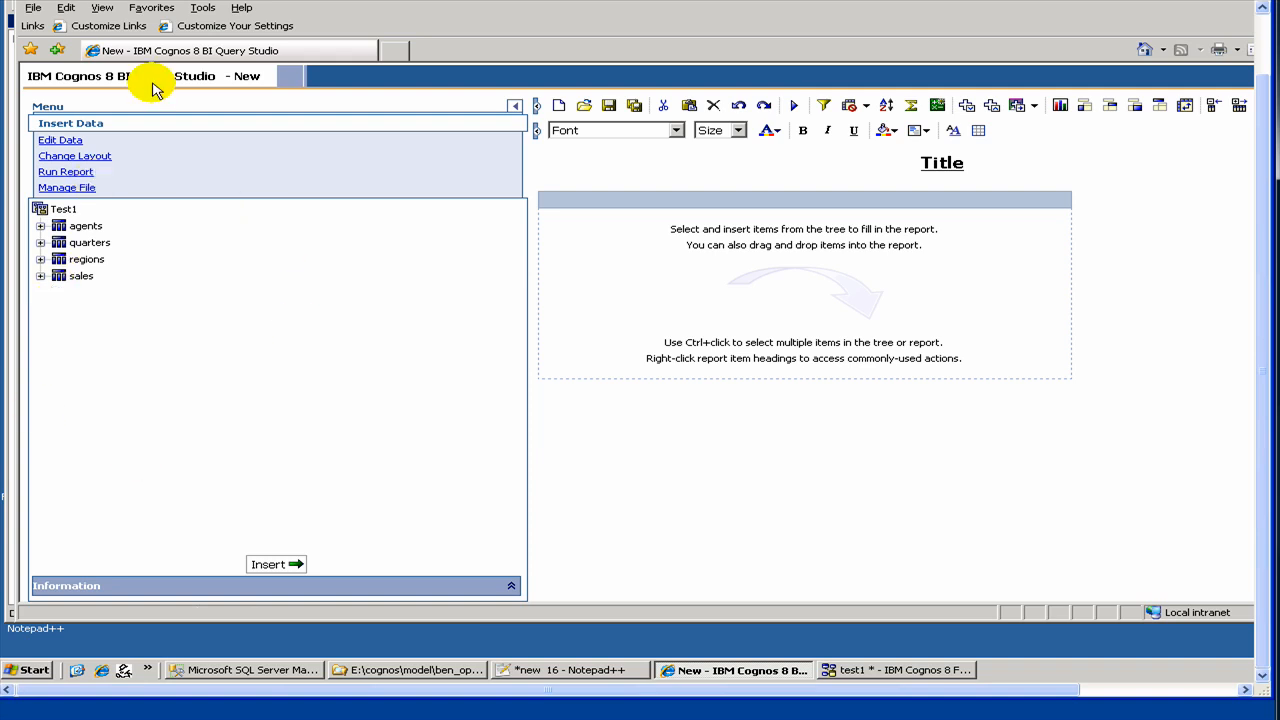
mouse_move(280, 83)
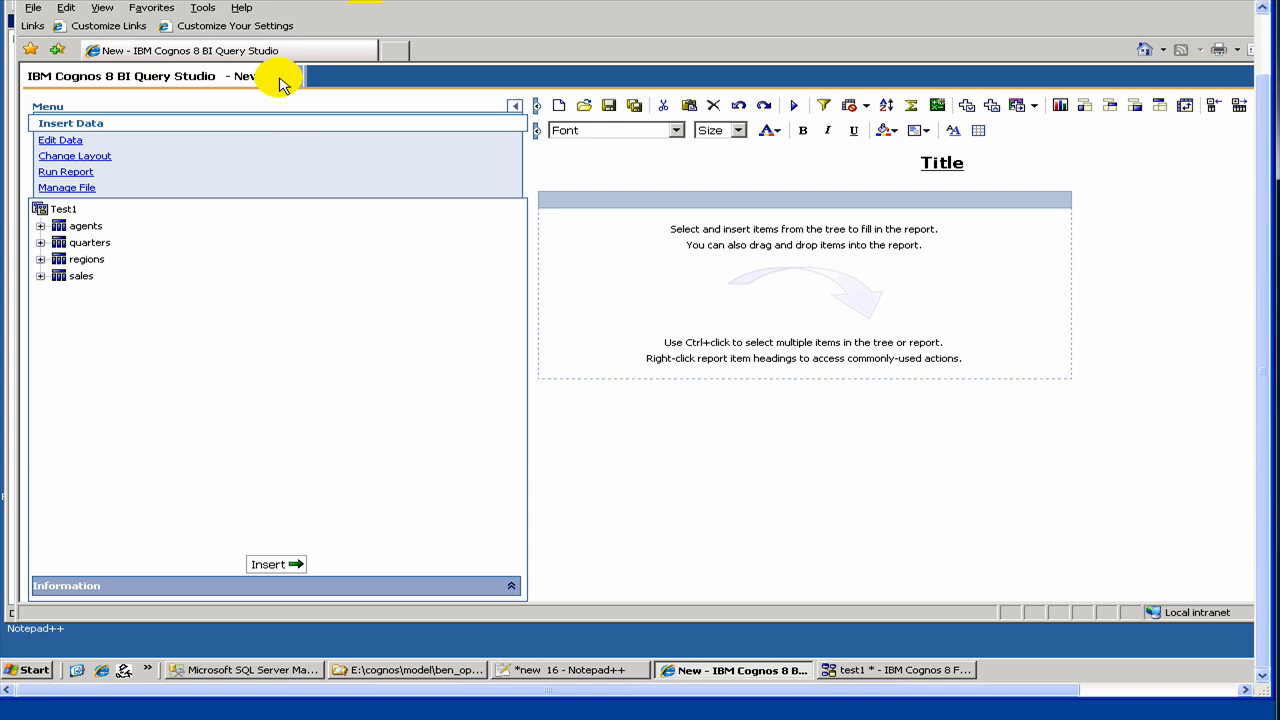
click(102, 7)
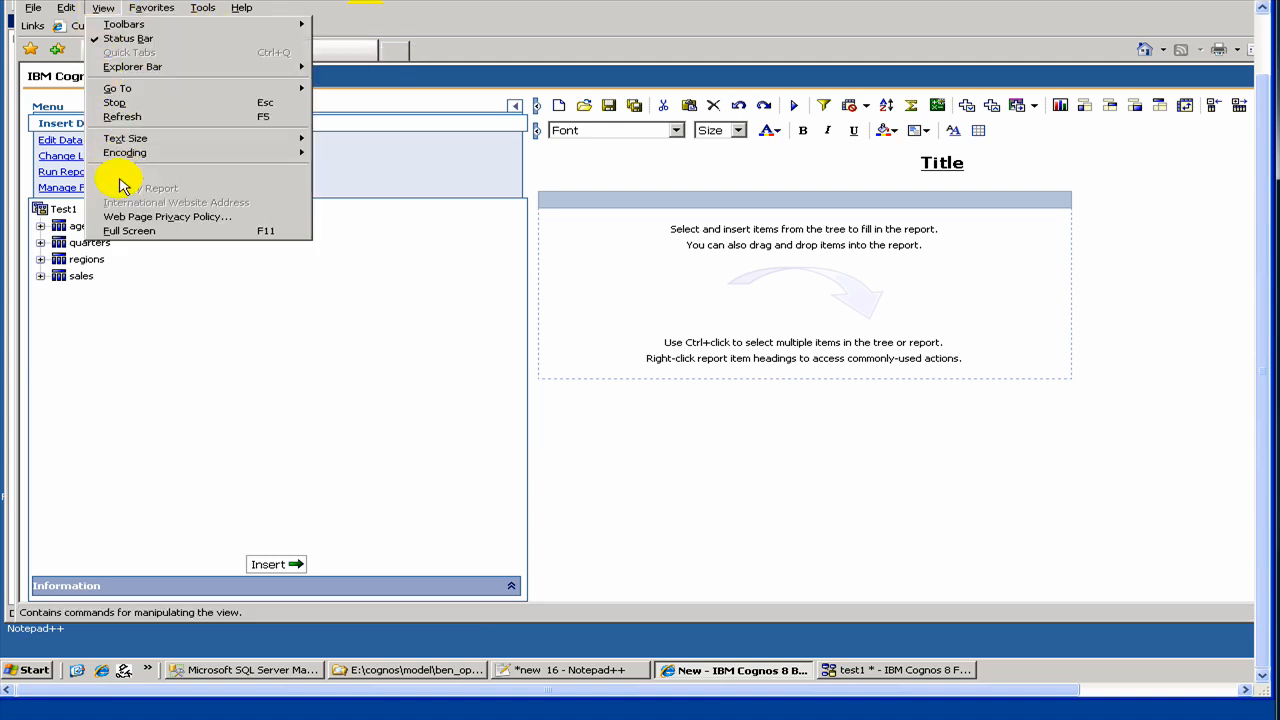
mouse_move(125, 152)
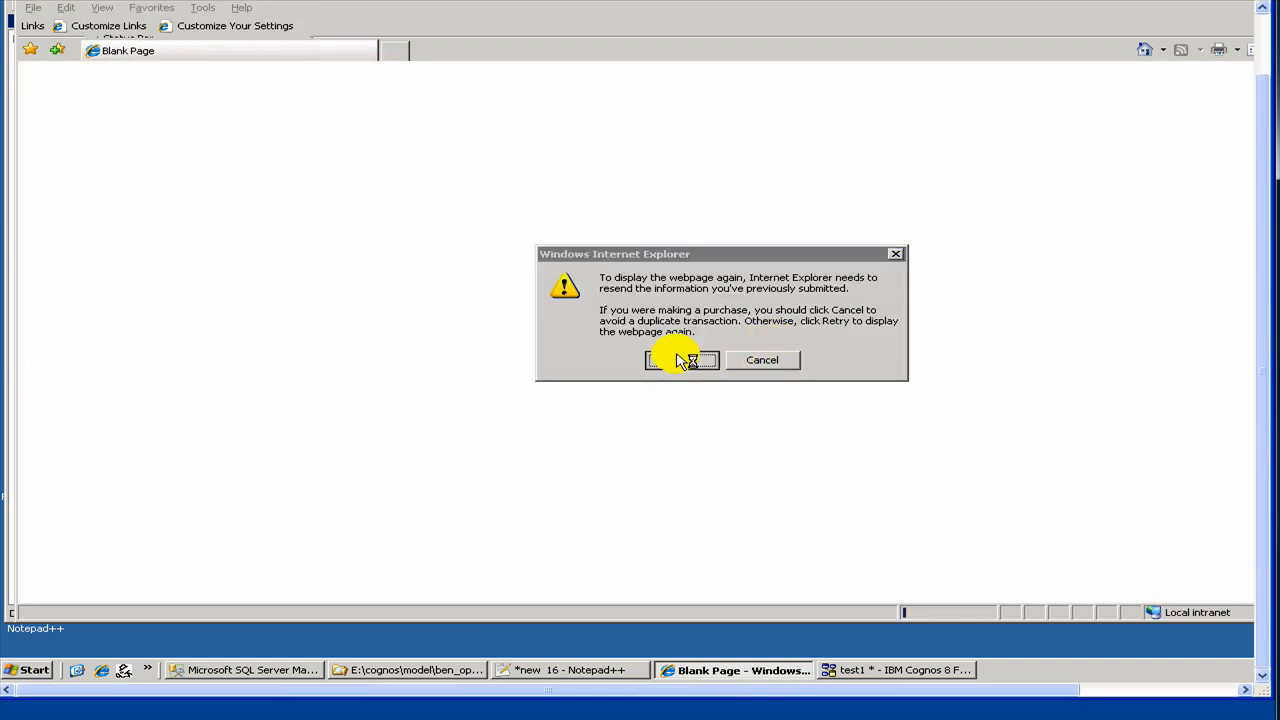
click(682, 360)
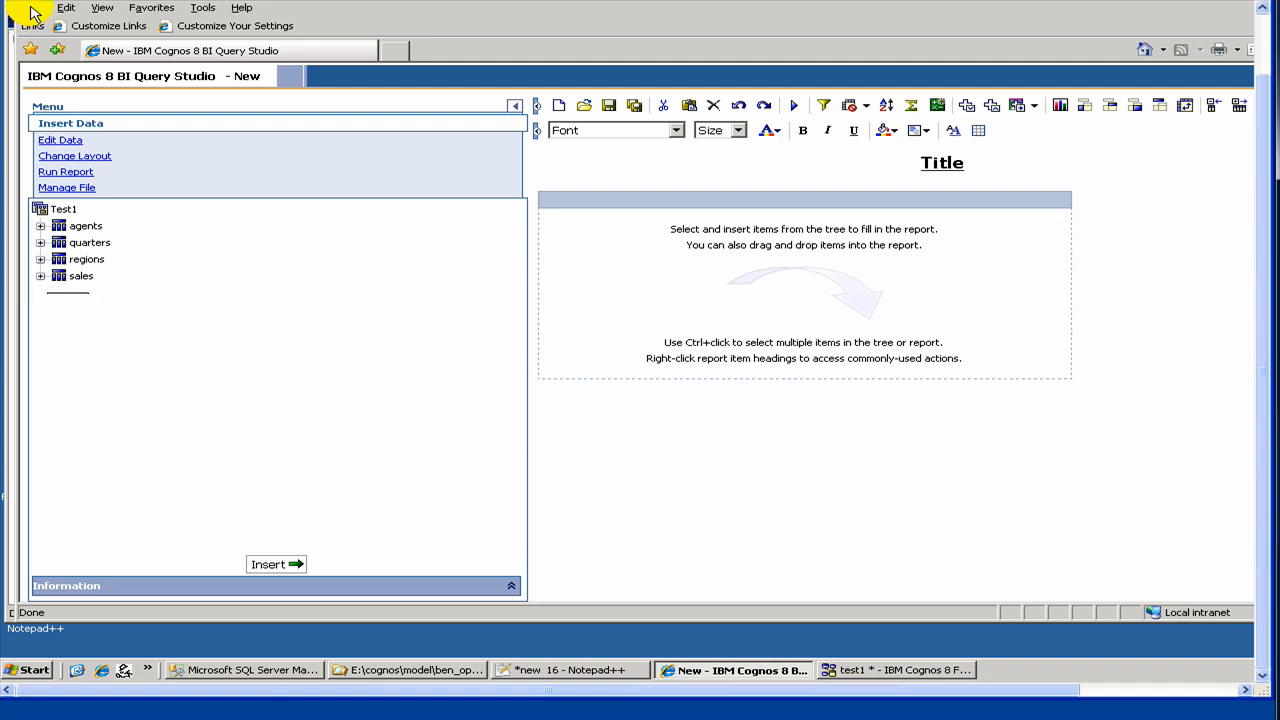
Expand the dimensions folder, Measures folder and Location dimension in the Test1 tree
click(34, 7)
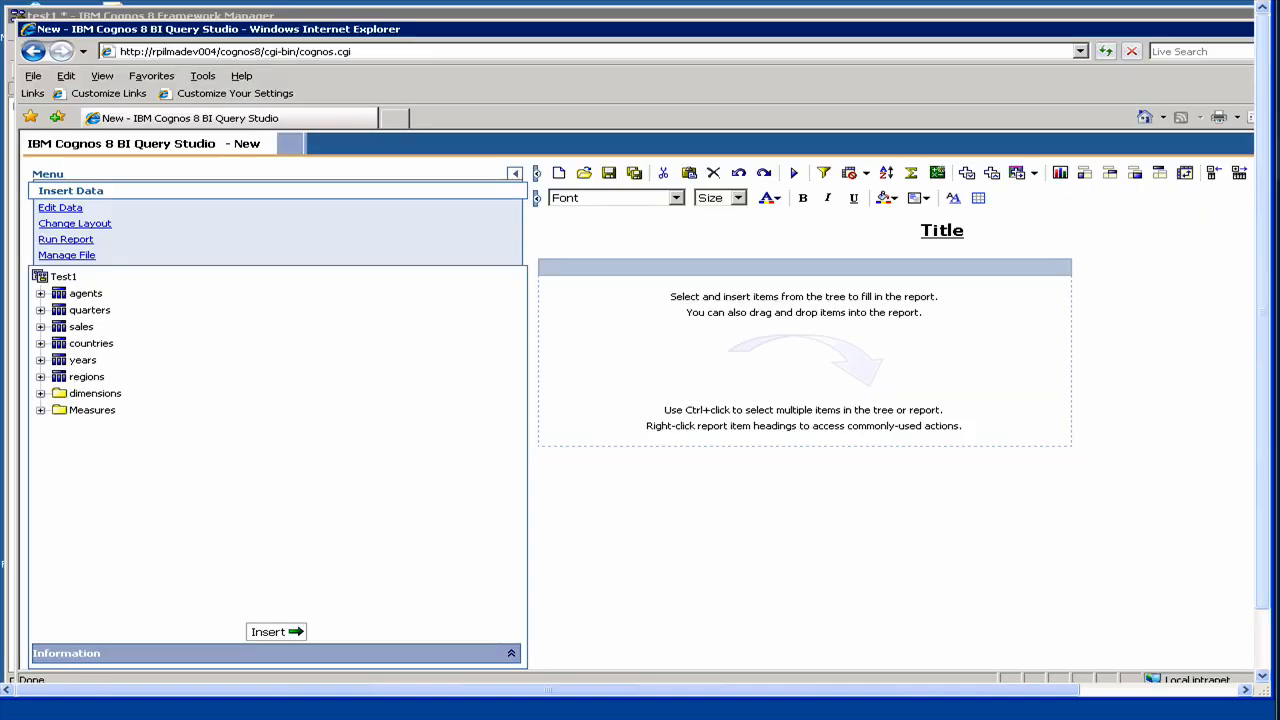
mouse_move(58, 385)
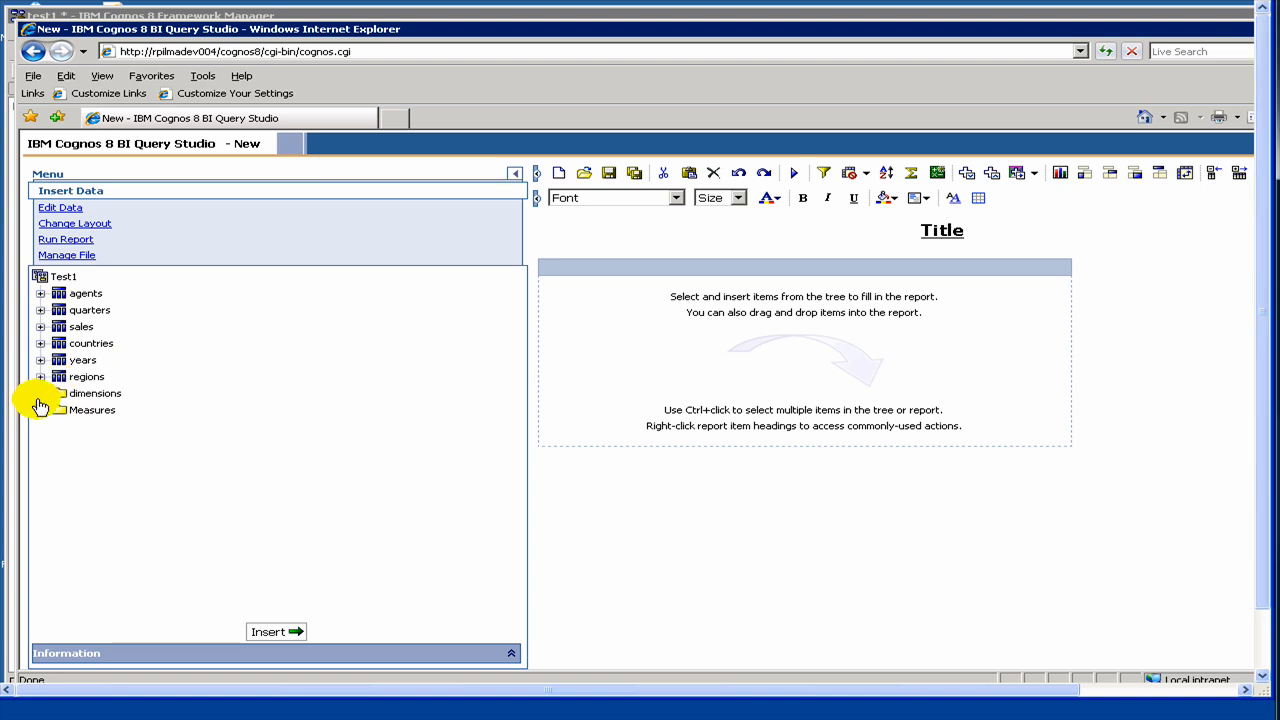
click(41, 393)
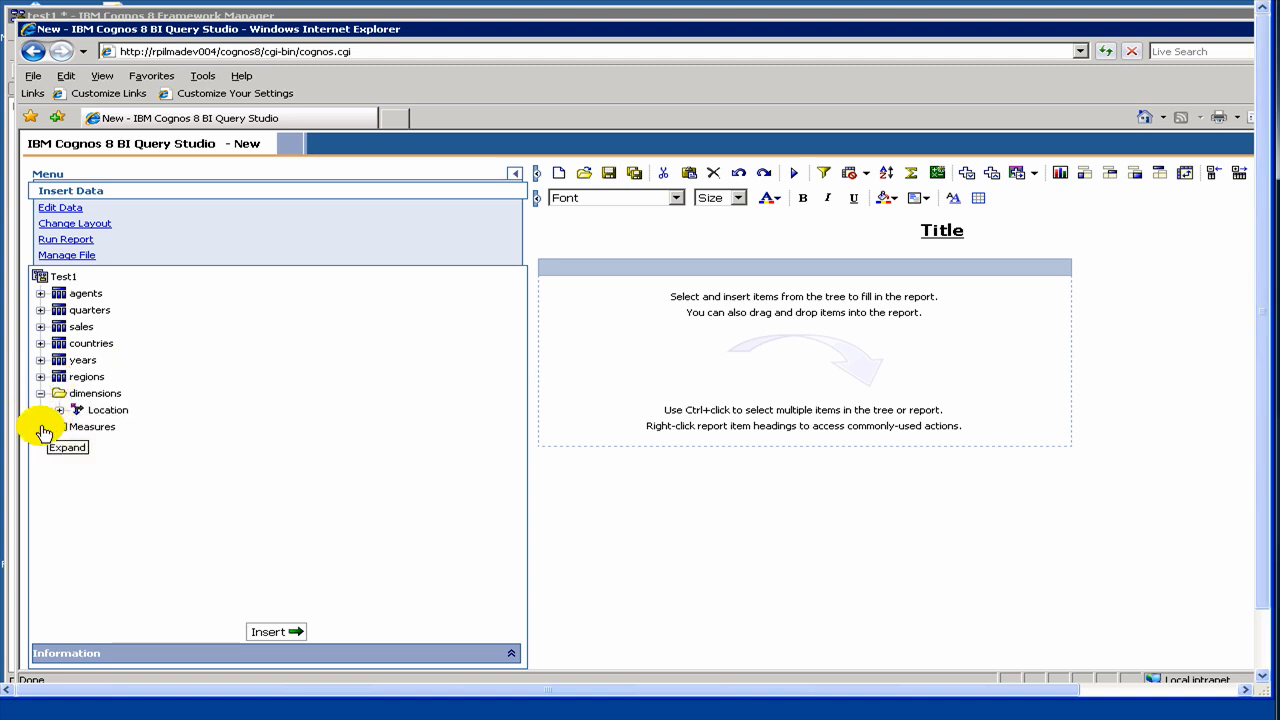
click(42, 426)
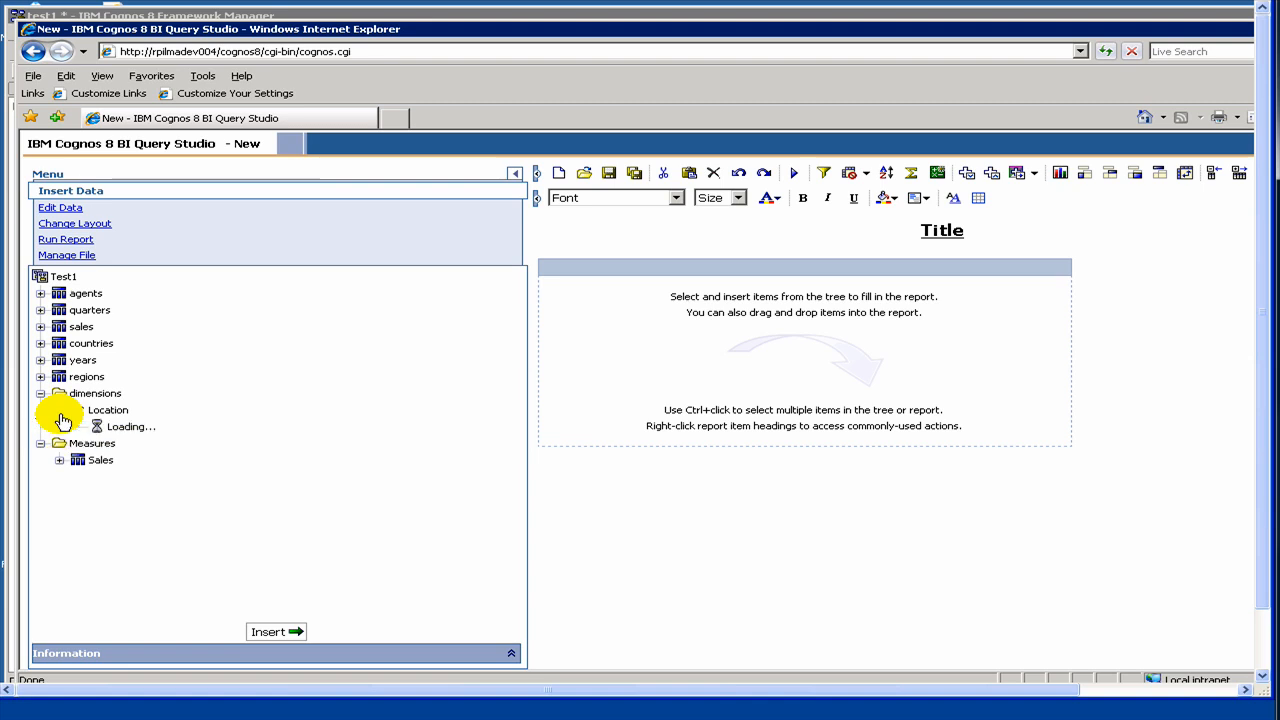
click(59, 410)
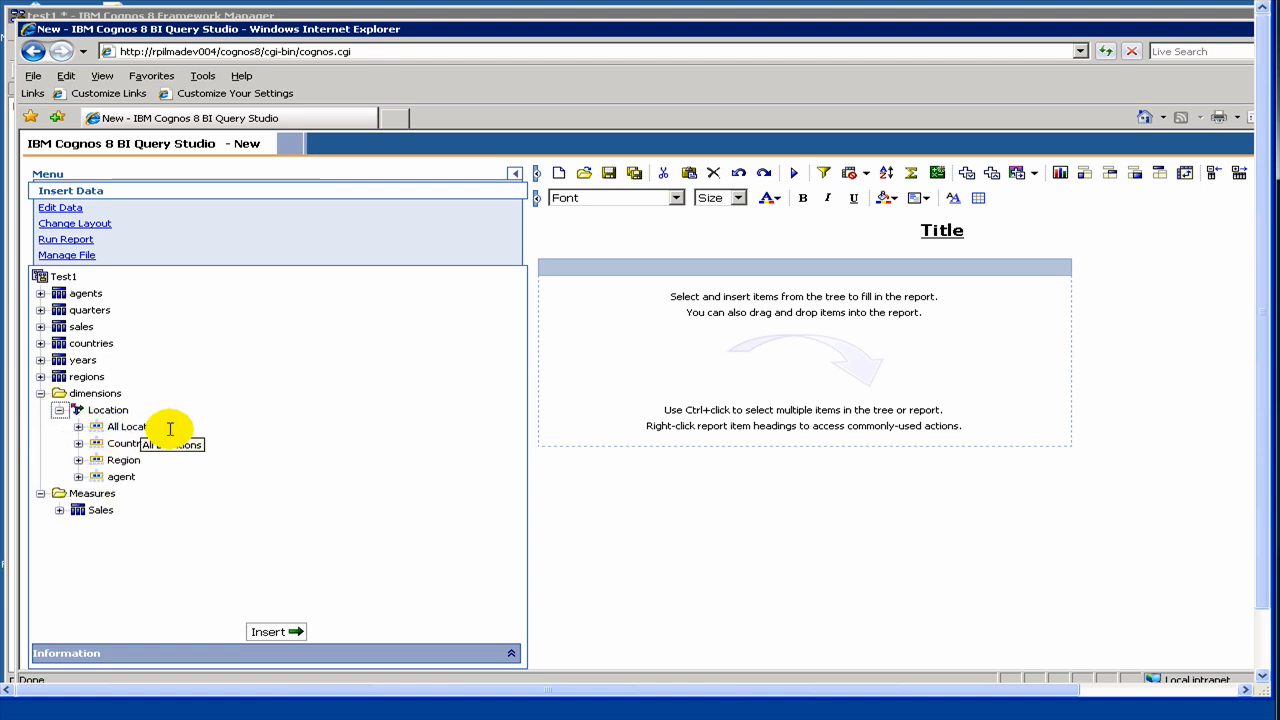
mouse_move(620, 240)
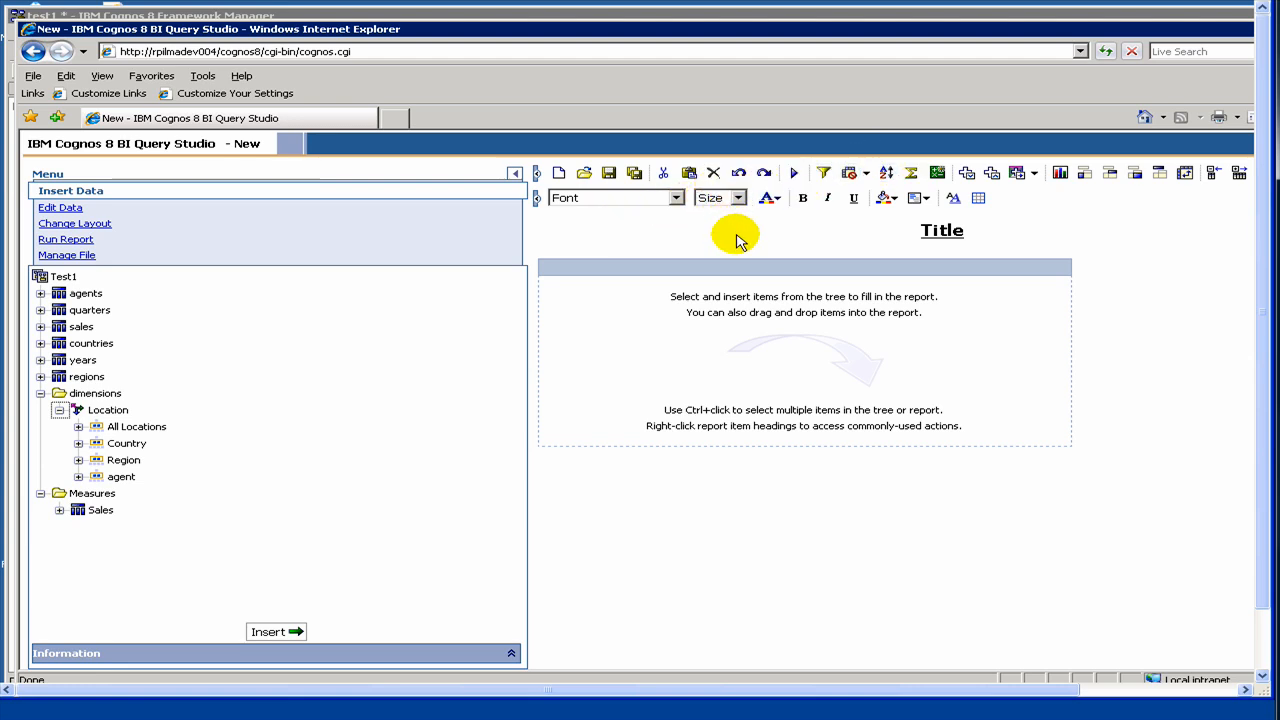
mouse_move(788, 256)
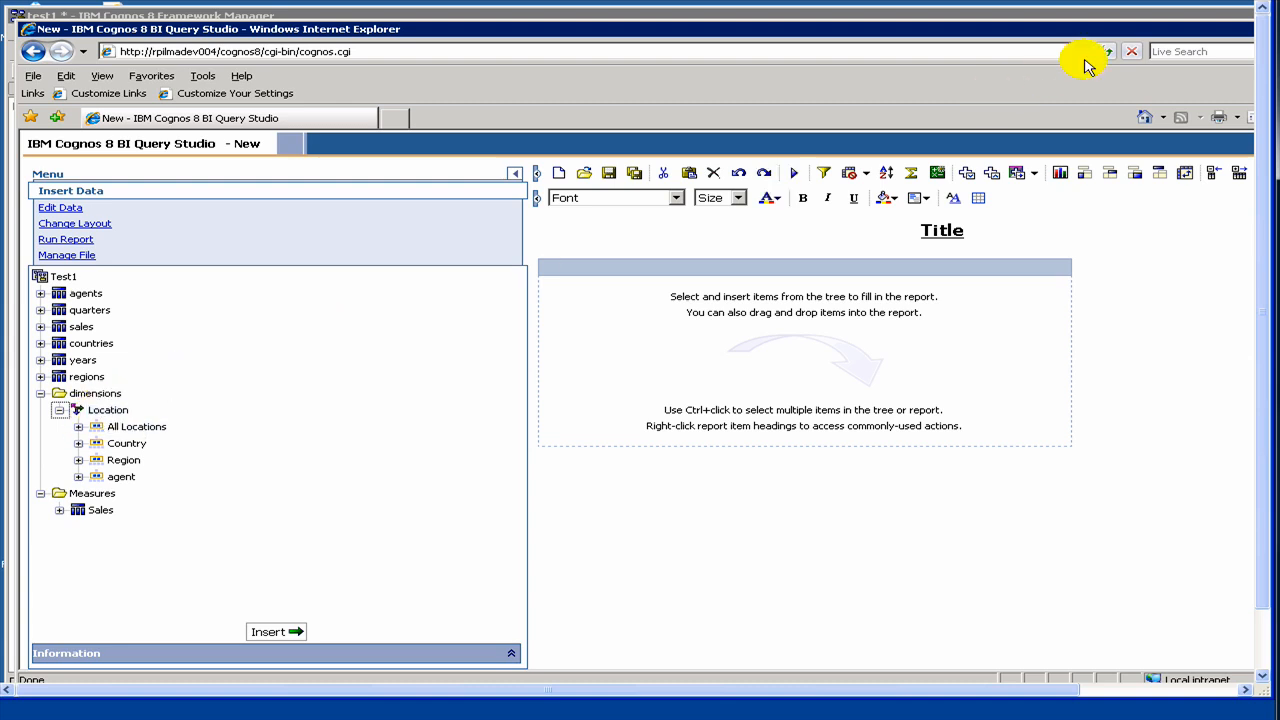
mouse_move(1084, 173)
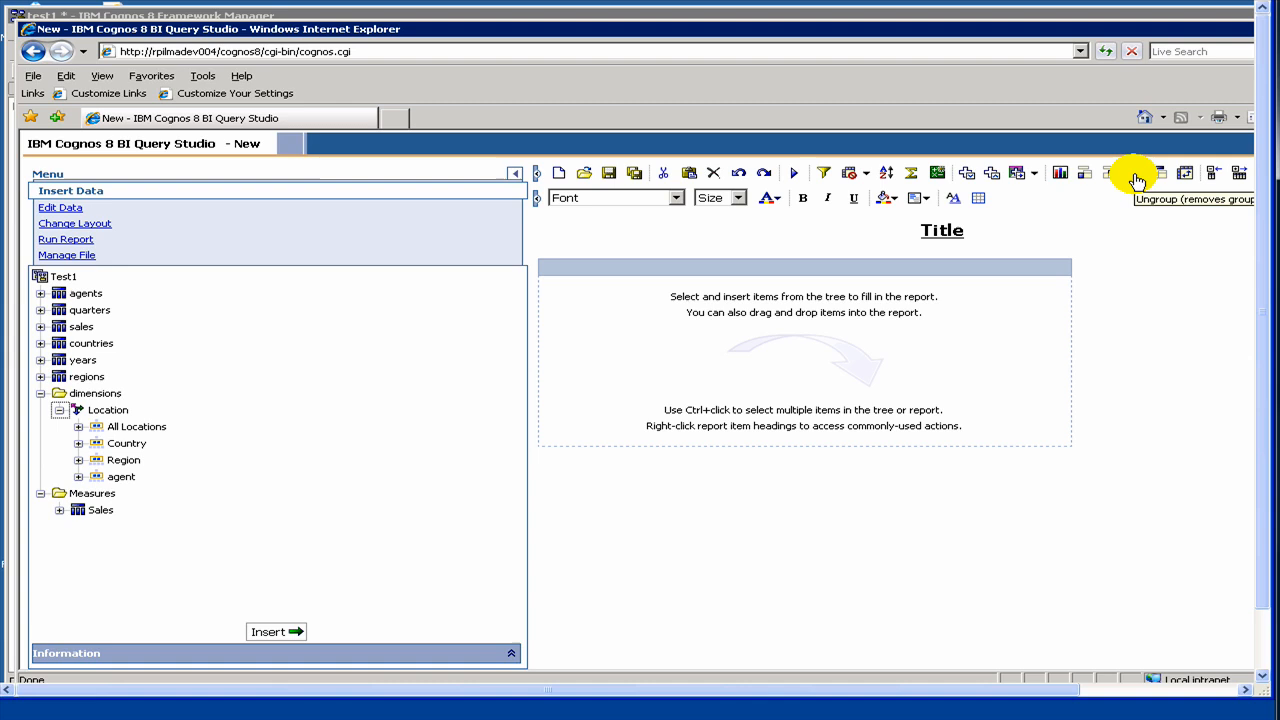
mouse_move(1183, 174)
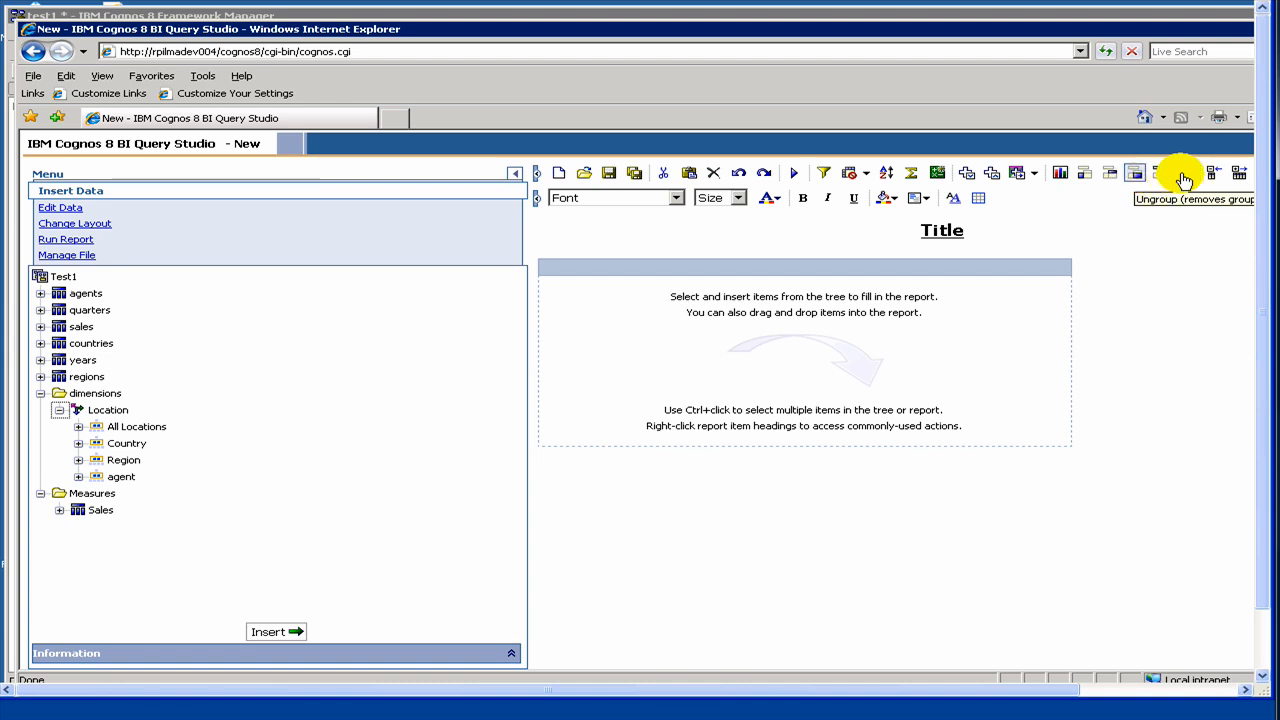
mouse_move(1188, 178)
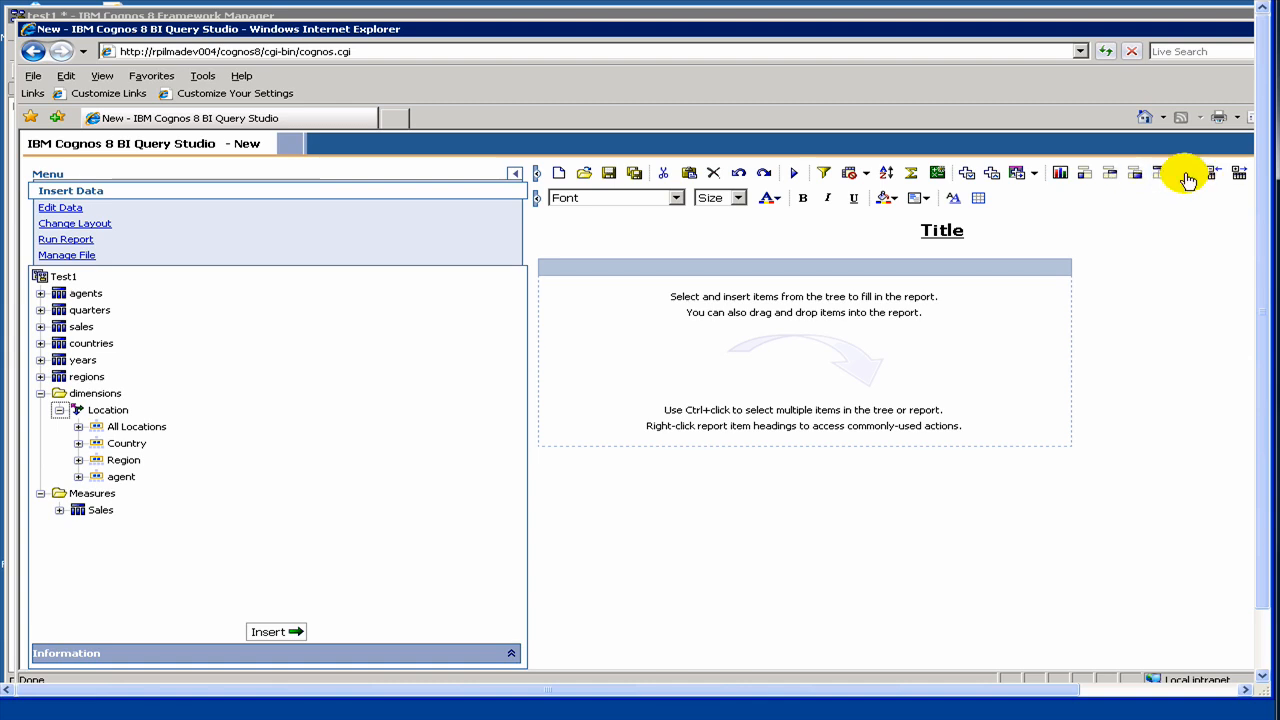
mouse_move(1184, 176)
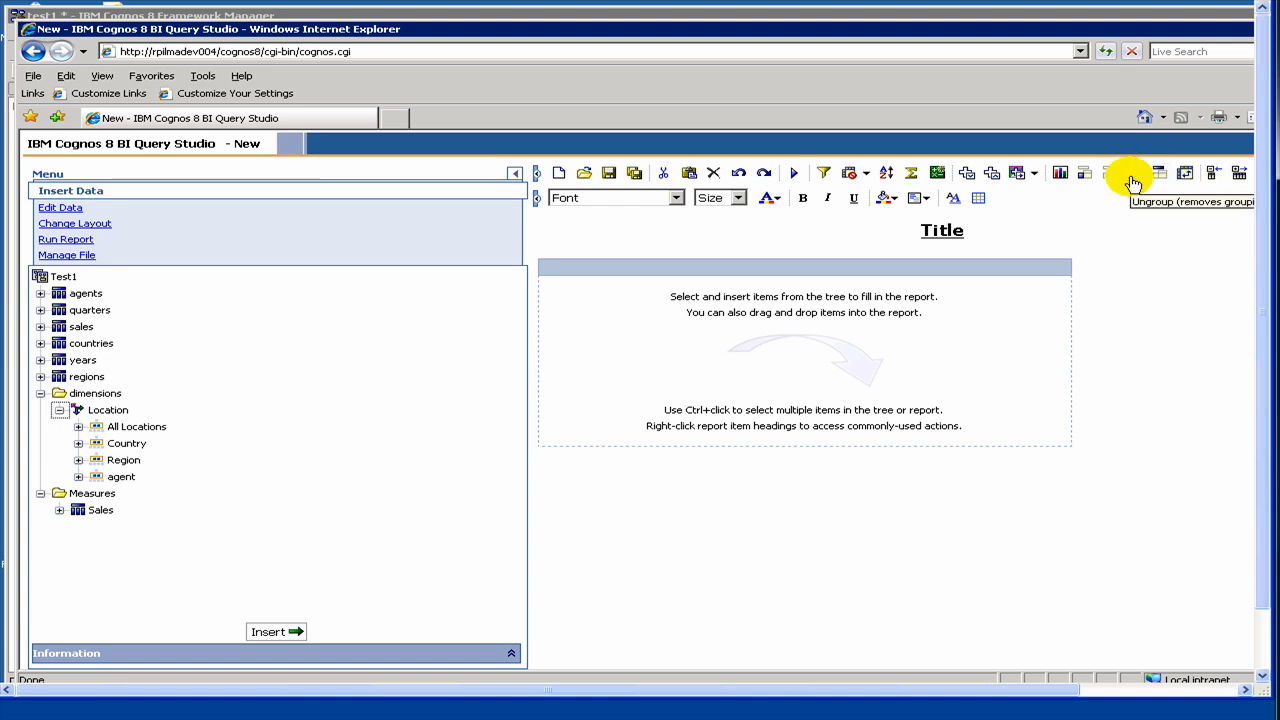
mouse_move(1157, 175)
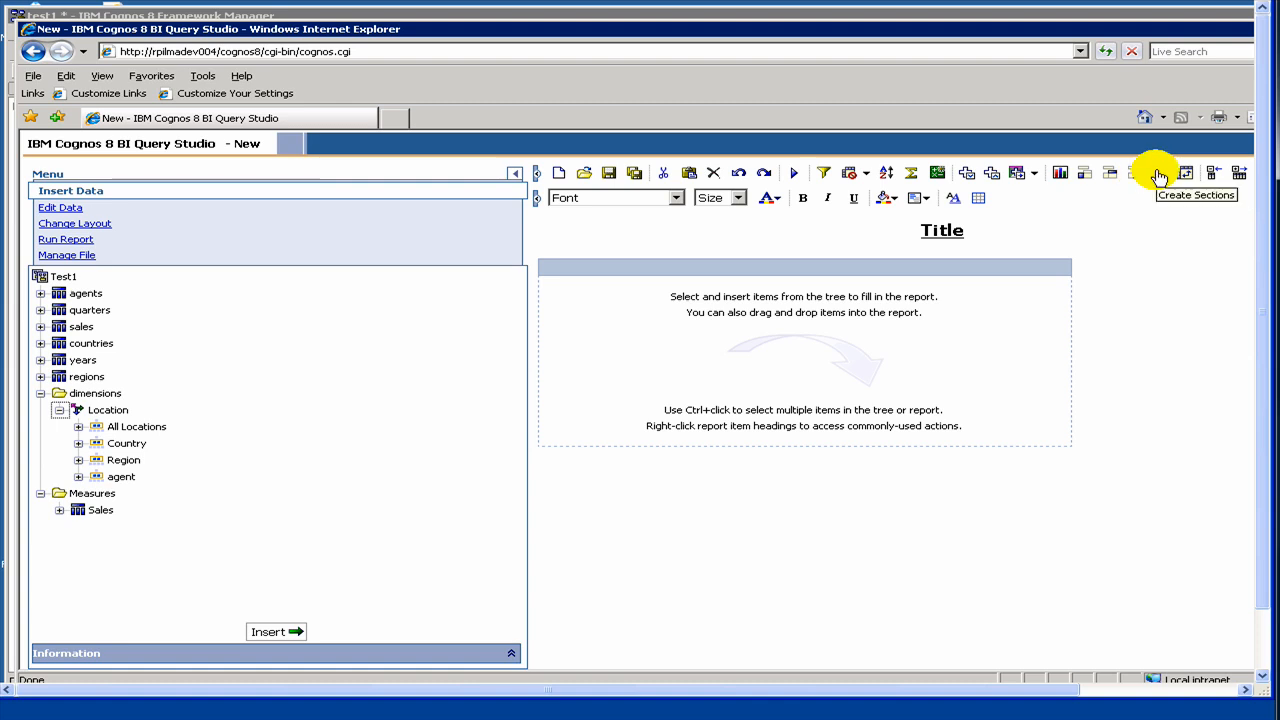
mouse_move(1265, 173)
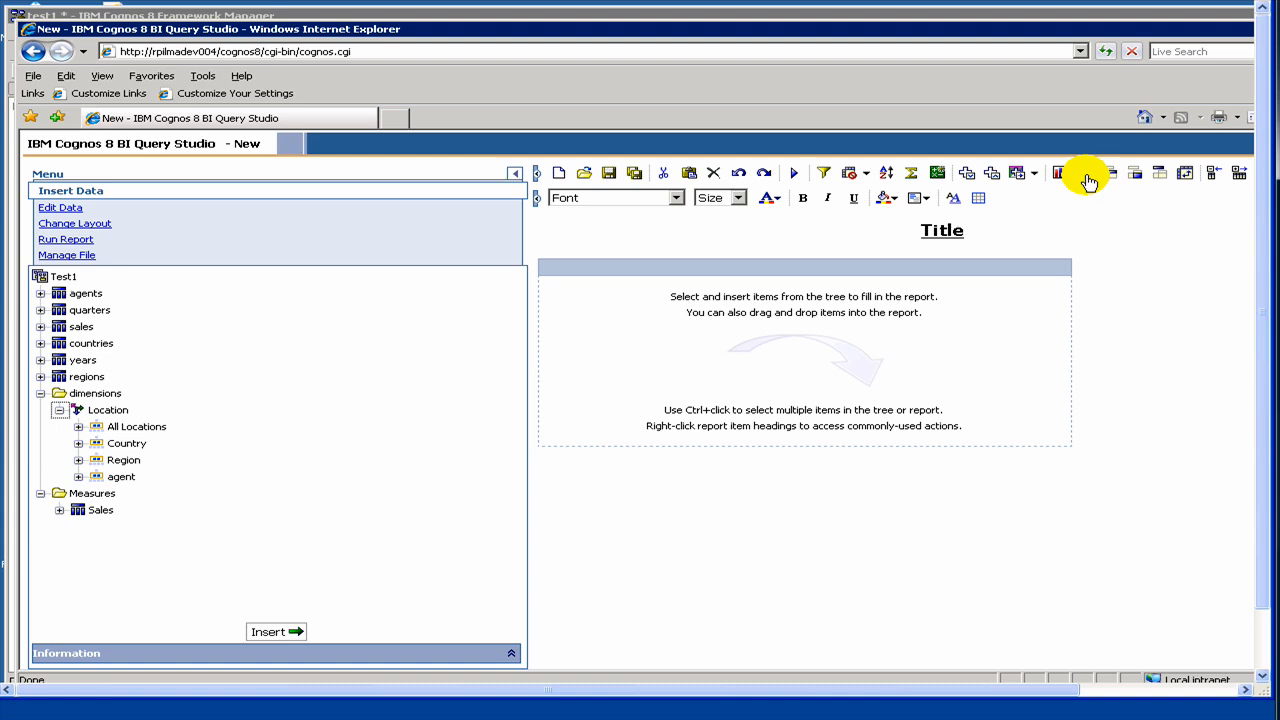
mouse_move(1089, 173)
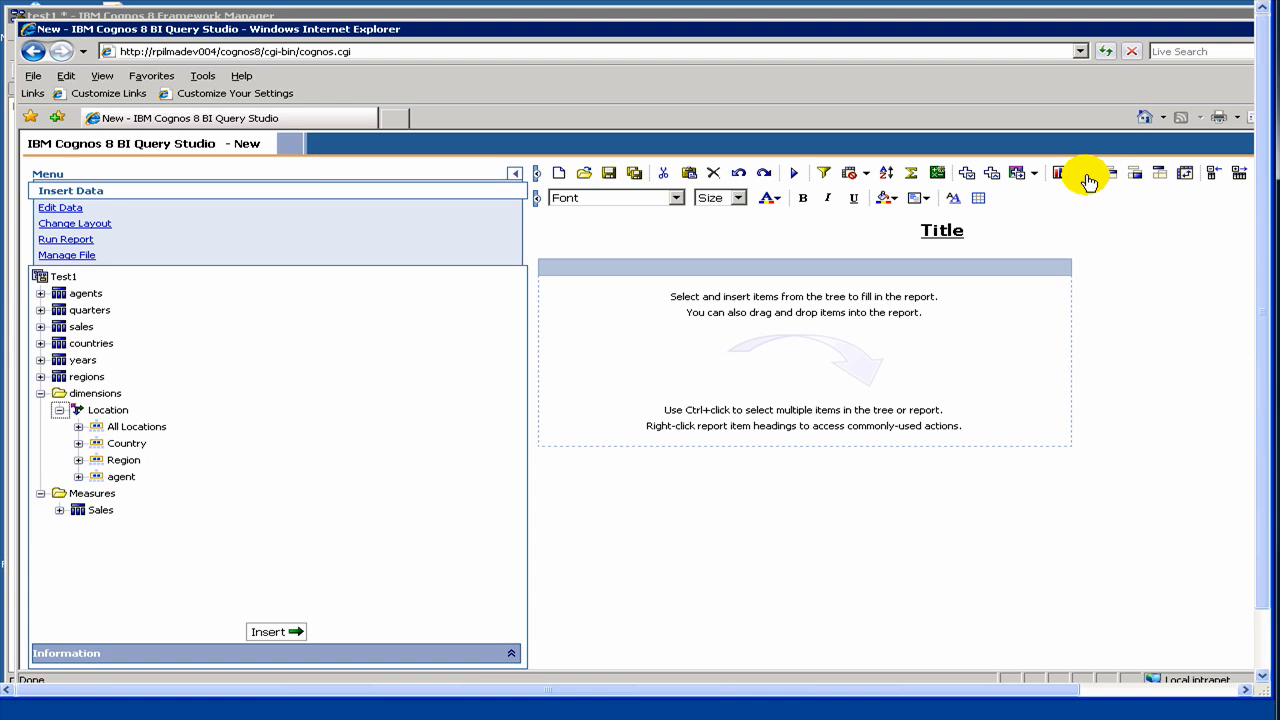
mouse_move(1113, 173)
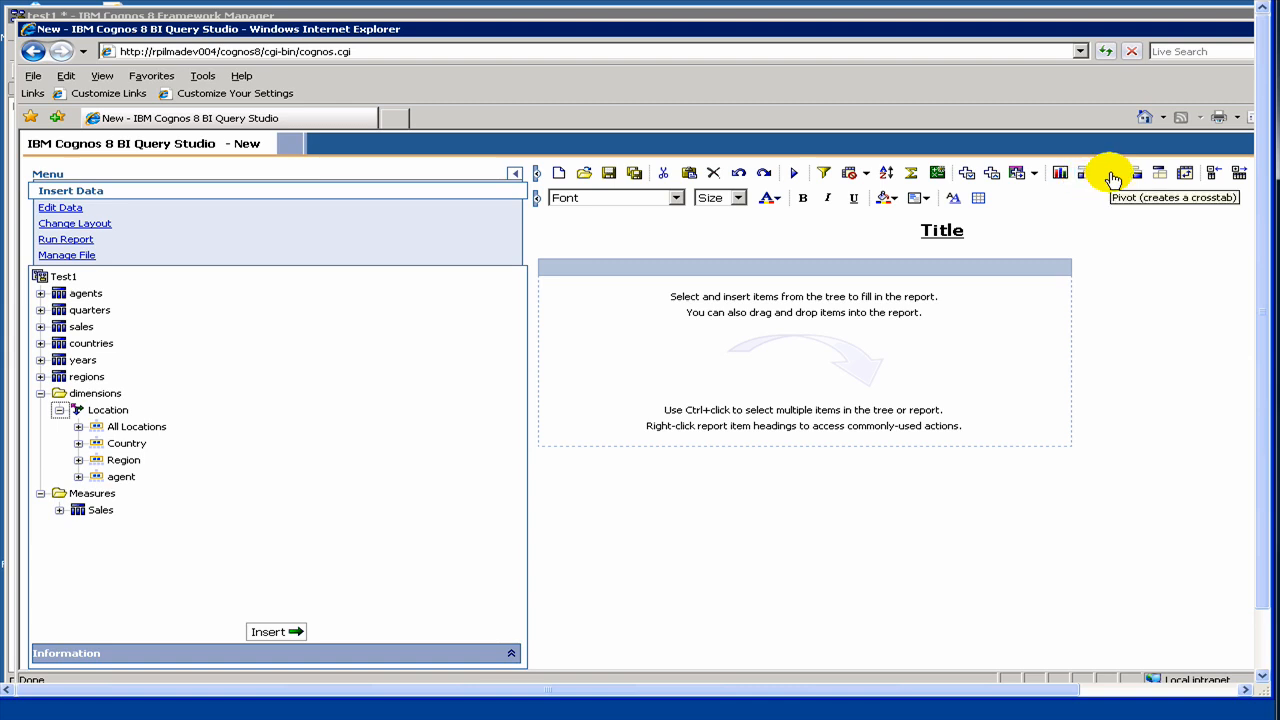
mouse_move(1110, 175)
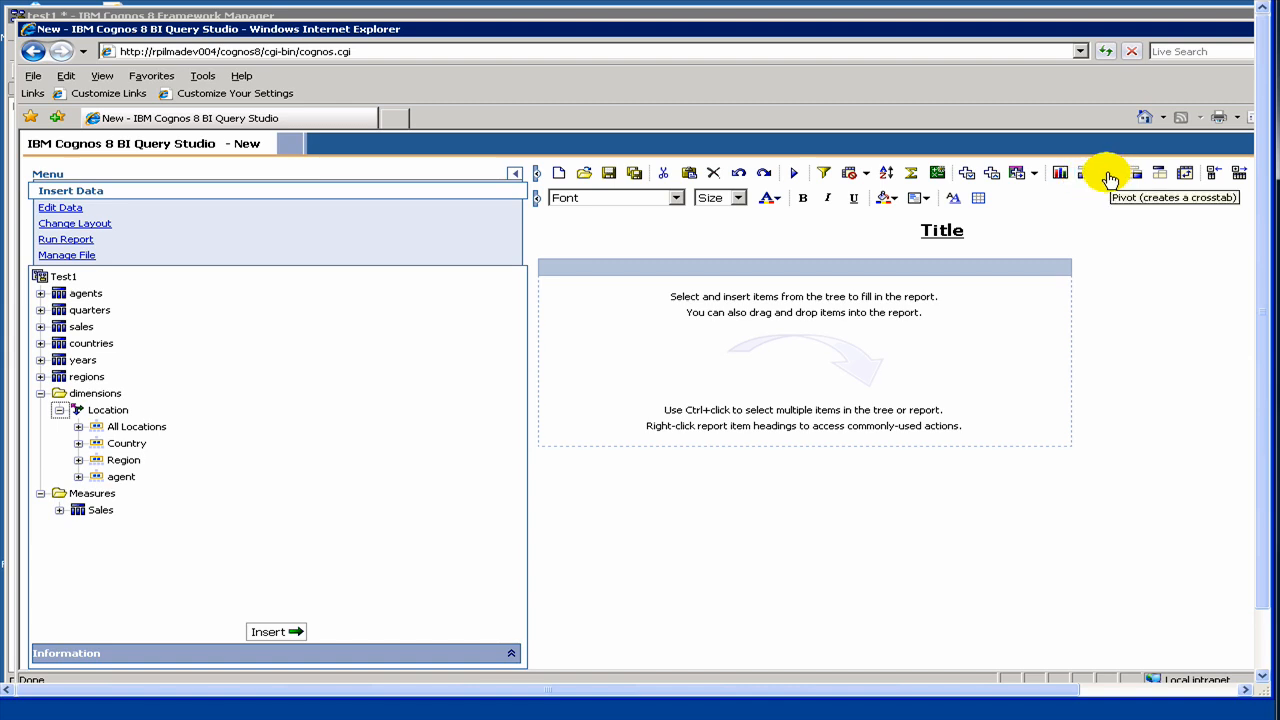
mouse_move(1085, 175)
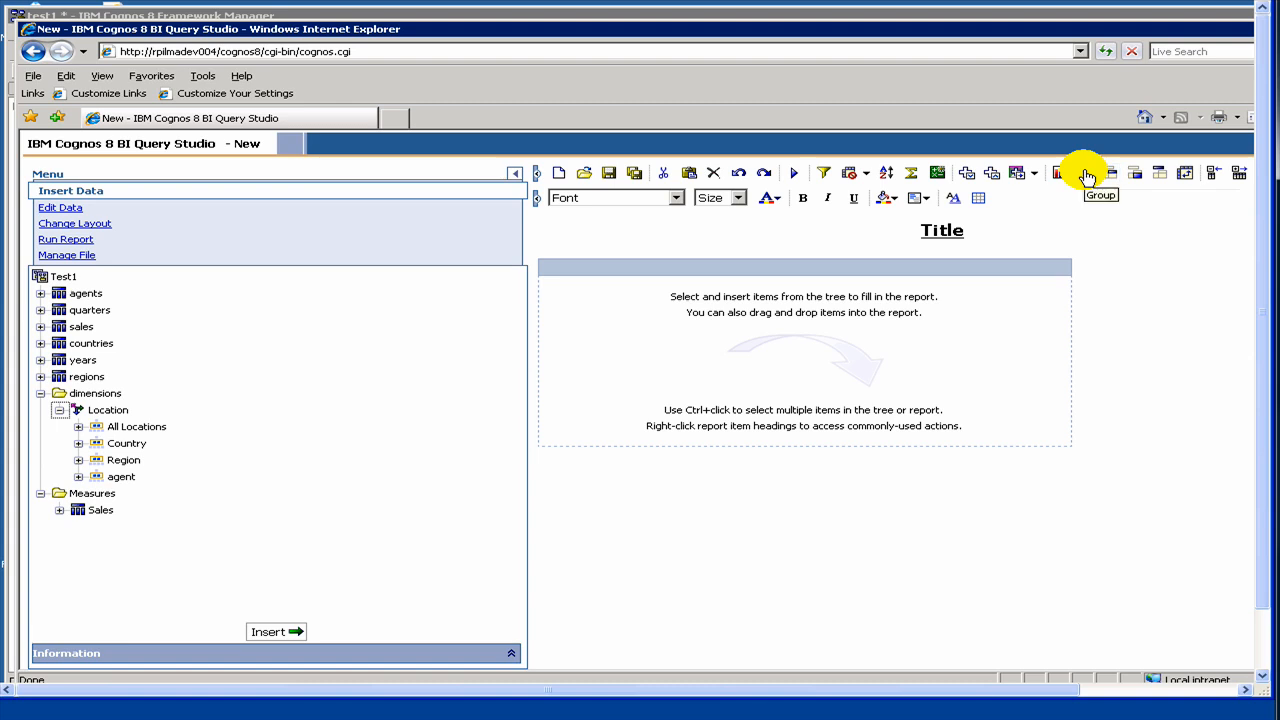
mouse_move(1105, 173)
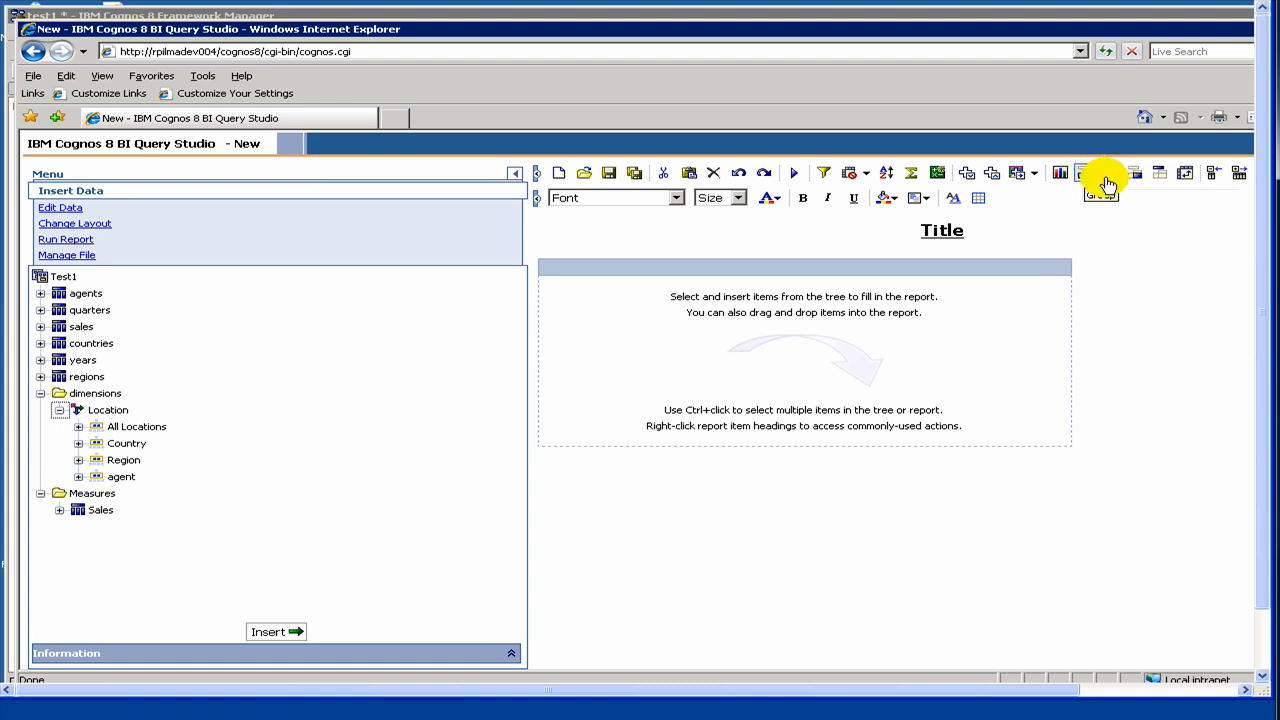
mouse_move(1095, 180)
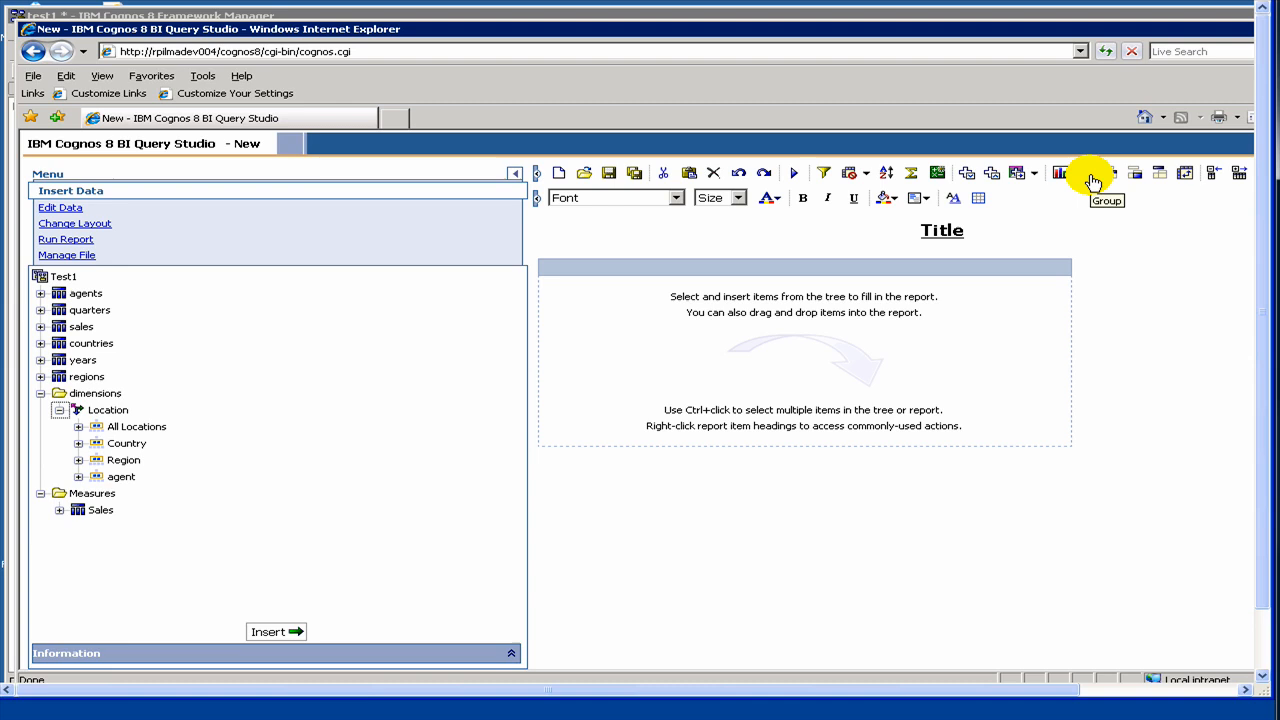
click(1062, 173)
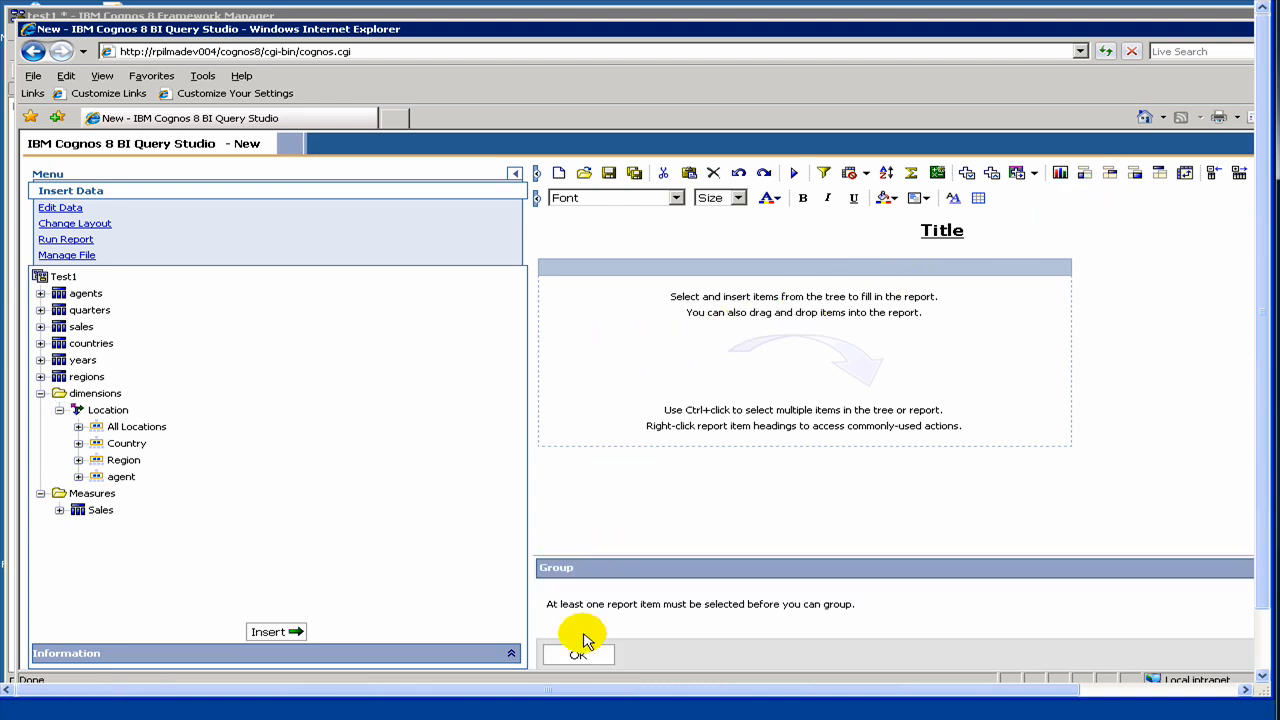
click(578, 654)
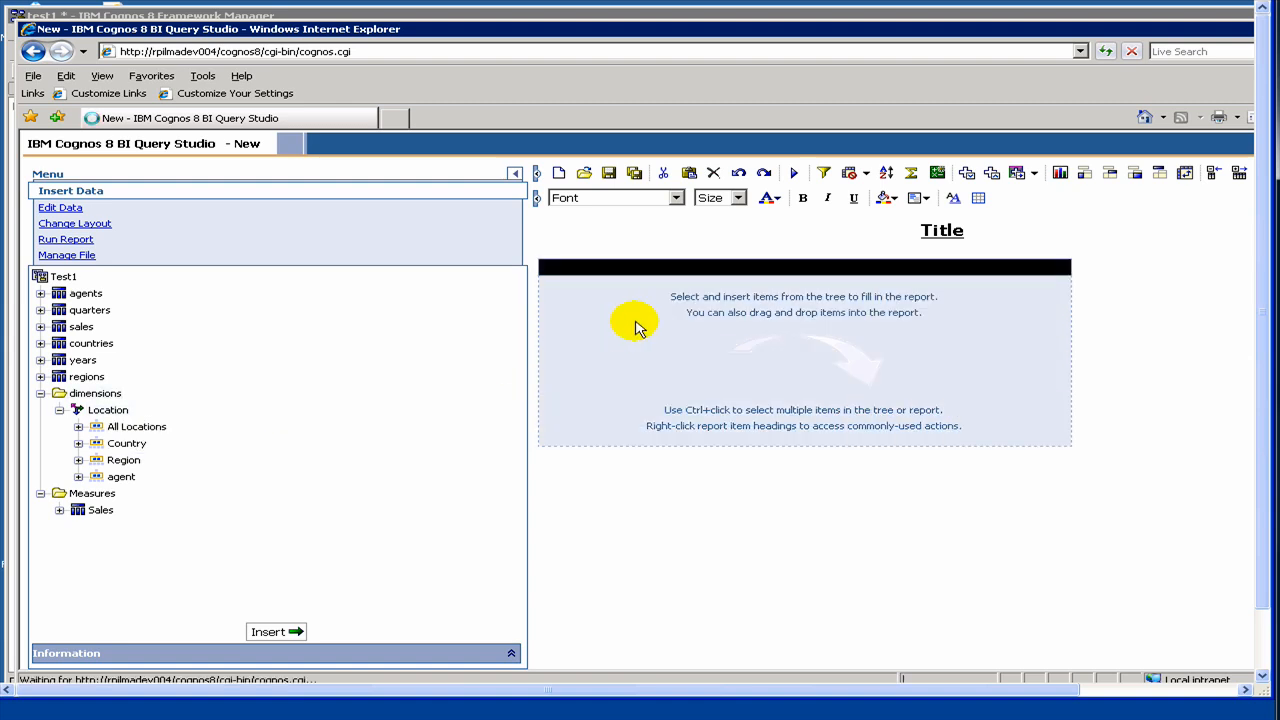
mouse_move(620, 352)
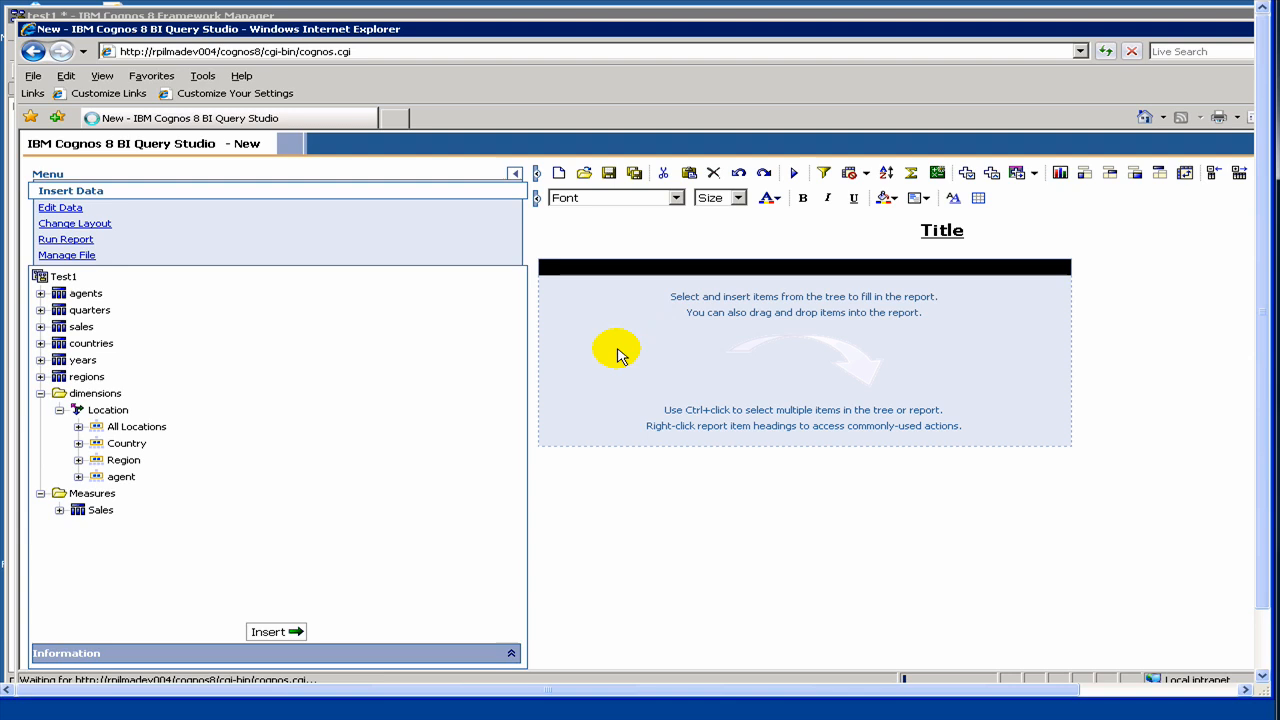
Insert the All Locations level as the report's first column
click(66, 239)
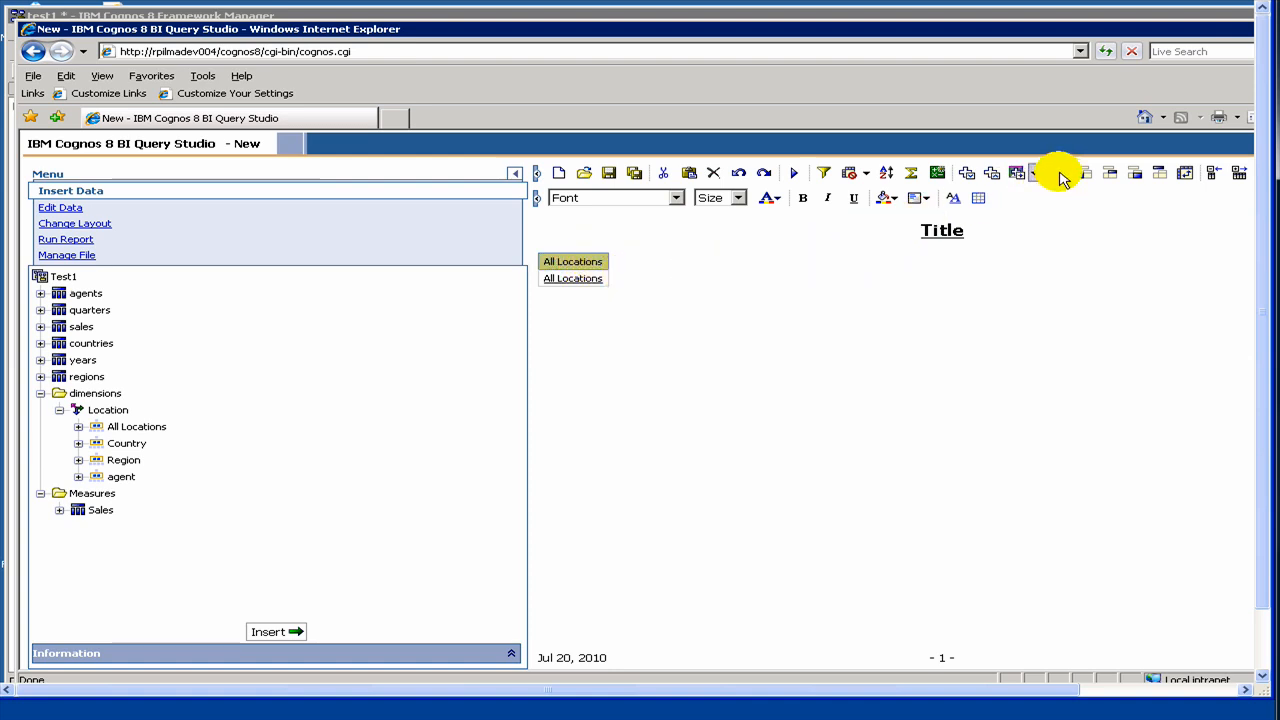
mouse_move(1100, 178)
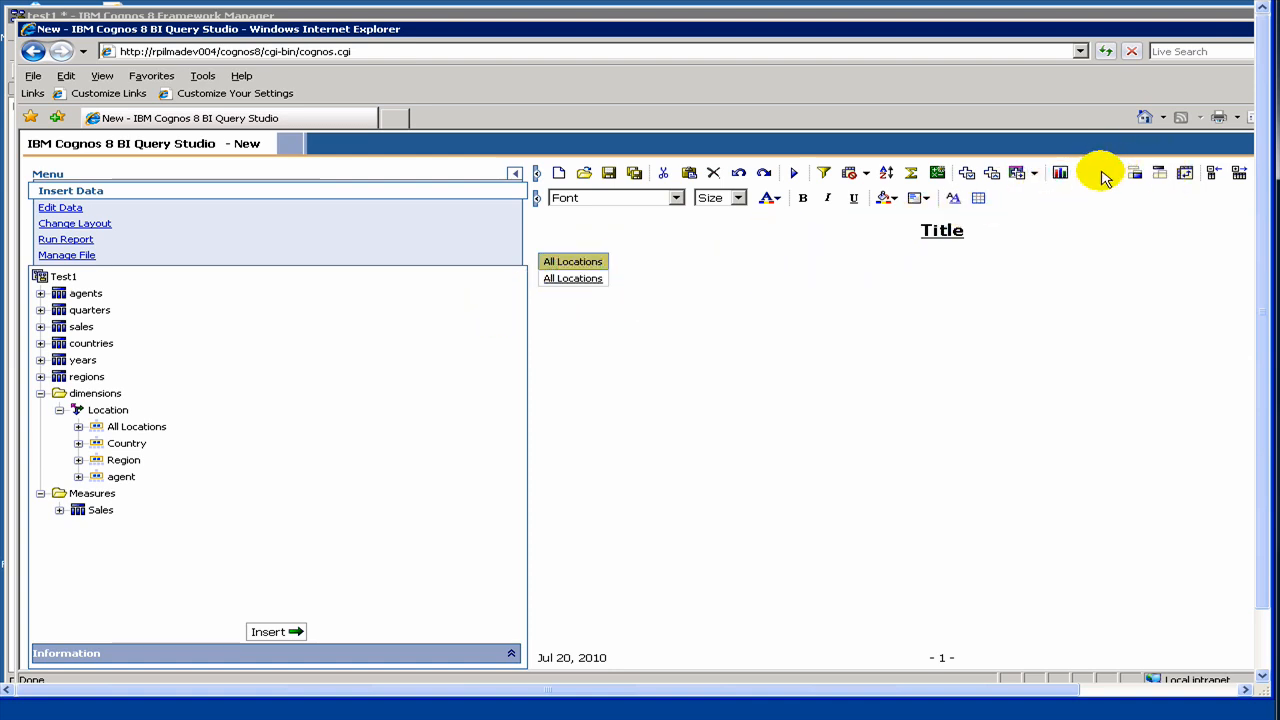
mouse_move(1100, 175)
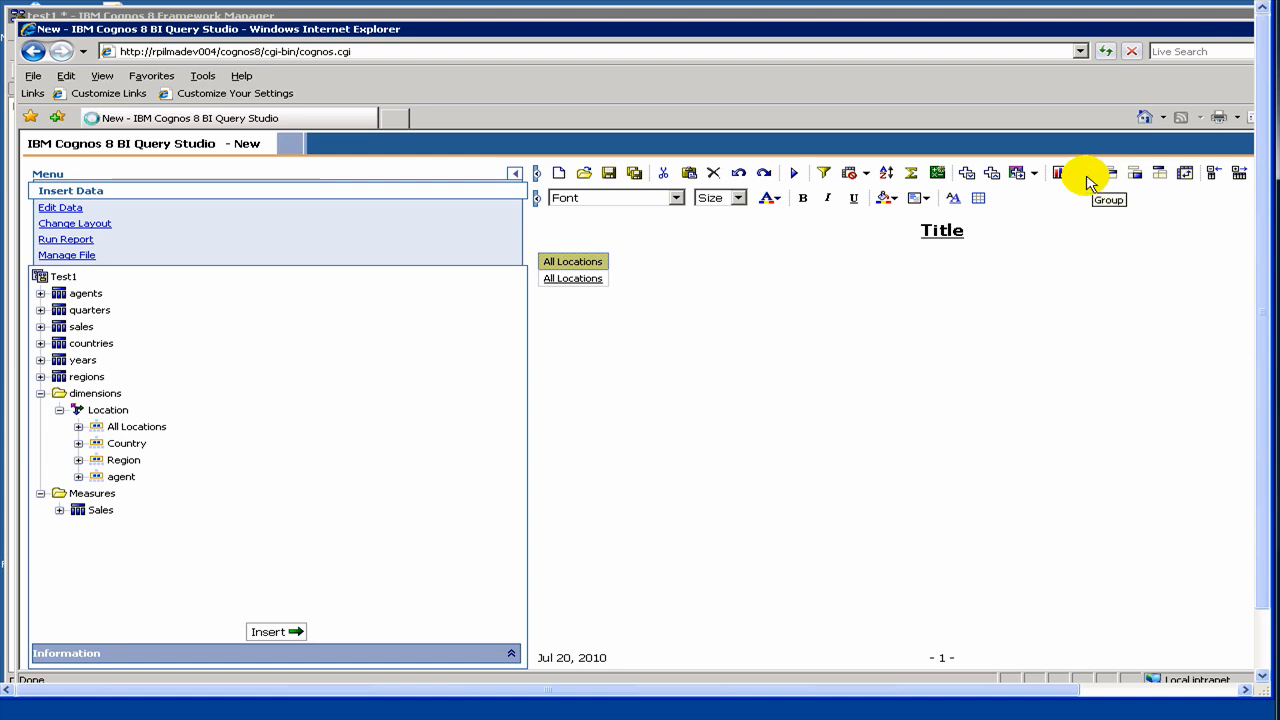
mouse_move(749, 353)
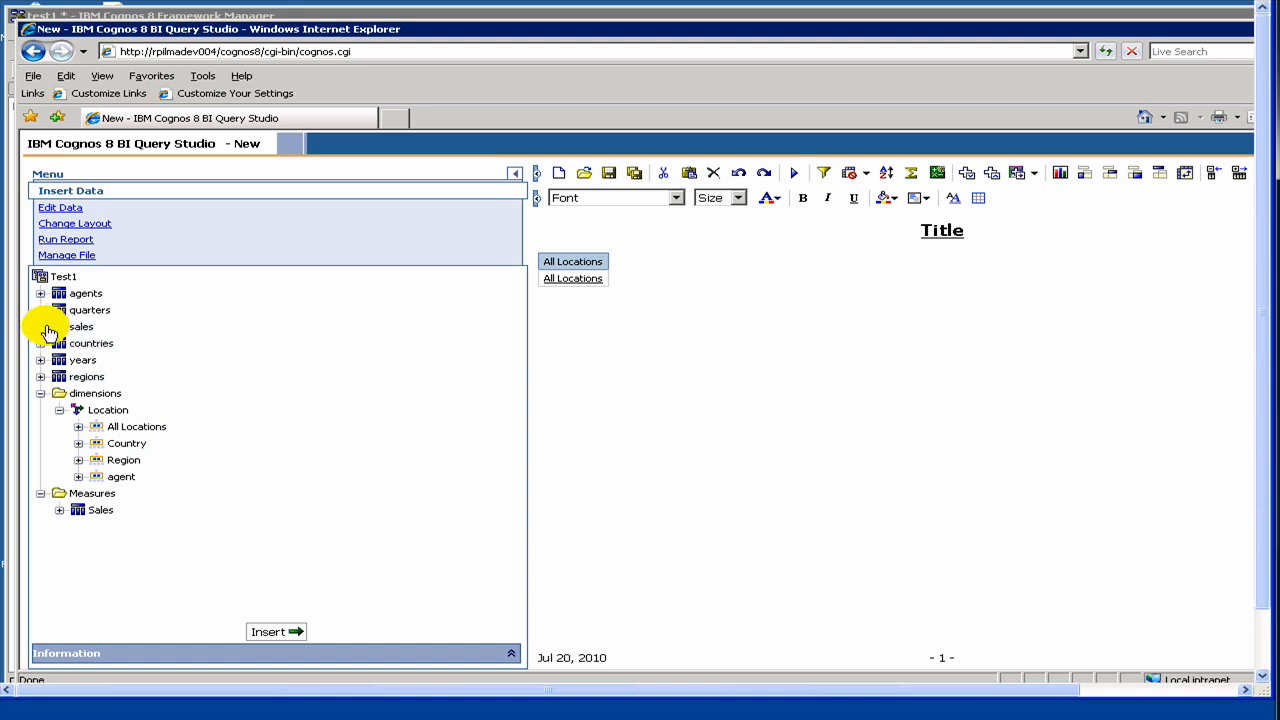
Expand the sales table and drag sale_amount beside All Locations, totalling 101,900
click(41, 327)
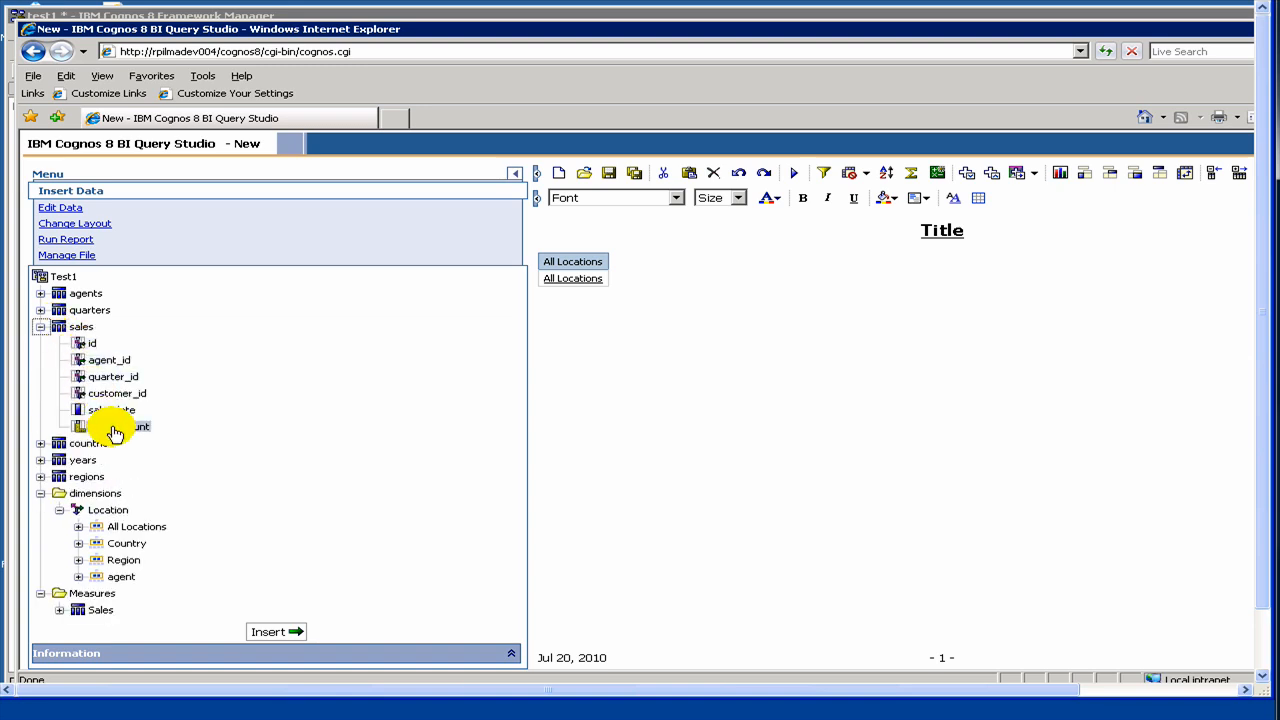
drag(118, 426, 612, 340)
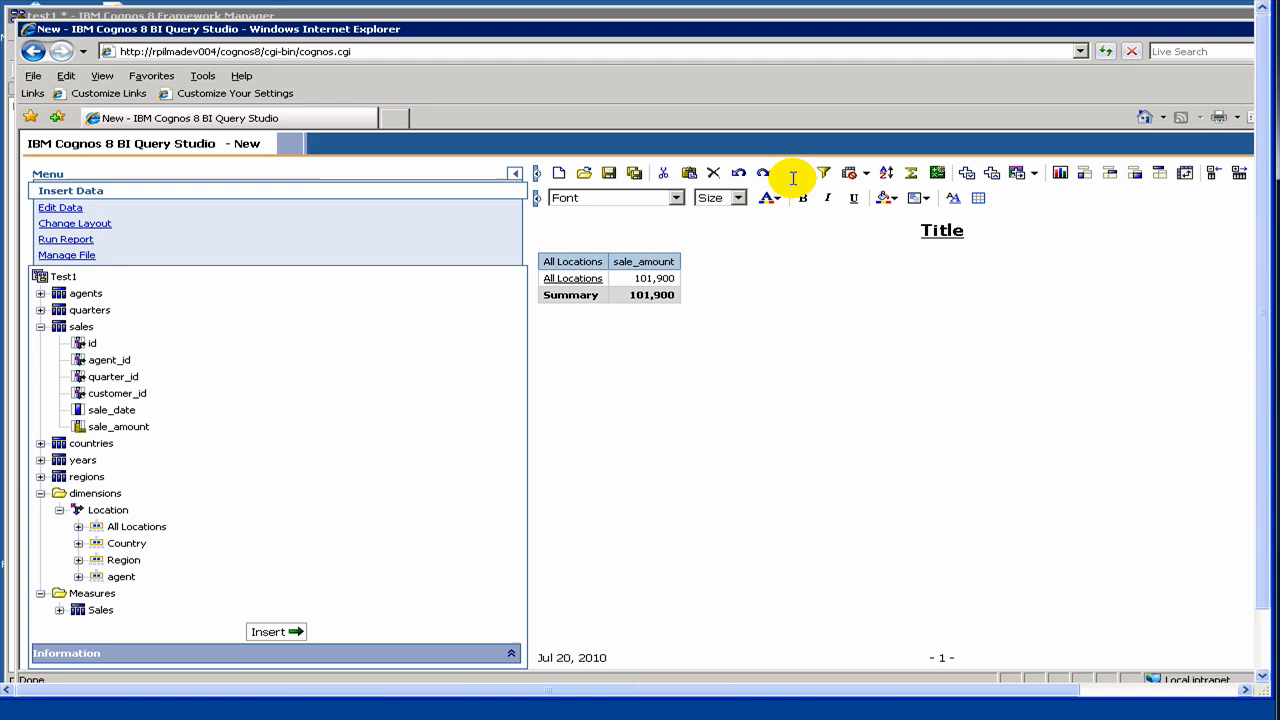
mouse_move(793, 173)
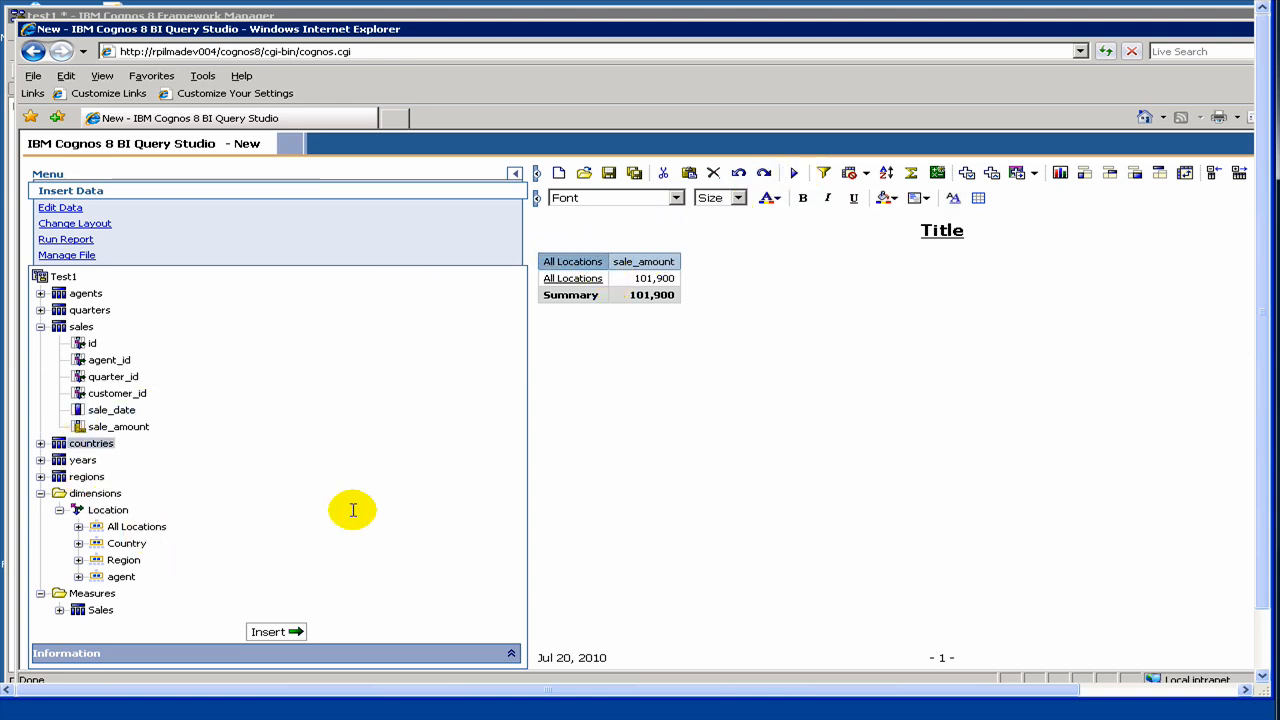
mouse_move(262, 490)
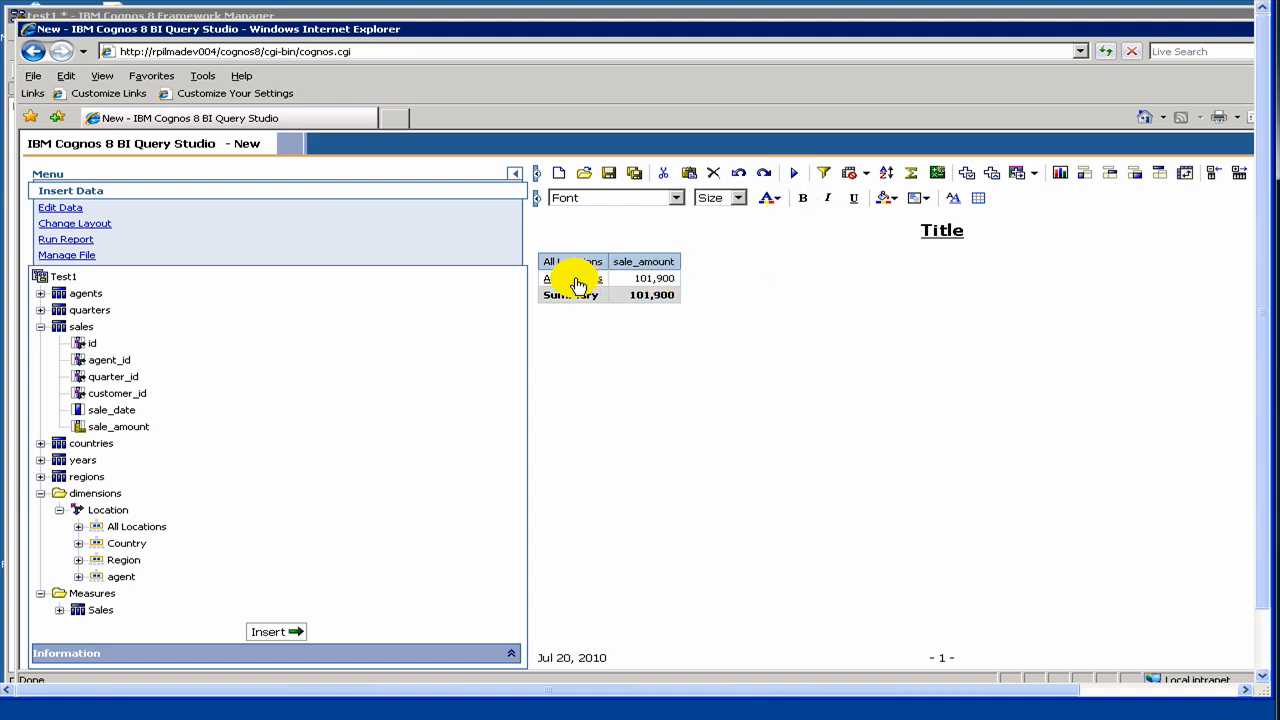
Drill down from All Locations into regions: North 66,700 and South West 35,200
click(568, 278)
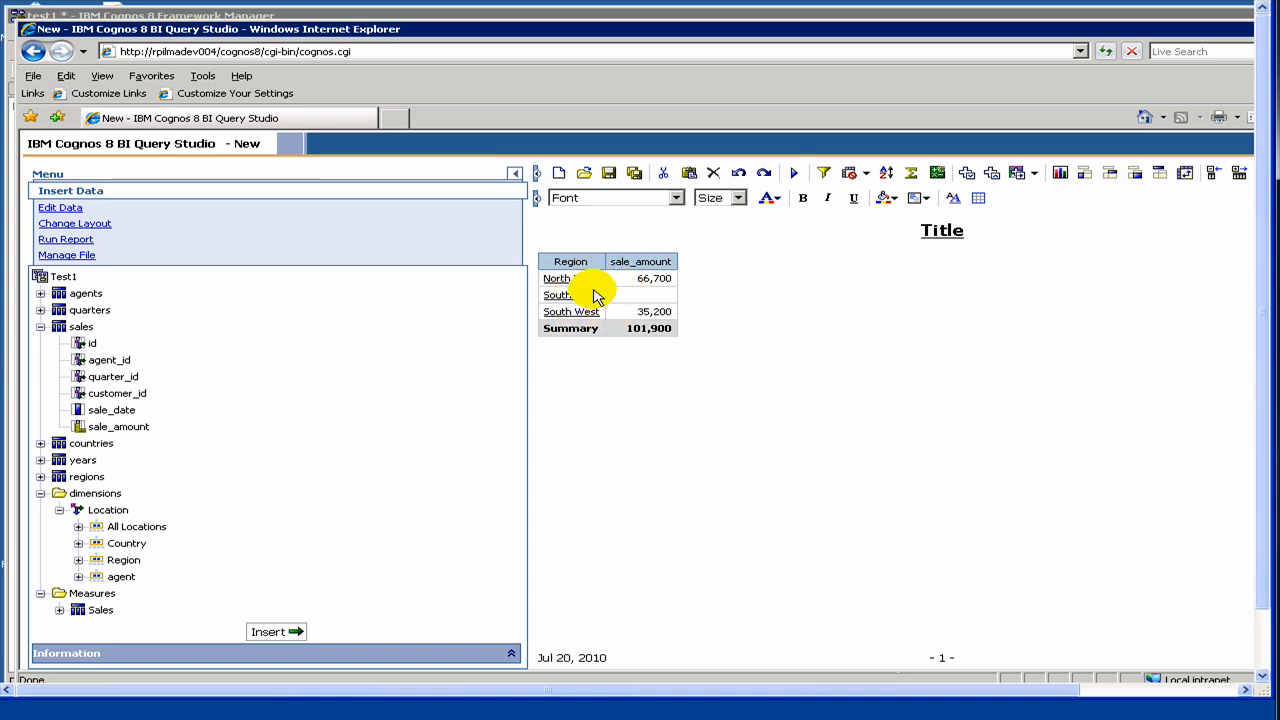
mouse_move(596, 296)
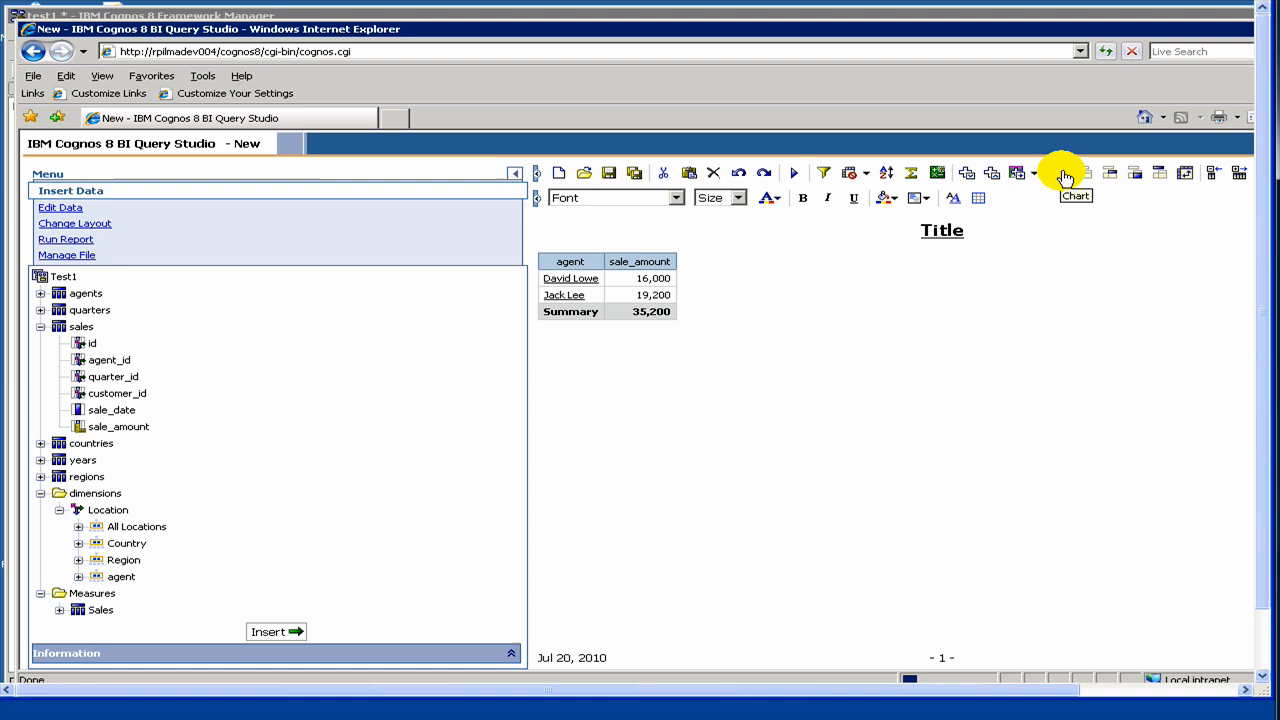
mouse_move(782, 289)
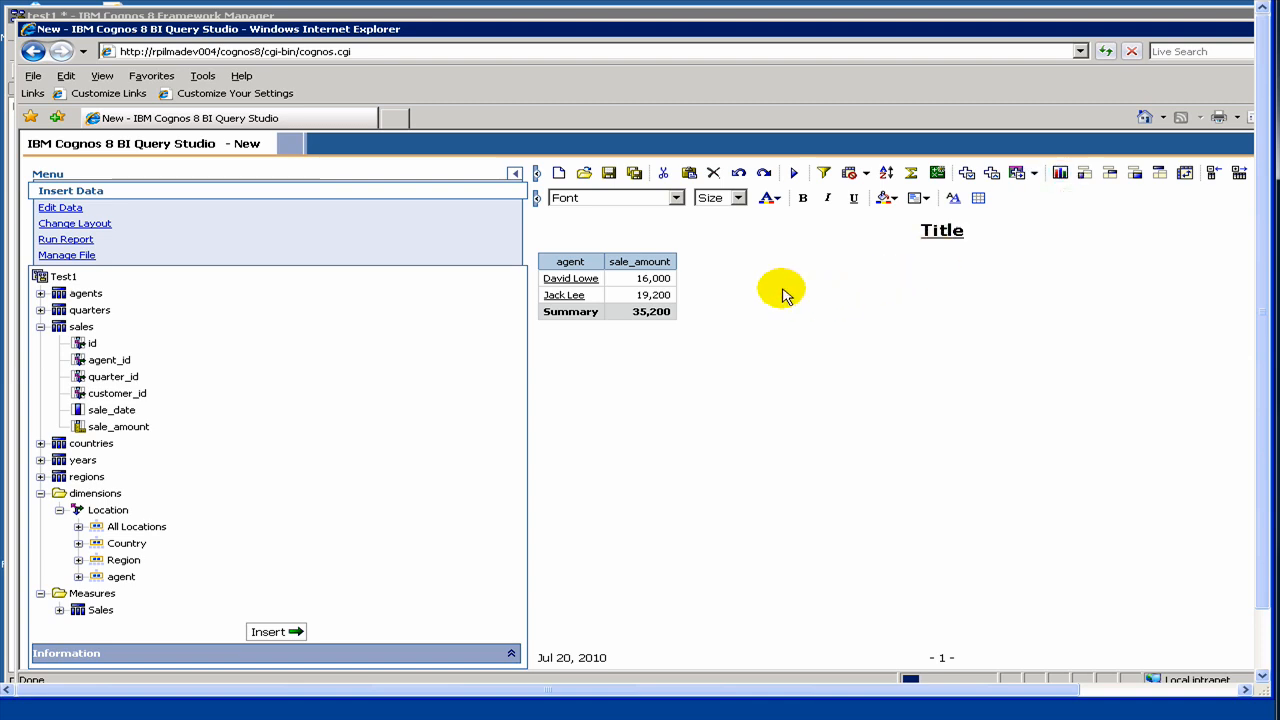
mouse_move(650, 220)
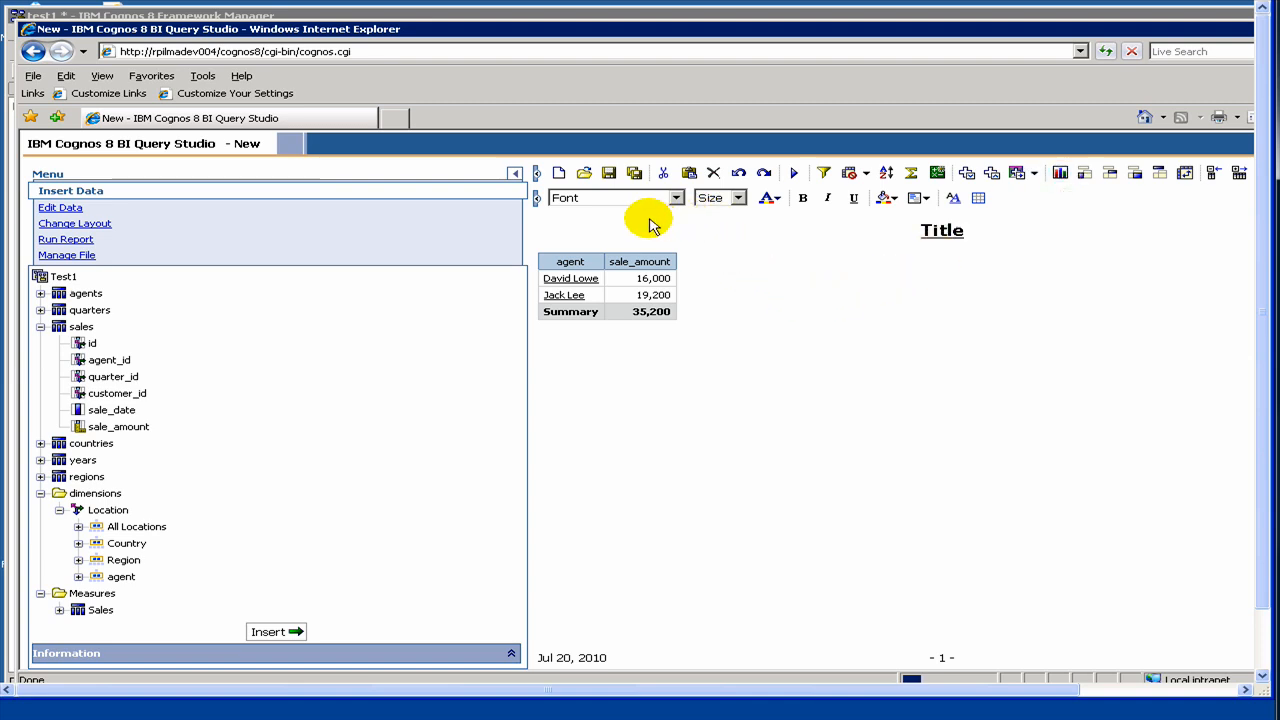
mouse_move(608, 173)
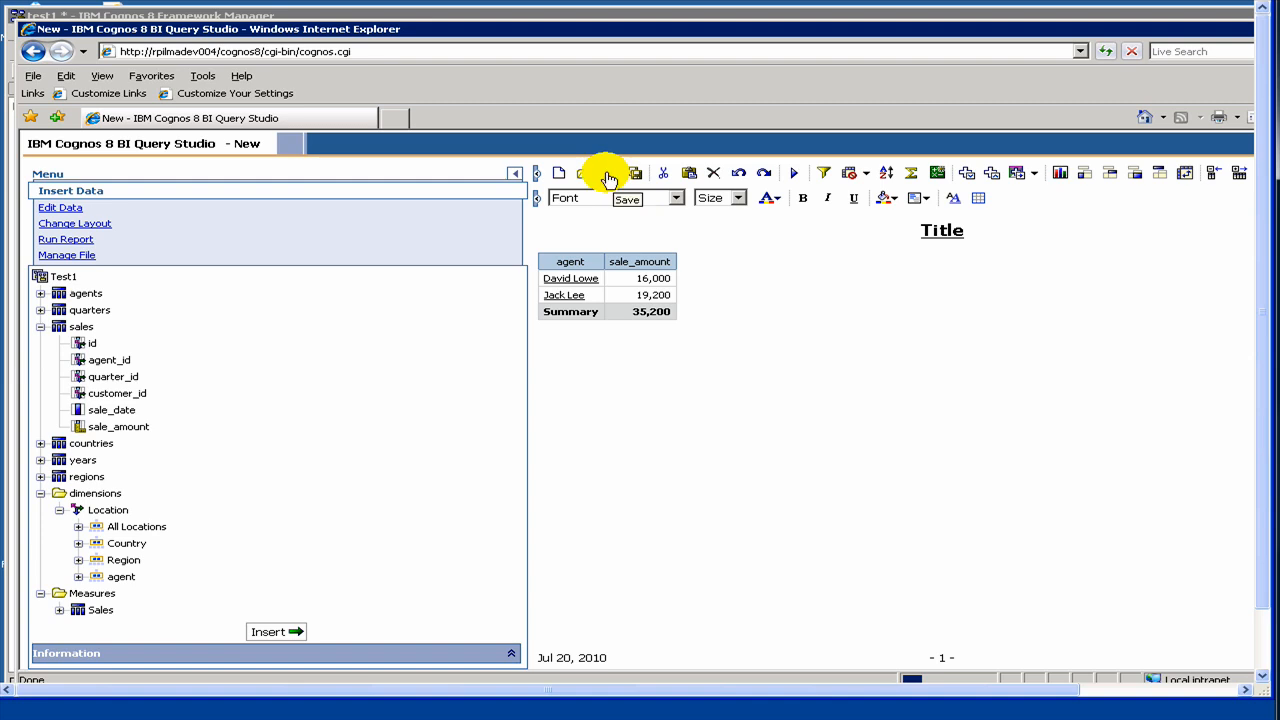
Save the South West agent breakdown as 'drilldown_report' in the Test1 folder
click(607, 172)
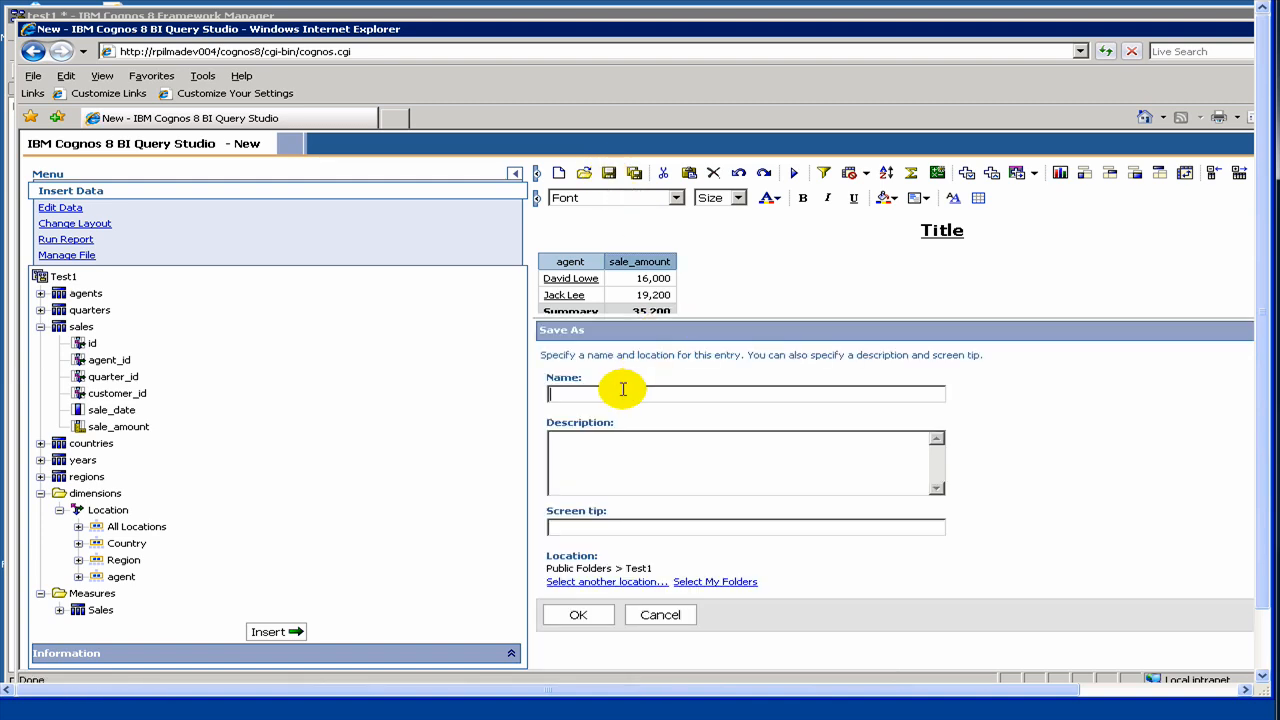
text(drilldown_report)
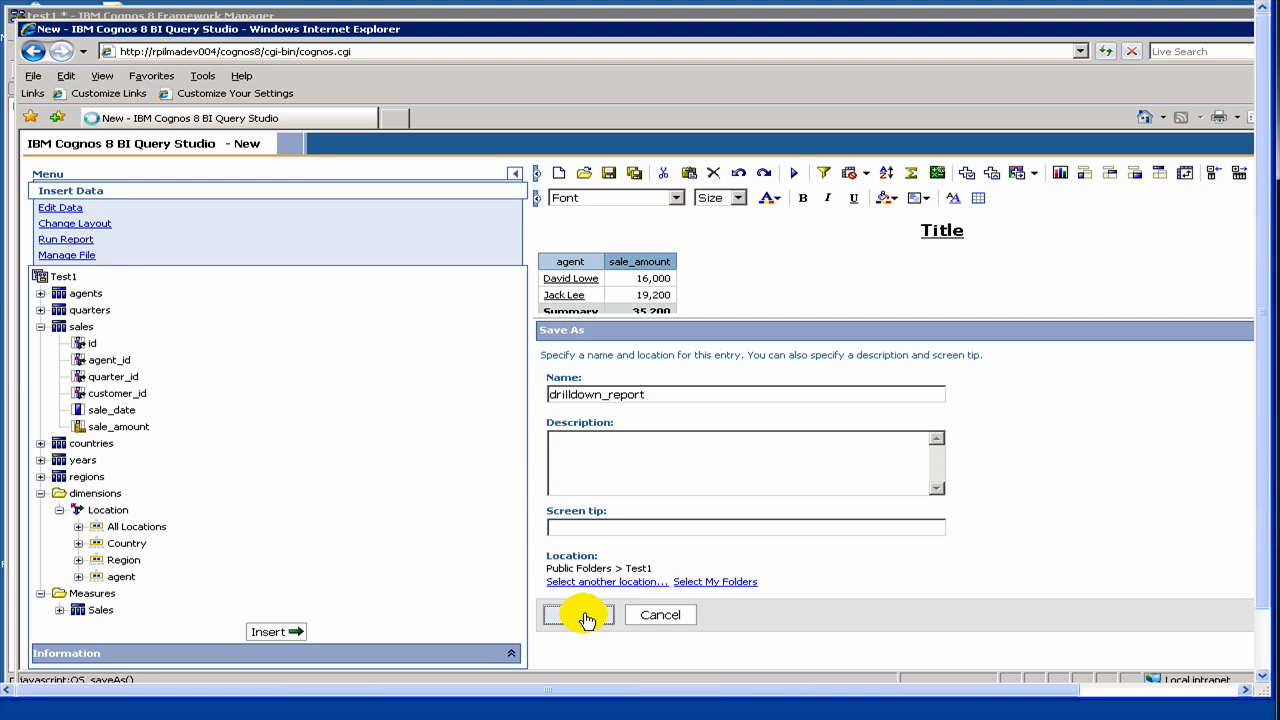
click(575, 614)
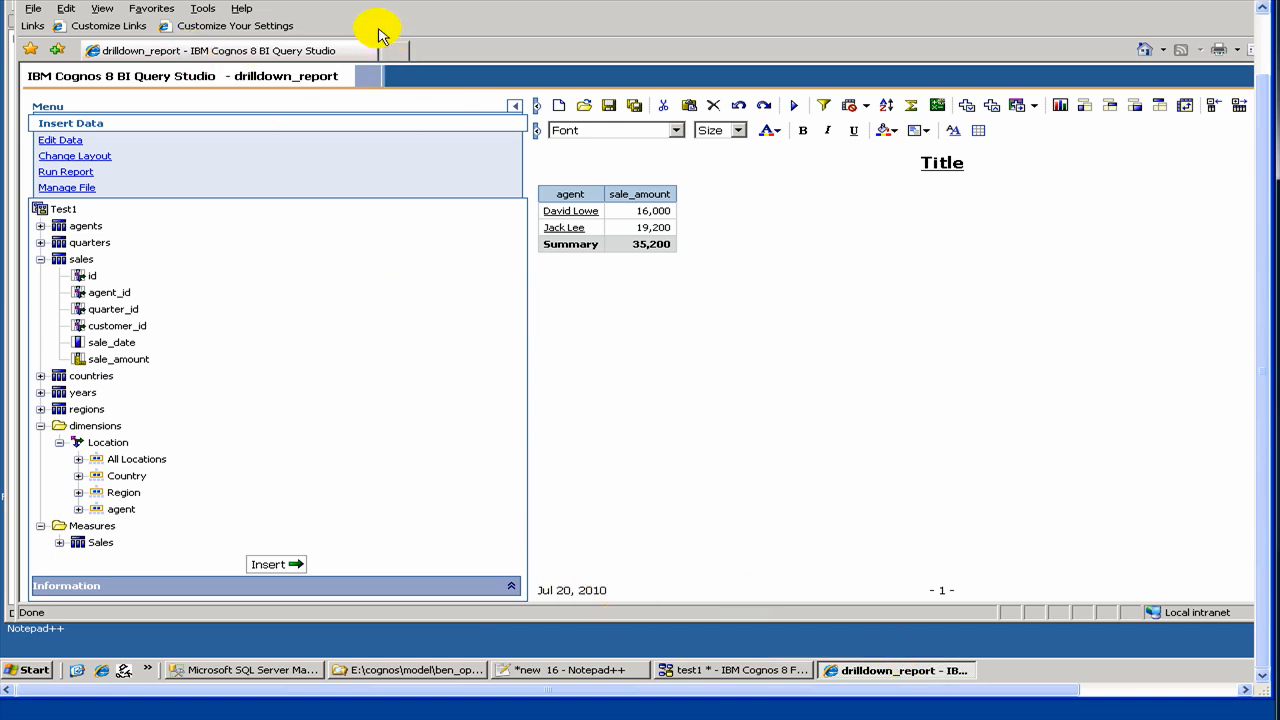
click(410, 50)
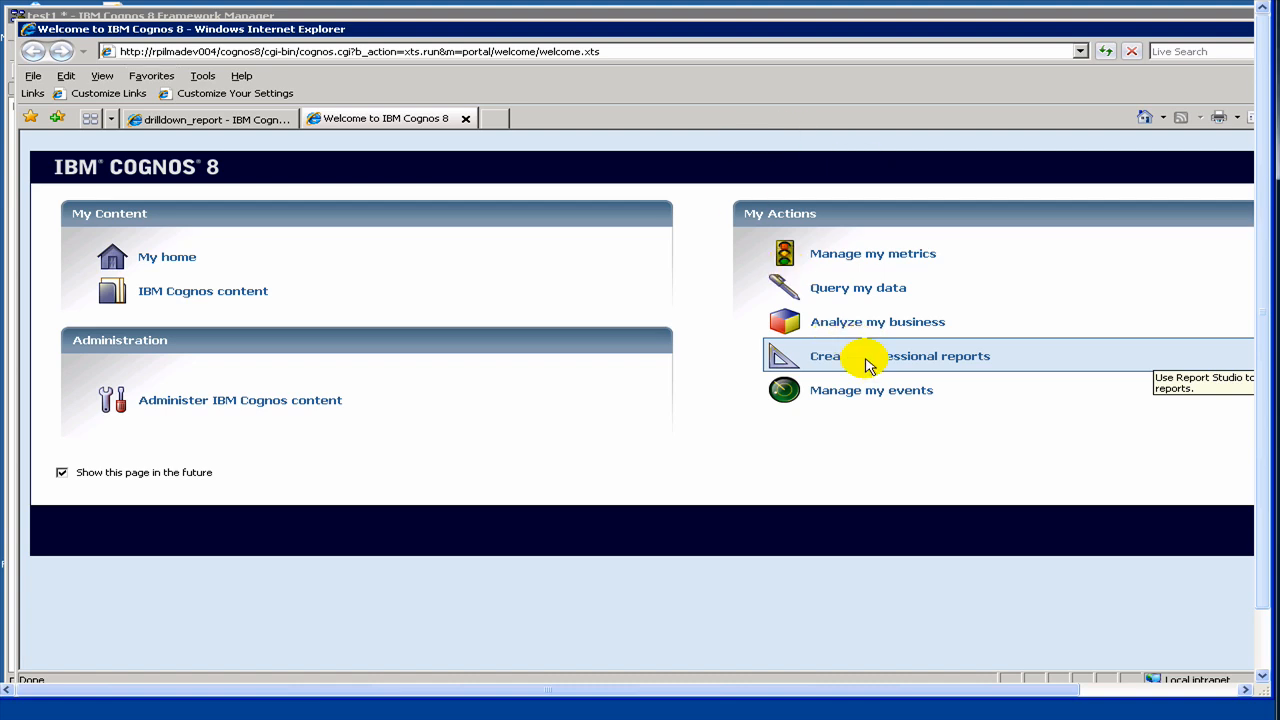
Choose 'Create professional reports' on the welcome page to launch Report Studio
click(899, 355)
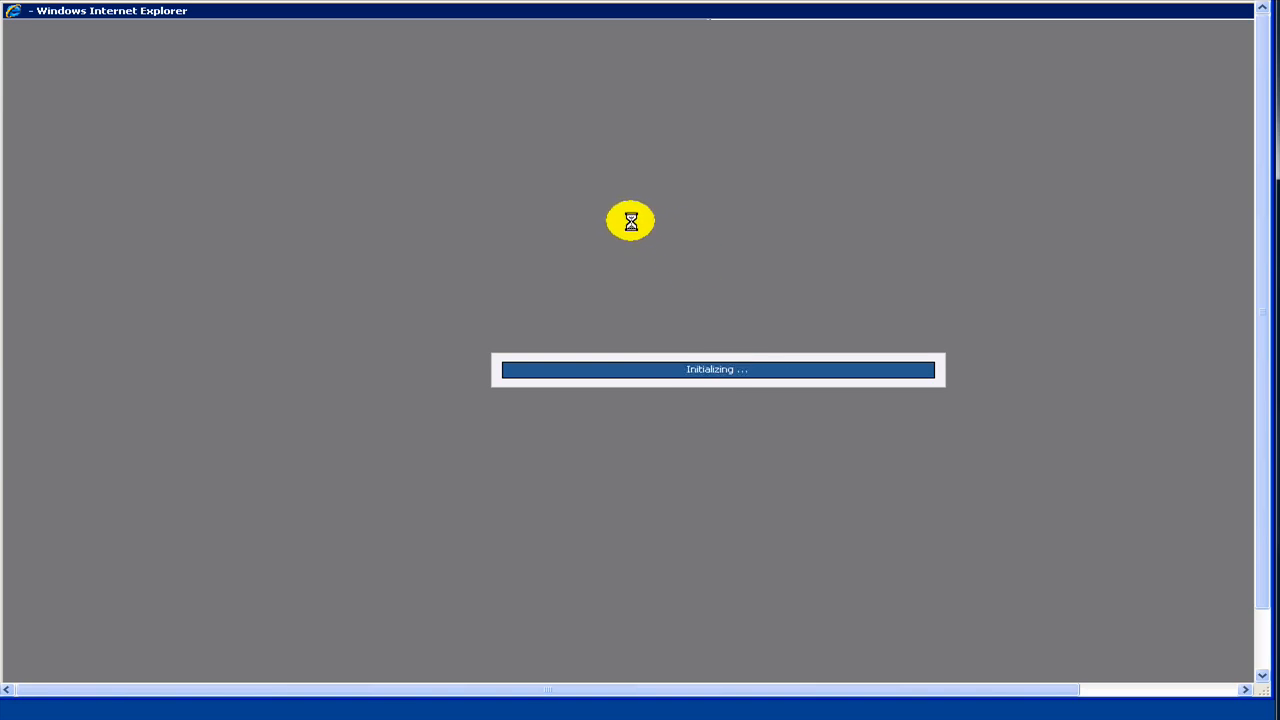
mouse_move(517, 254)
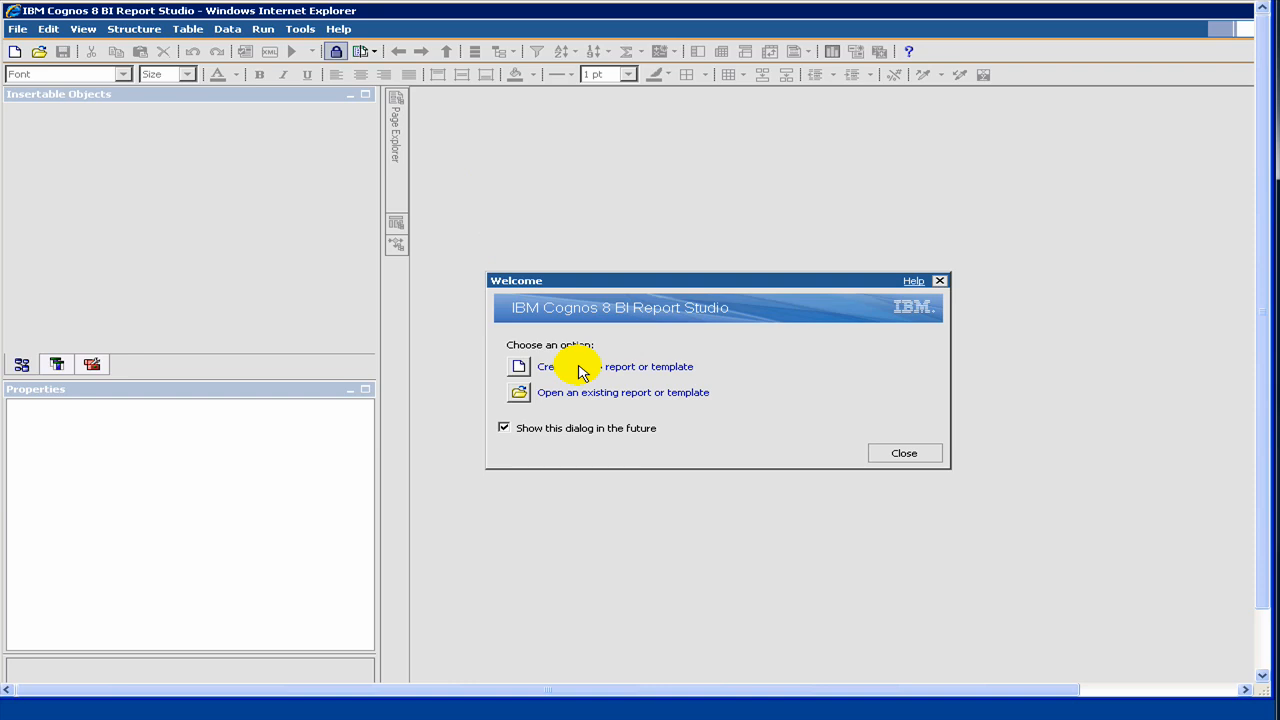
mouse_move(580, 398)
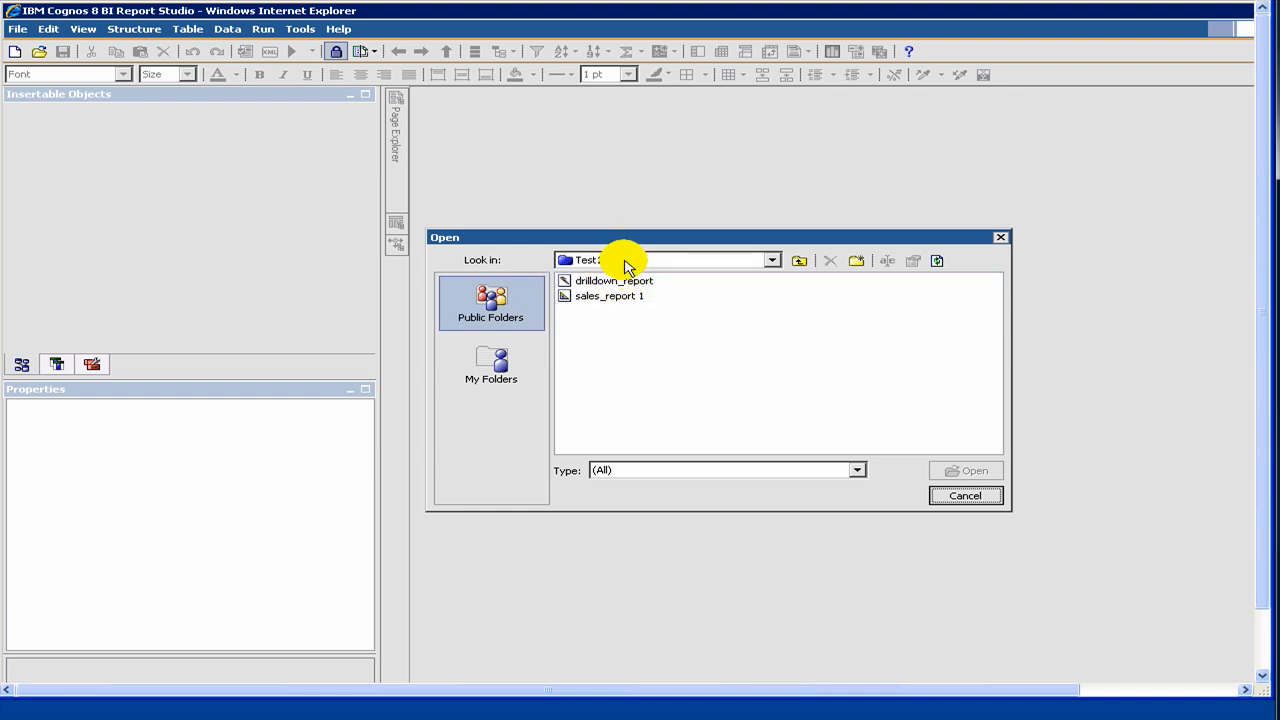
Open the existing report drilldown_report from Public Folders > Test1
click(771, 260)
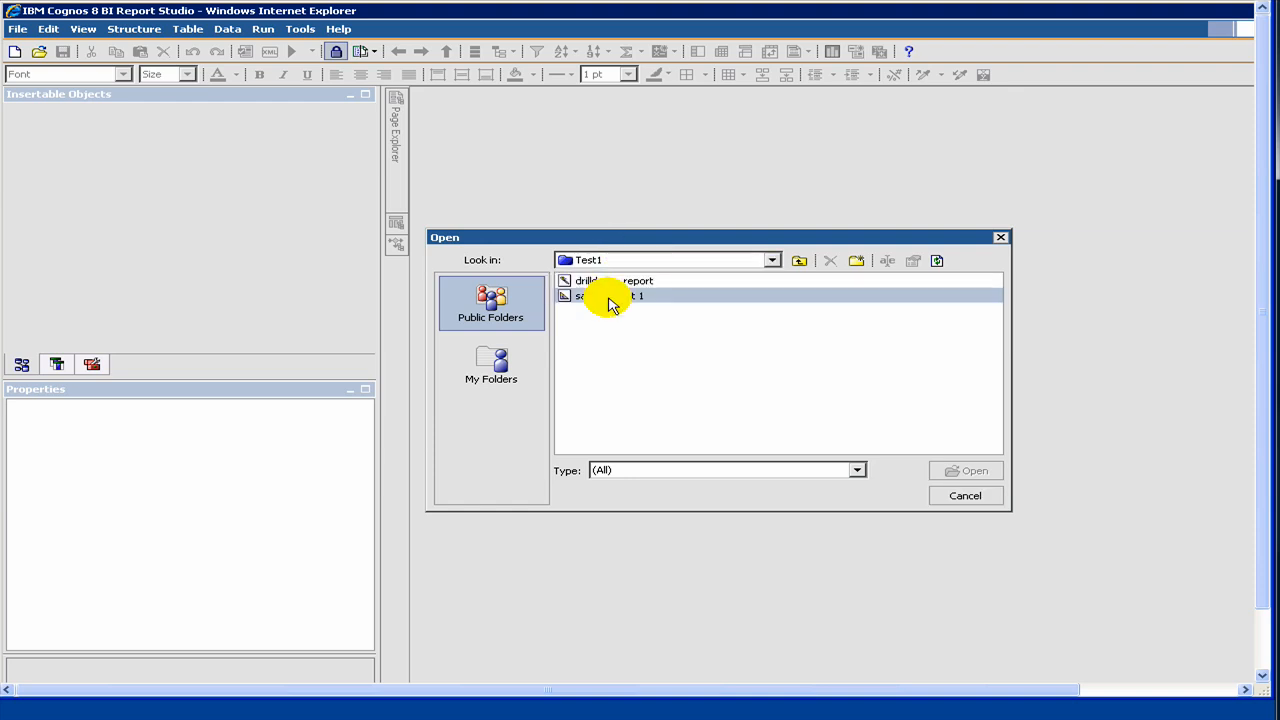
click(610, 280)
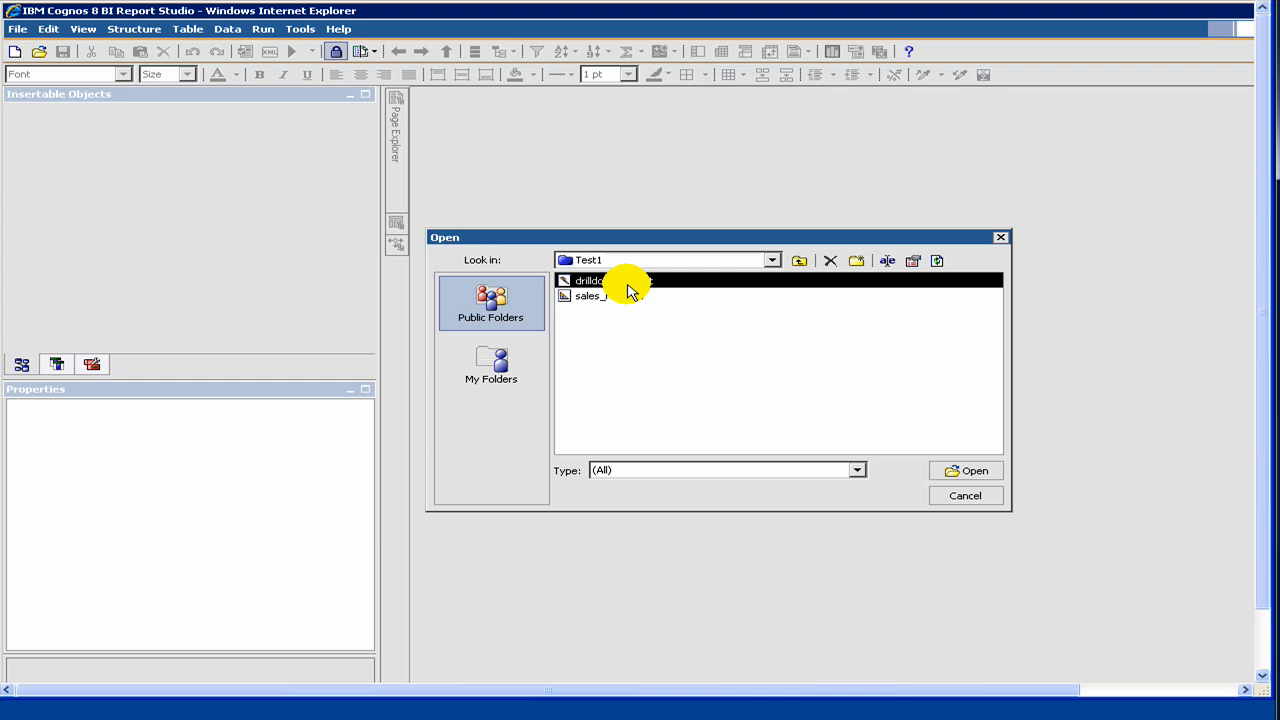
double_click(590, 280)
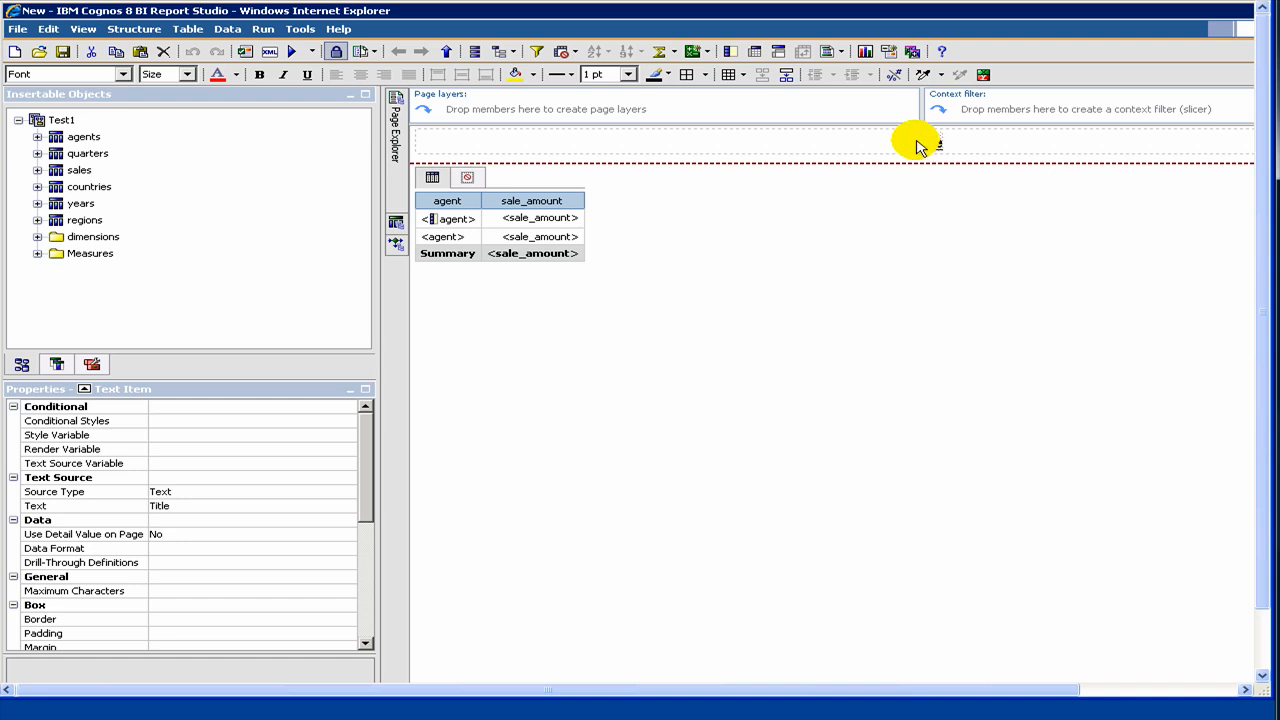
mouse_move(916, 140)
text(dilldown)
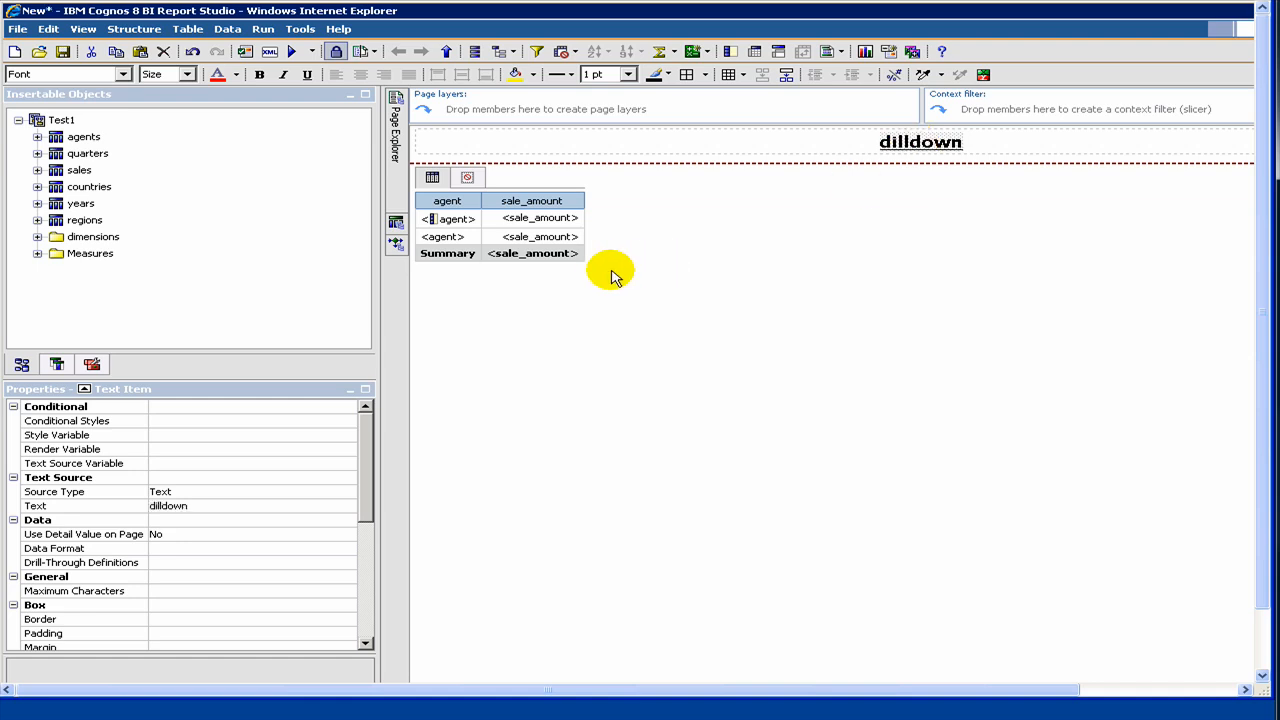
Correct the report title's spelling to 'drilldown' and browse the Toolbox's insertable objects
click(668, 290)
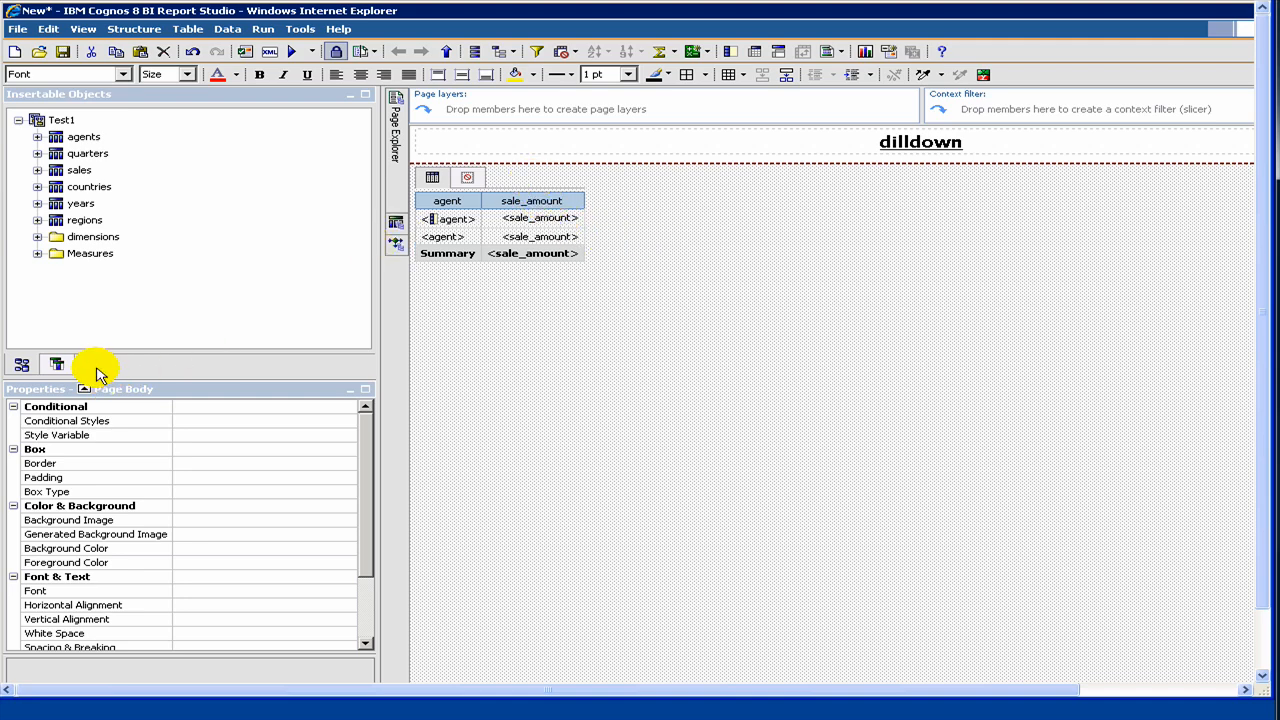
click(92, 363)
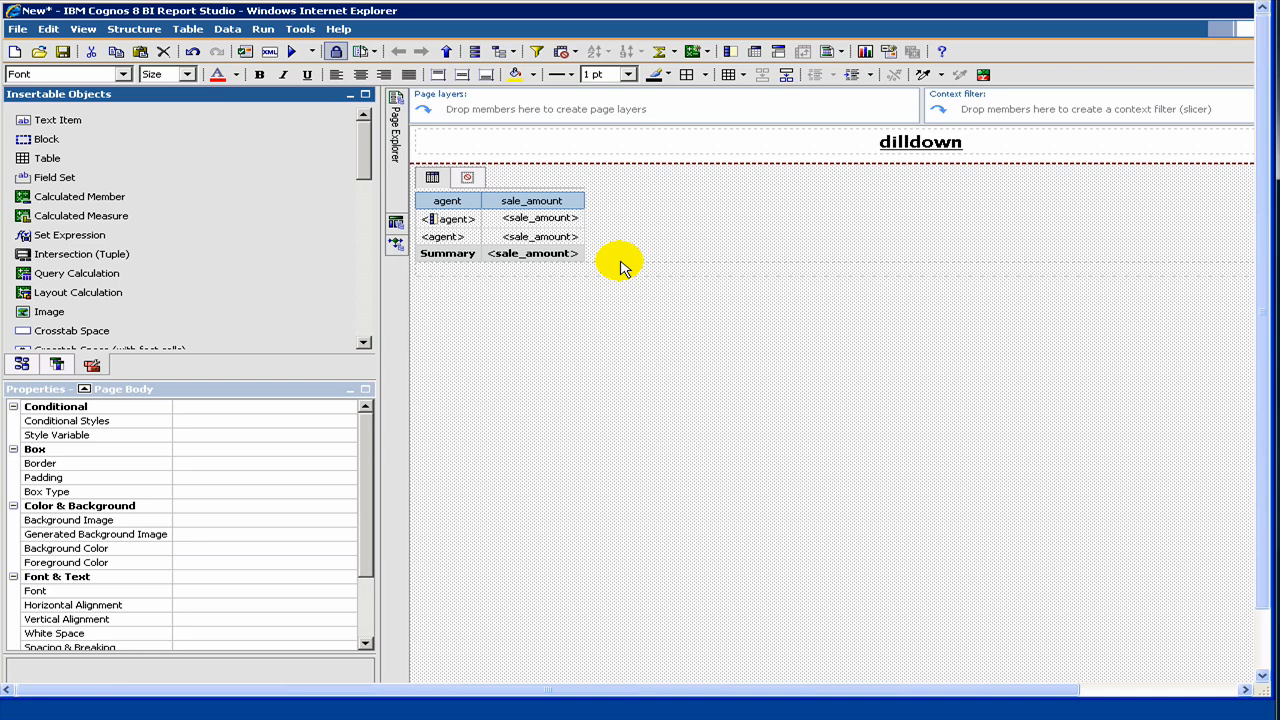
mouse_move(728, 138)
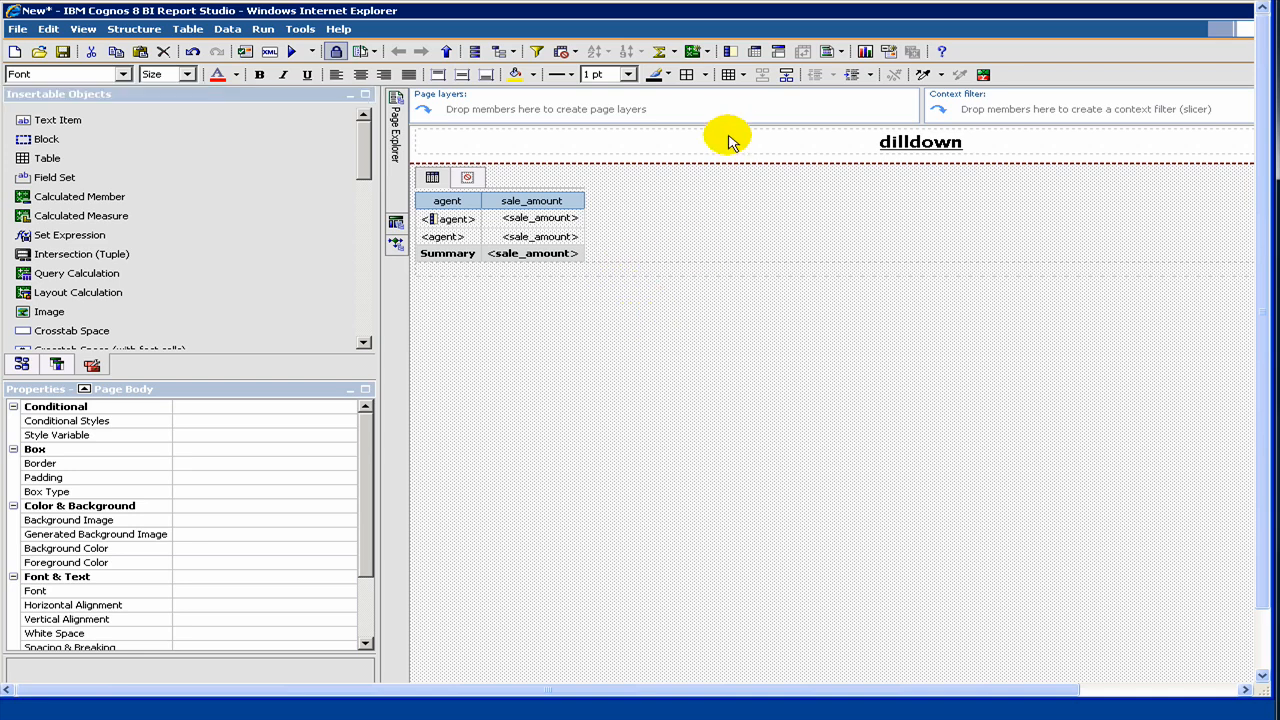
click(610, 275)
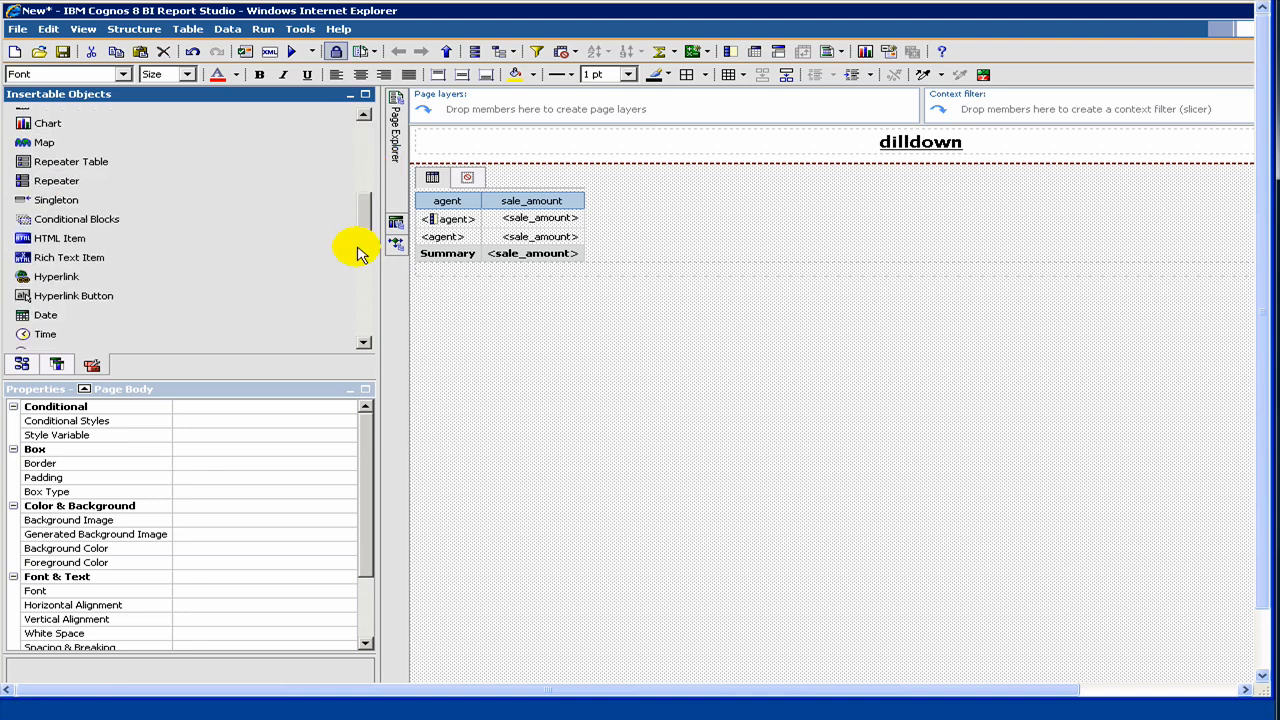
scroll(down, 3)
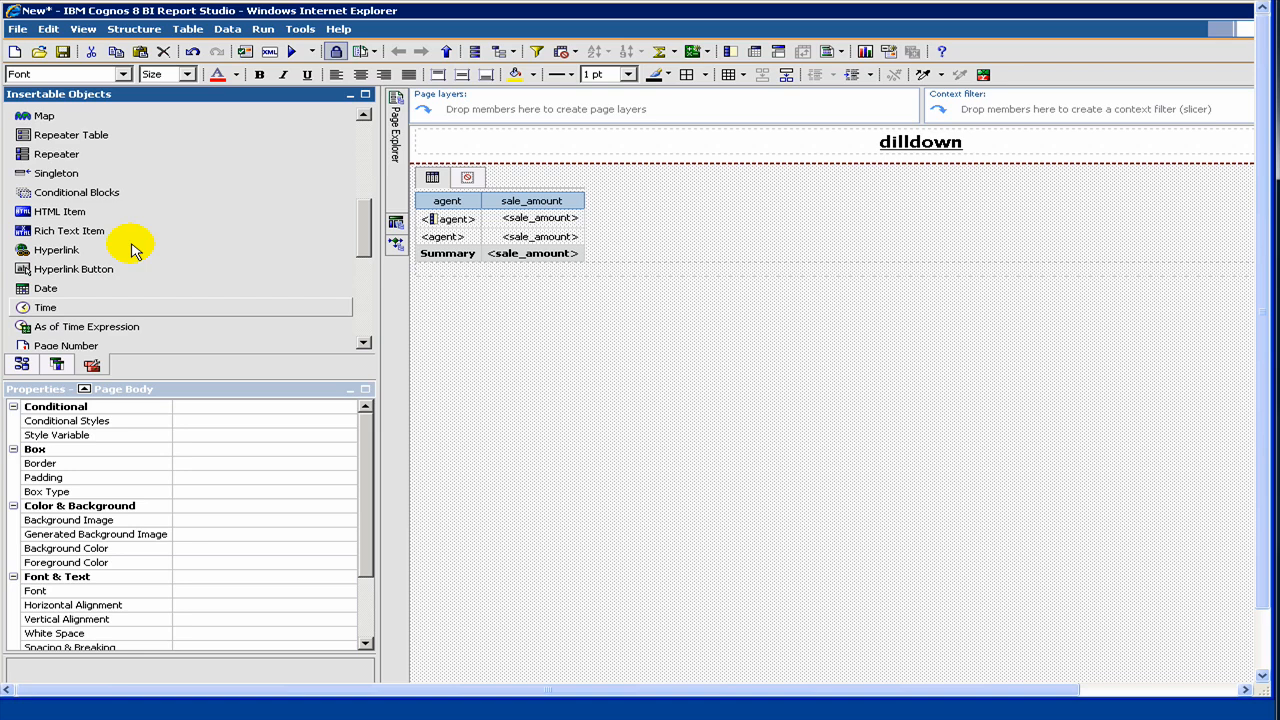
mouse_move(570, 288)
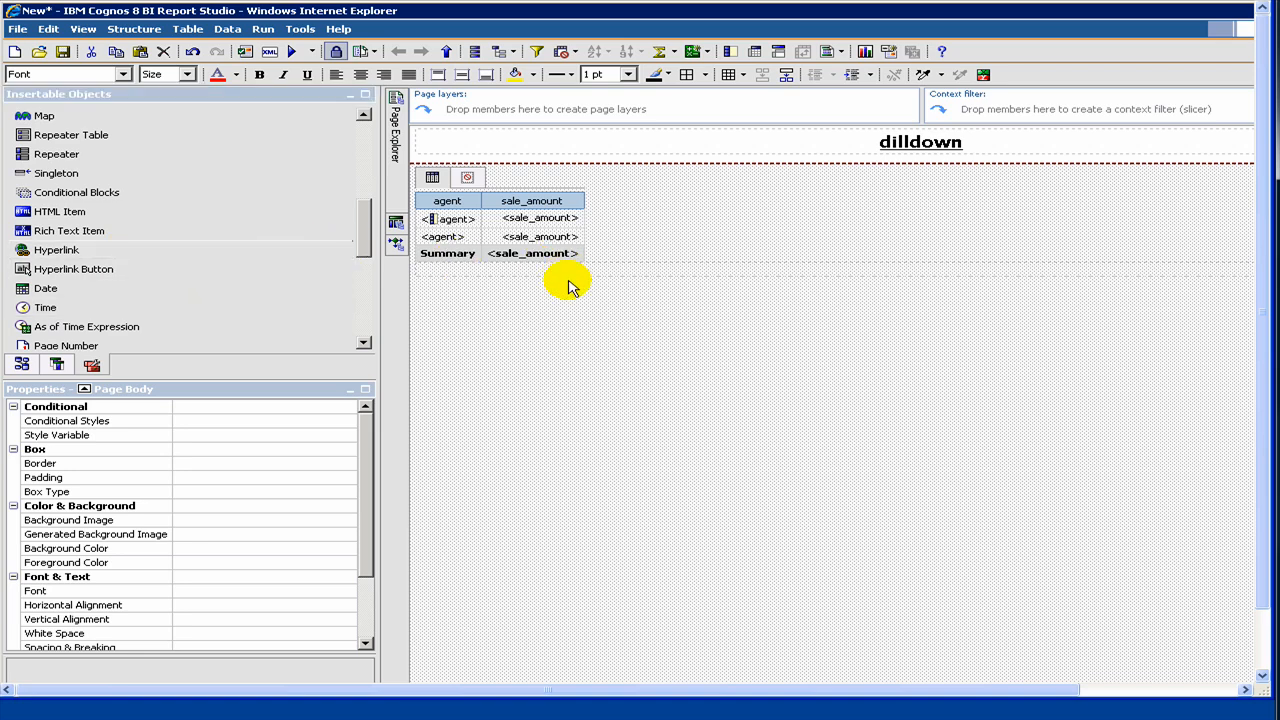
mouse_move(890, 140)
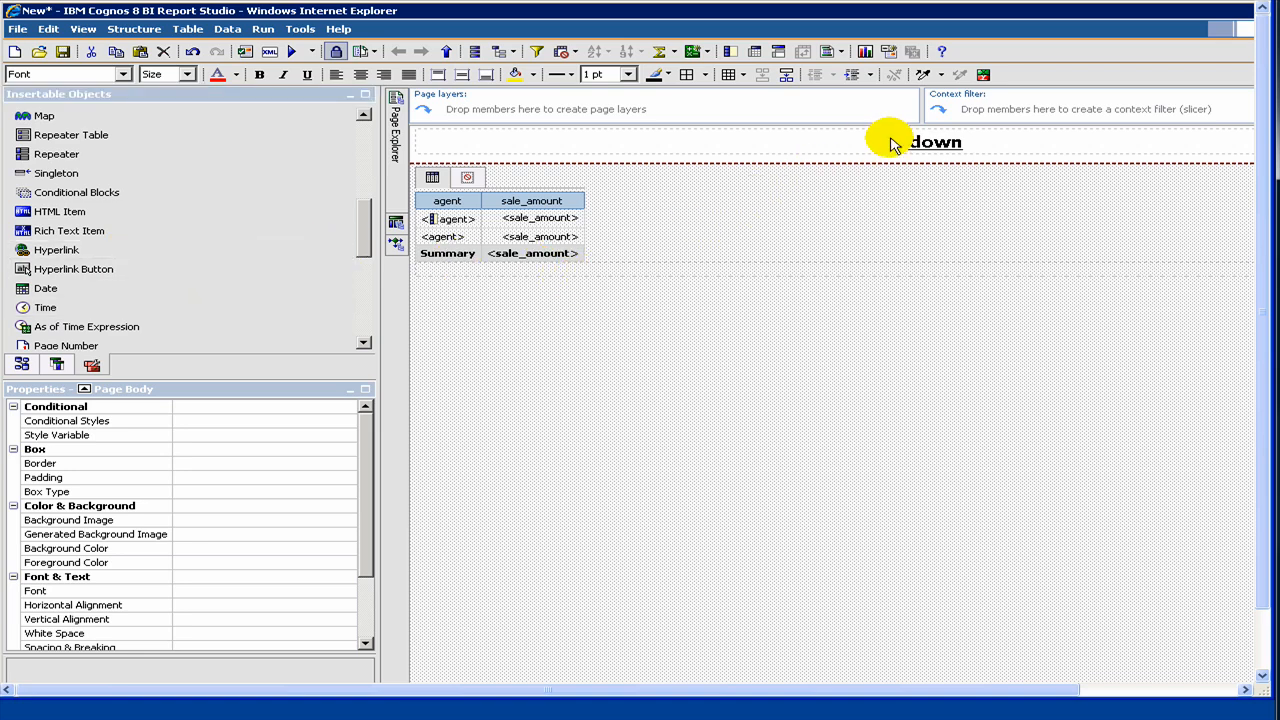
click(920, 142)
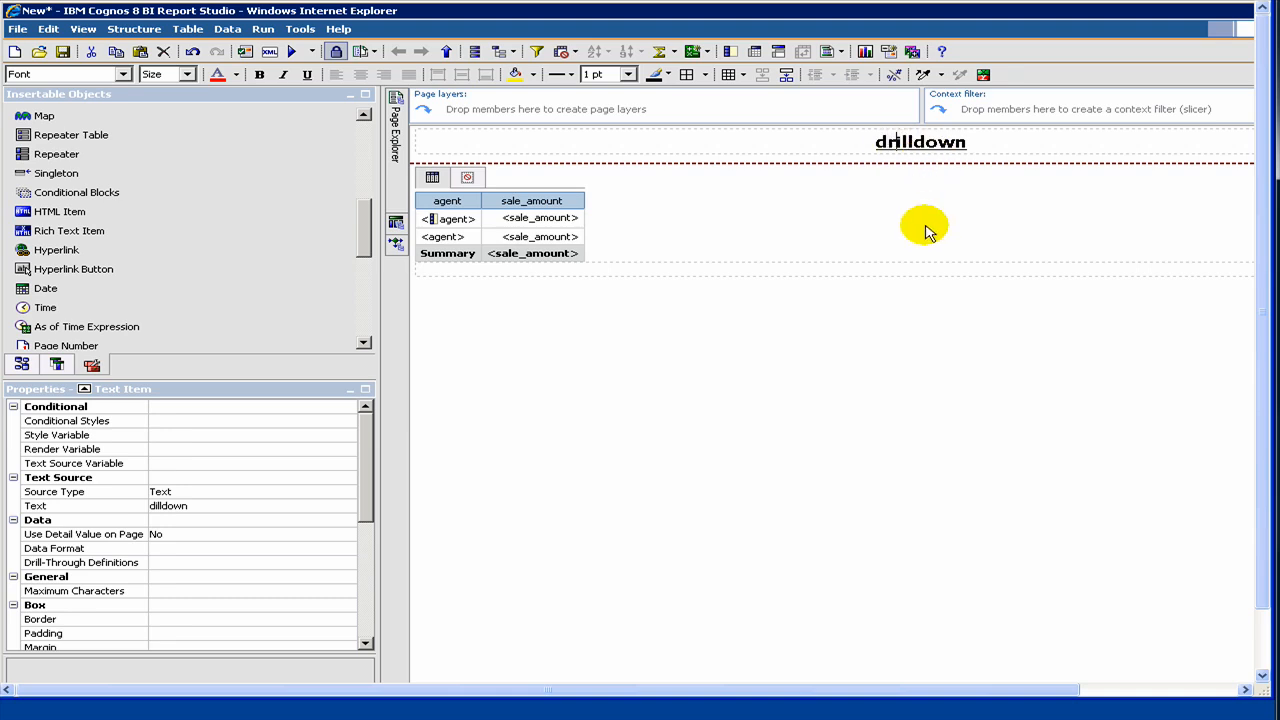
mouse_move(485, 322)
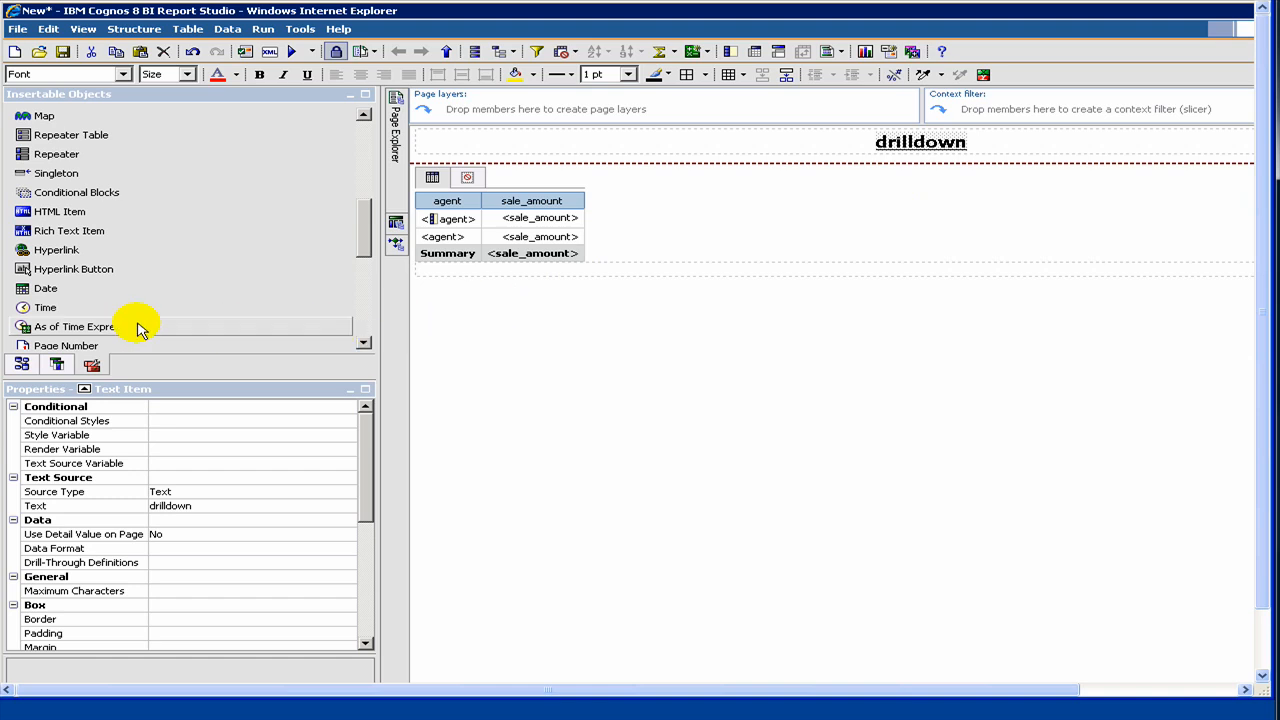
scroll(down, 3)
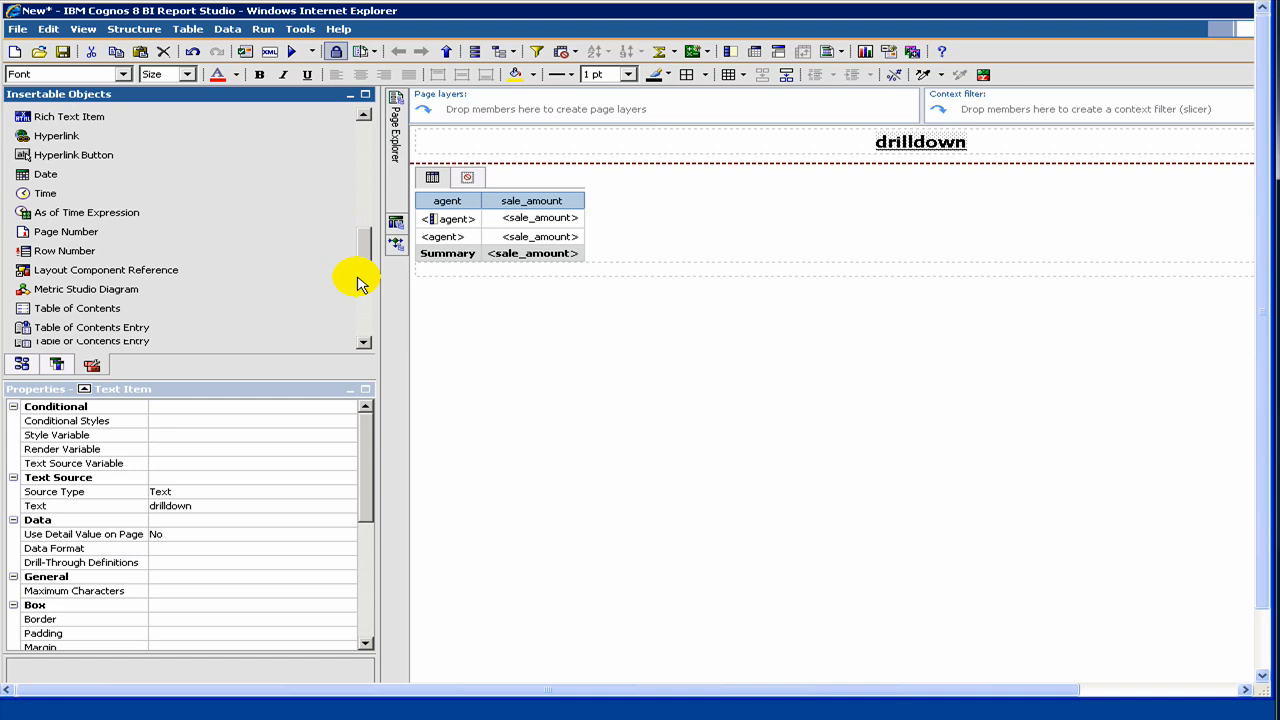
scroll(down, 3)
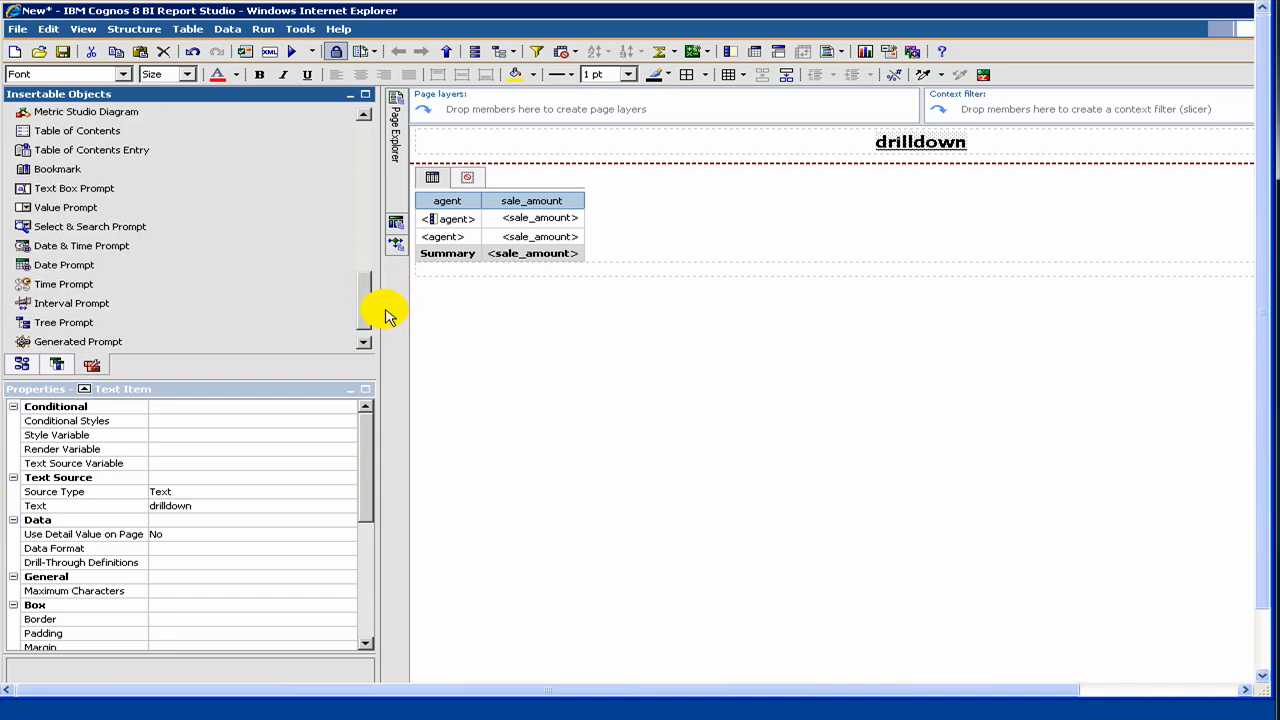
scroll(down, 3)
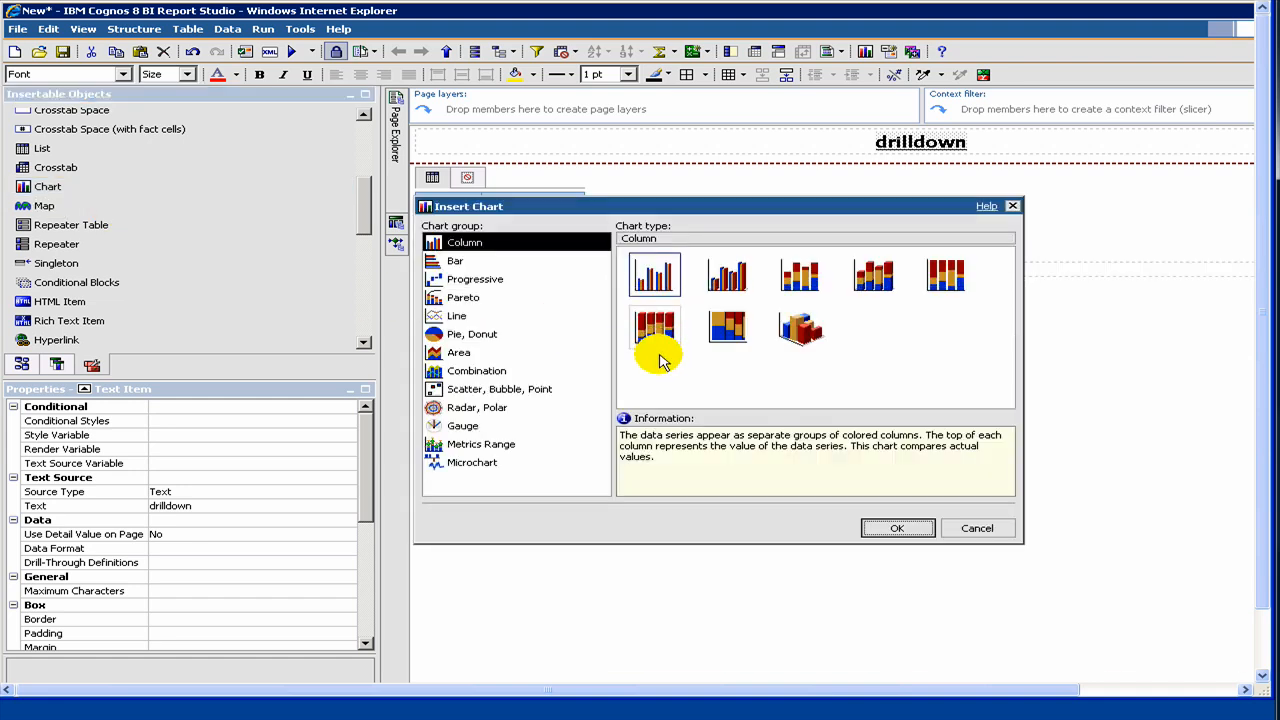
Add a column chart below the crosstab, bound to the existing Query
click(976, 528)
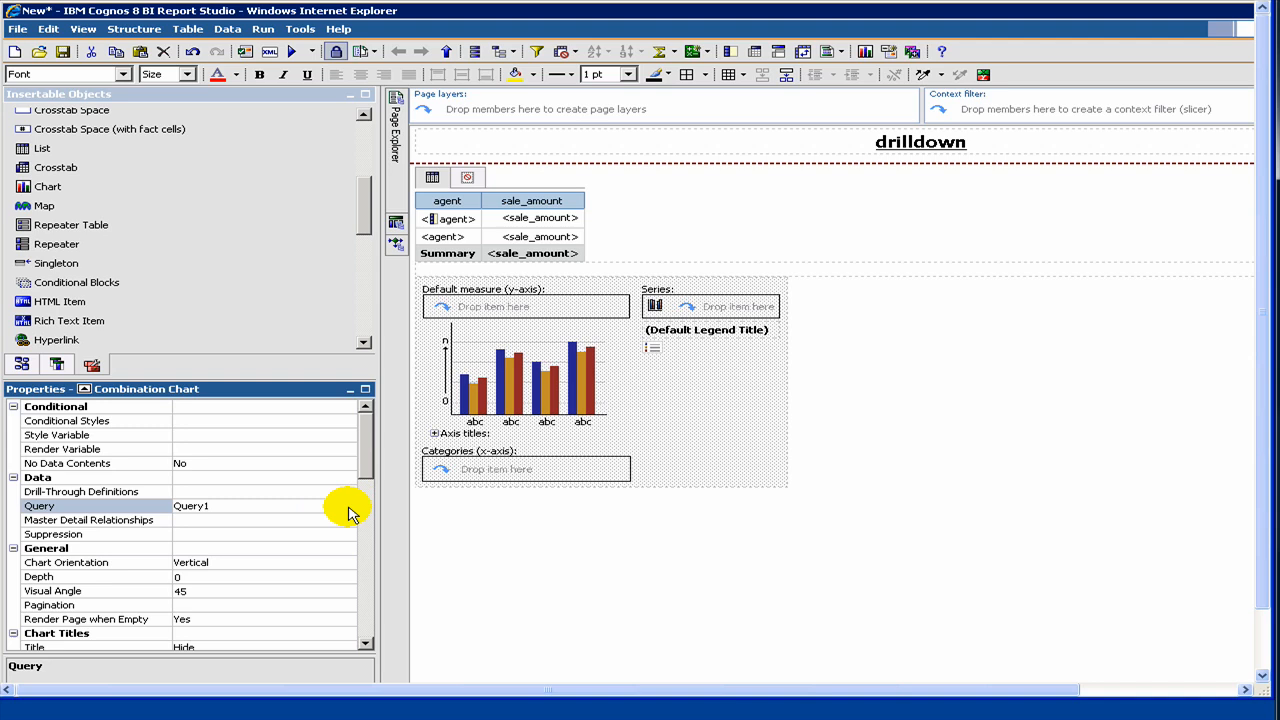
click(347, 505)
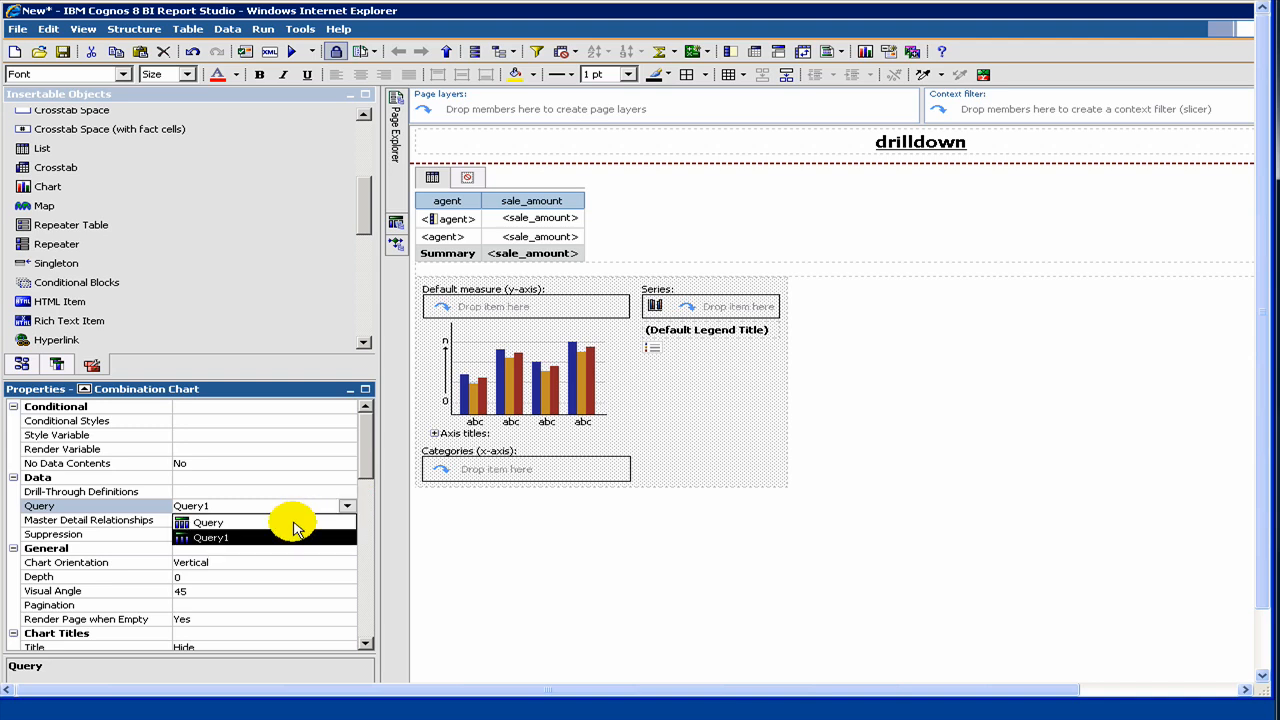
click(208, 521)
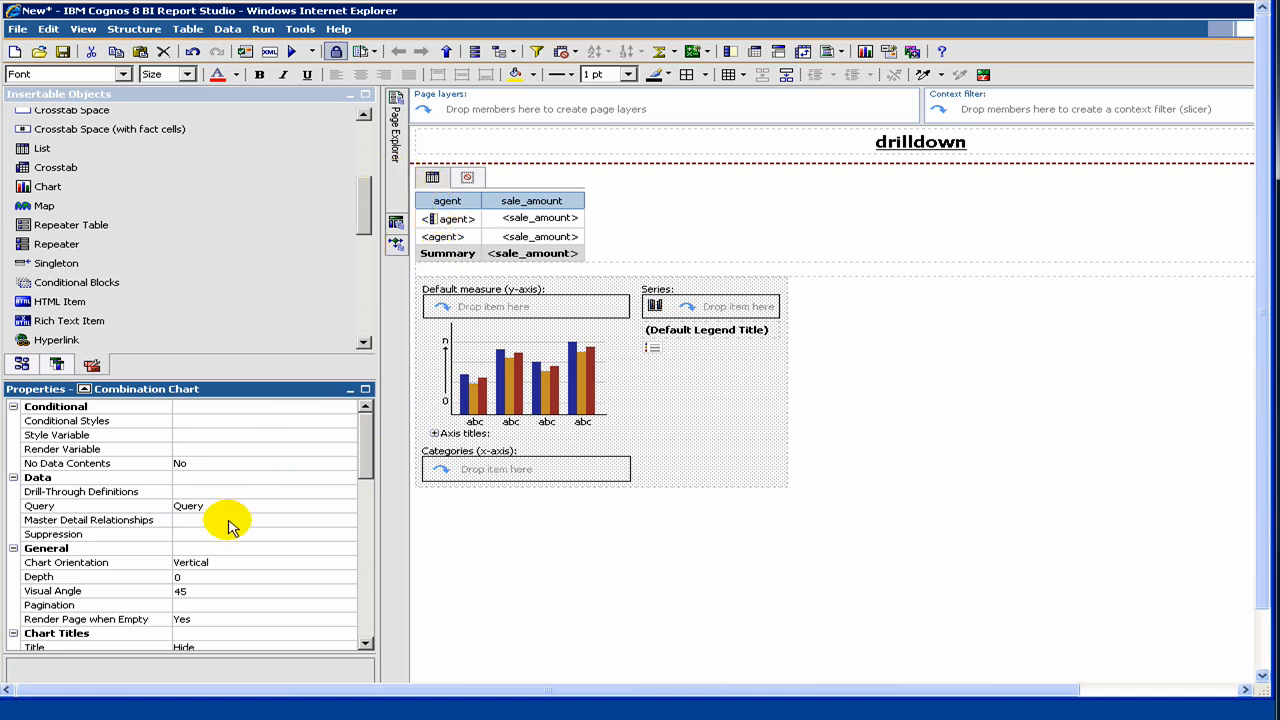
mouse_move(518, 440)
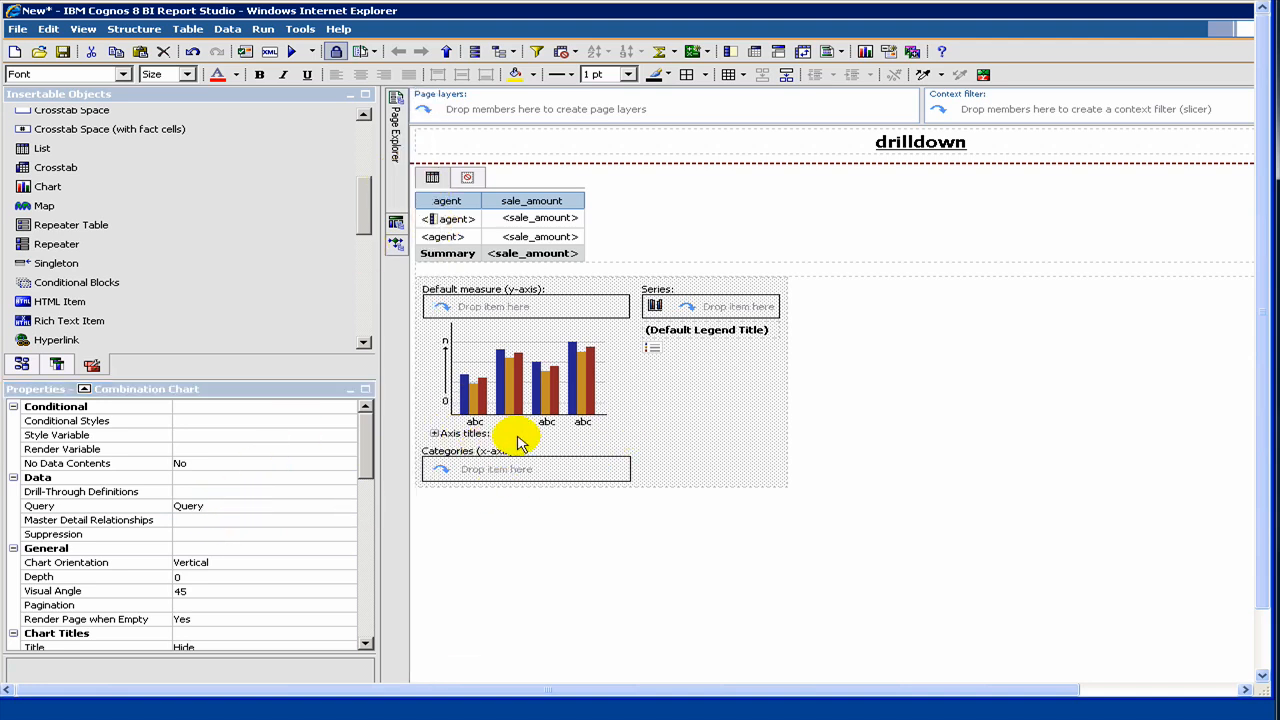
mouse_move(595, 395)
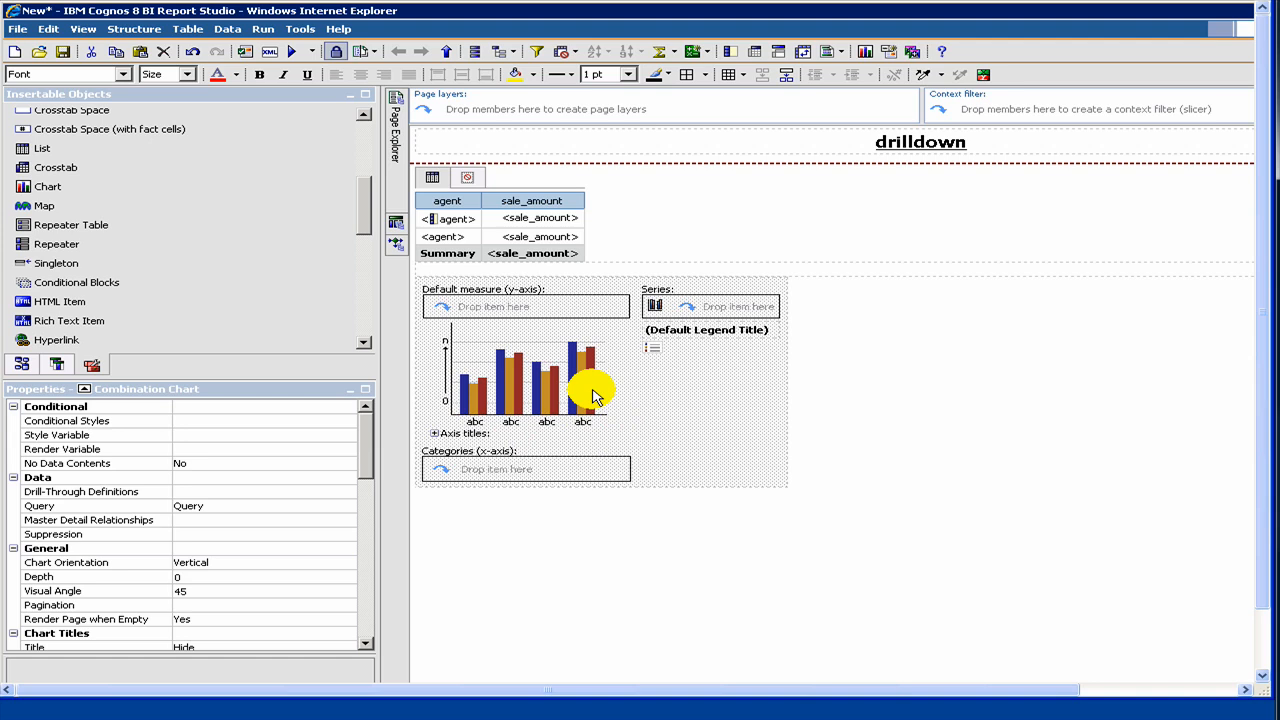
mouse_move(625, 405)
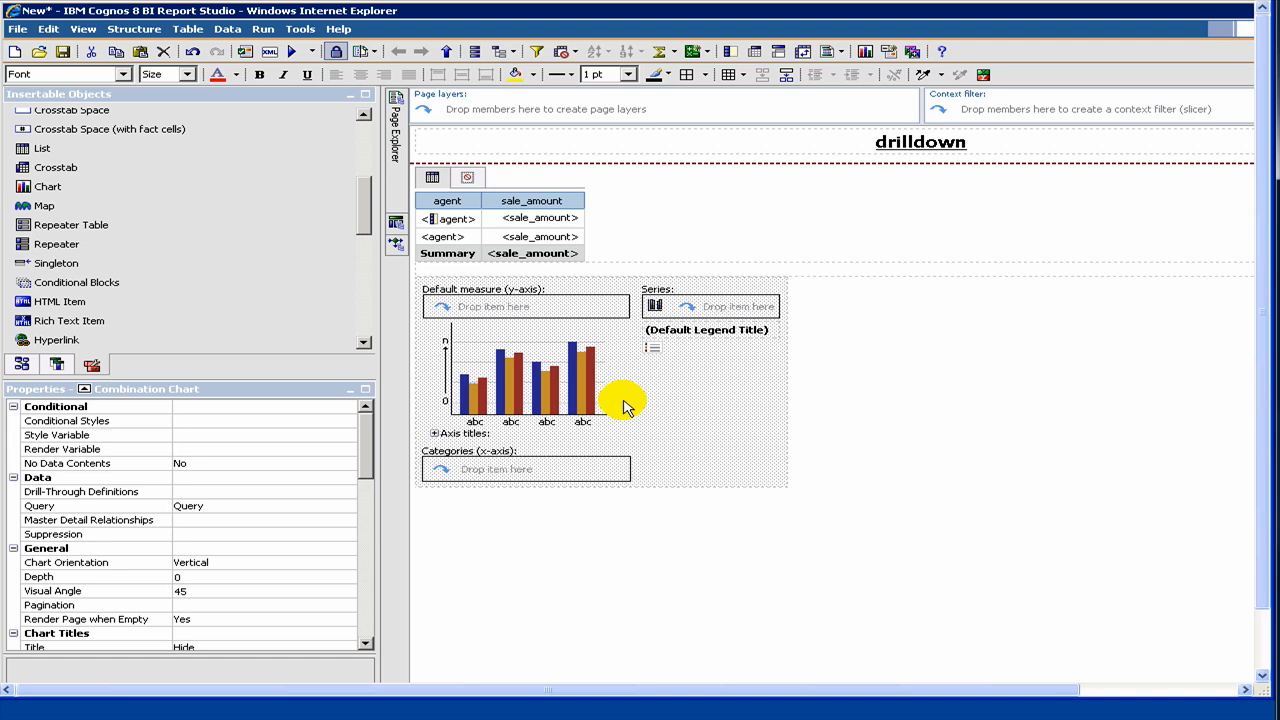
mouse_move(95, 20)
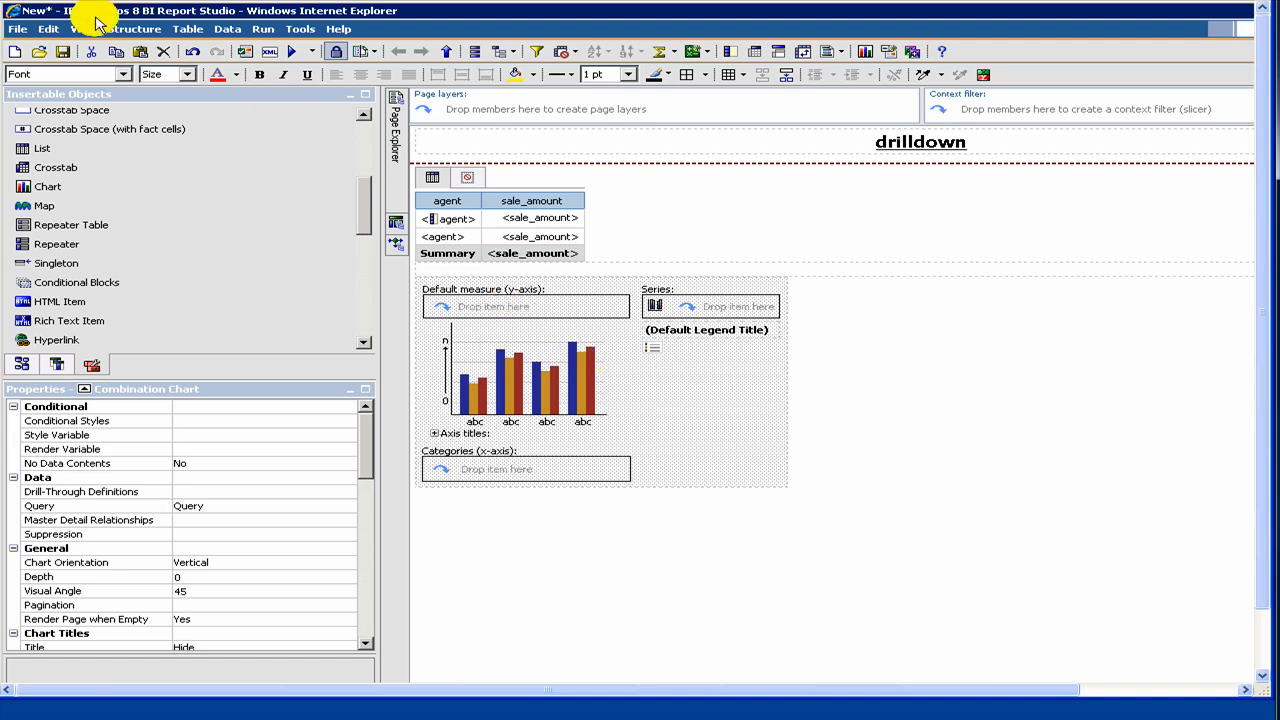
click(65, 51)
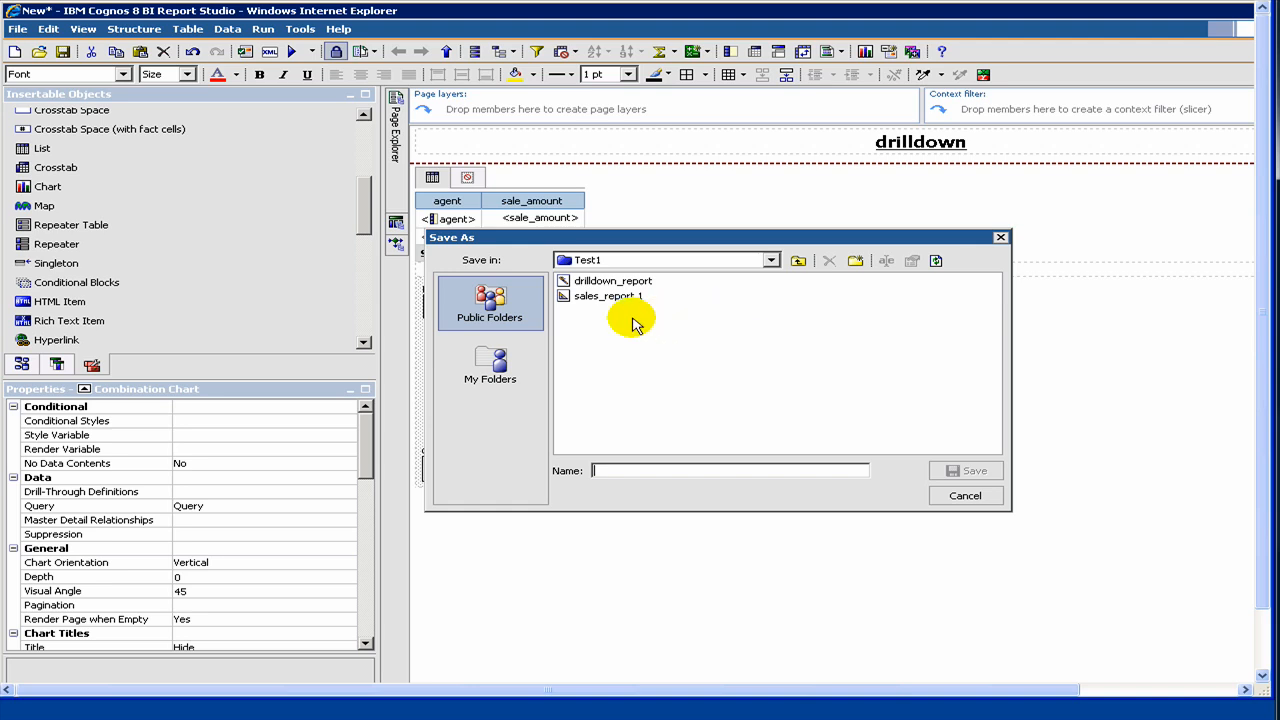
Save the report as drilldown_report1 in Public Folders > Test1
click(612, 280)
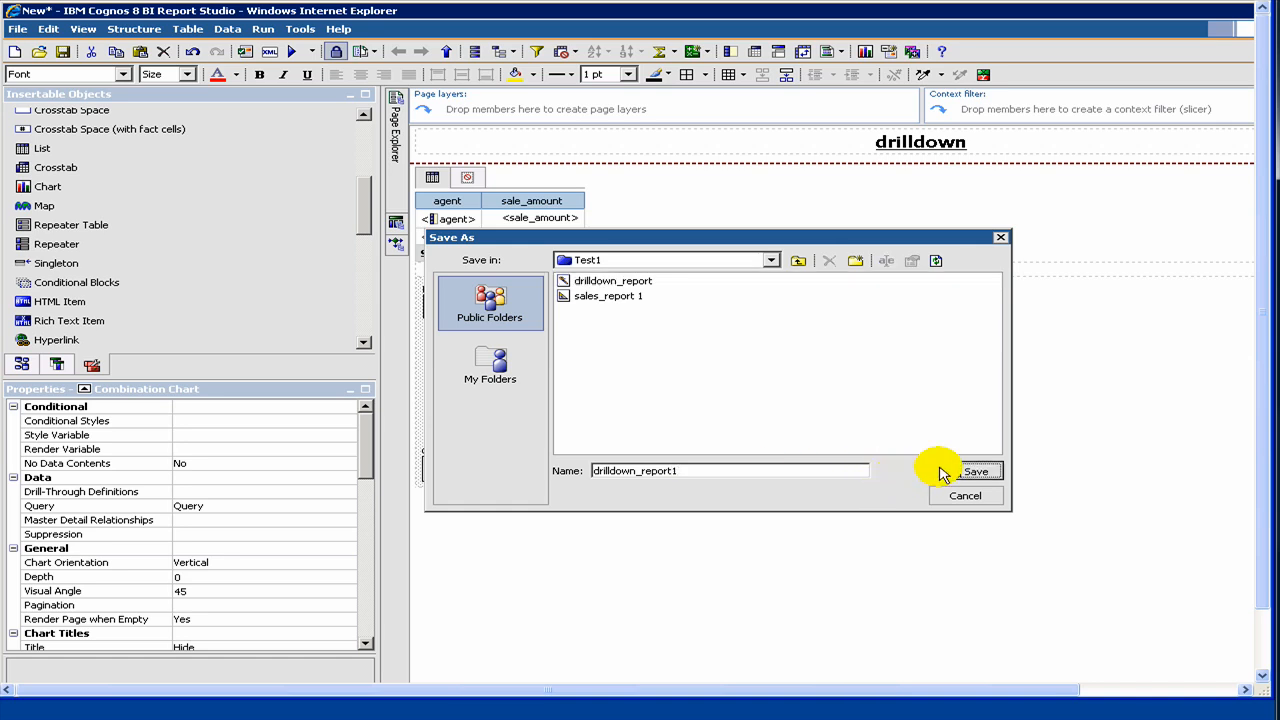
click(975, 471)
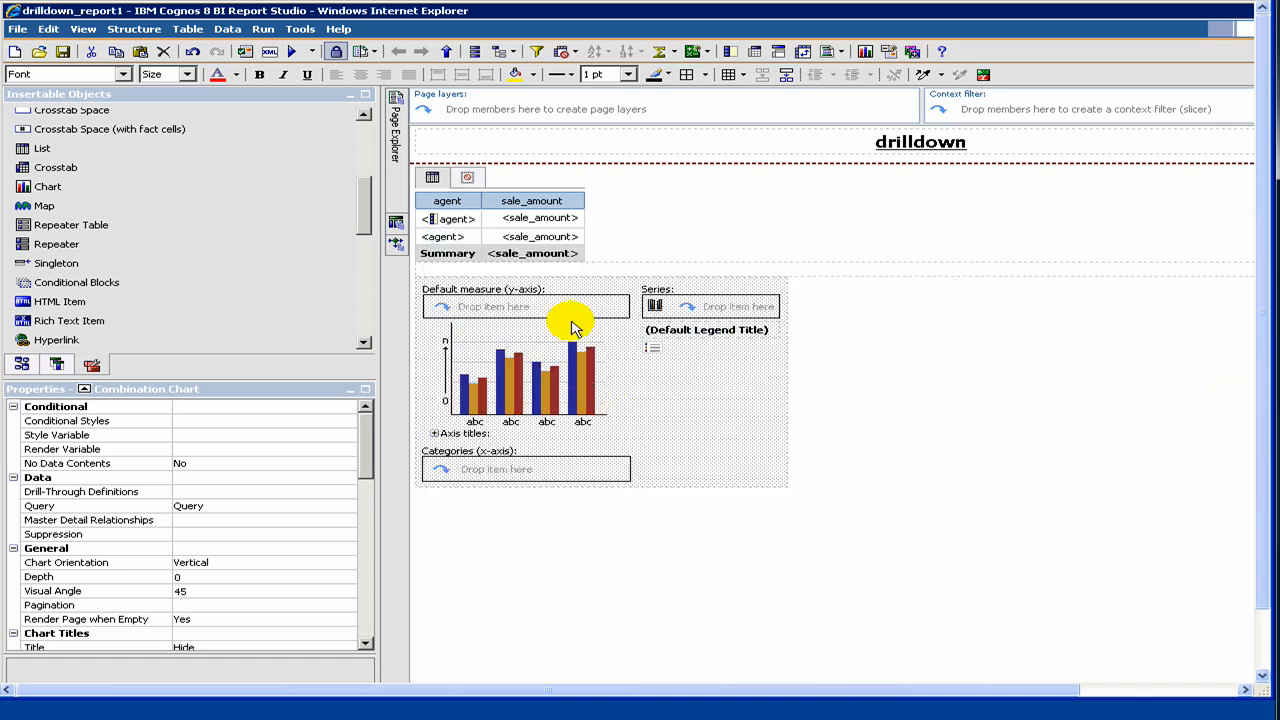
mouse_move(548, 340)
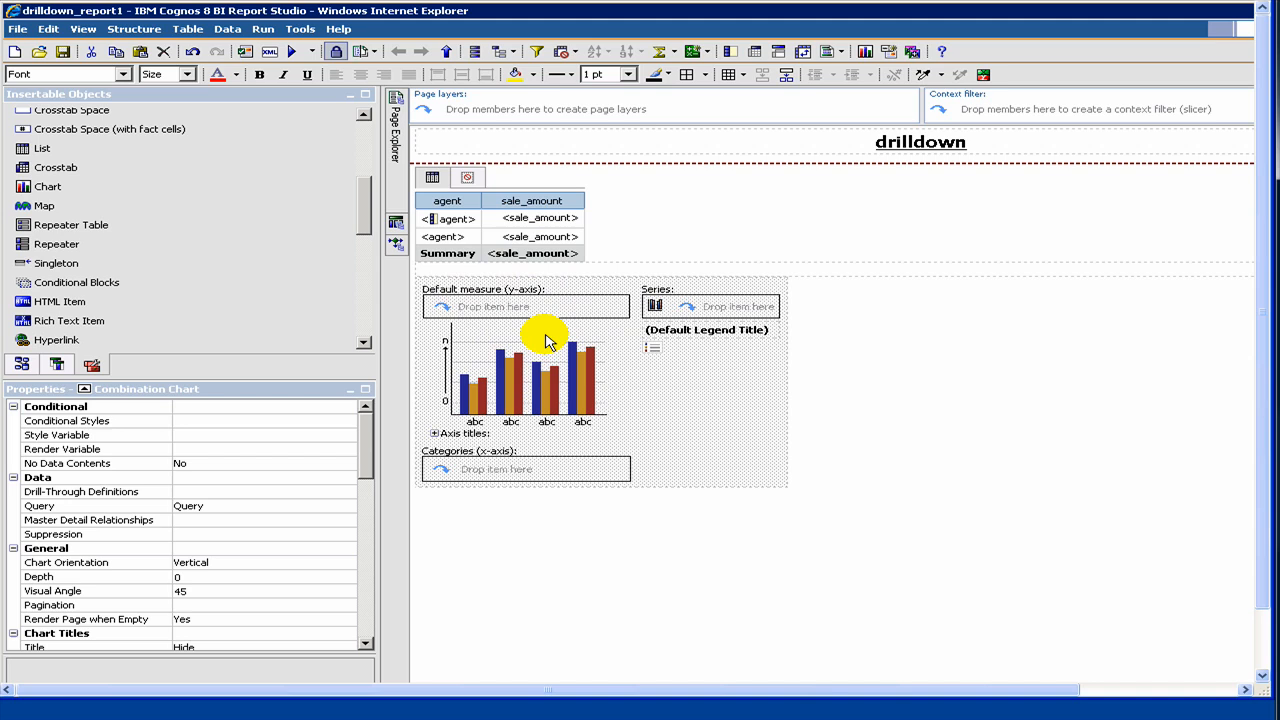